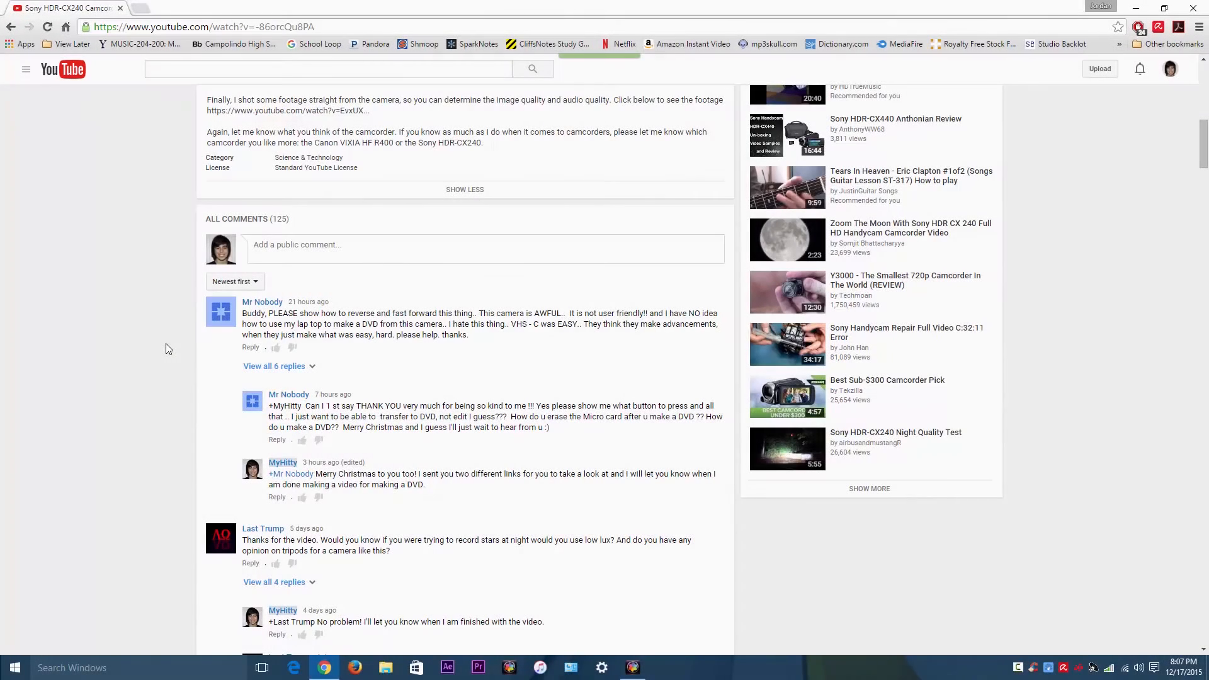
# - Bring Pinnacle Studio's Author workspace forward with 'the mummy part 3' clips in the library
pyautogui.scroll(3)
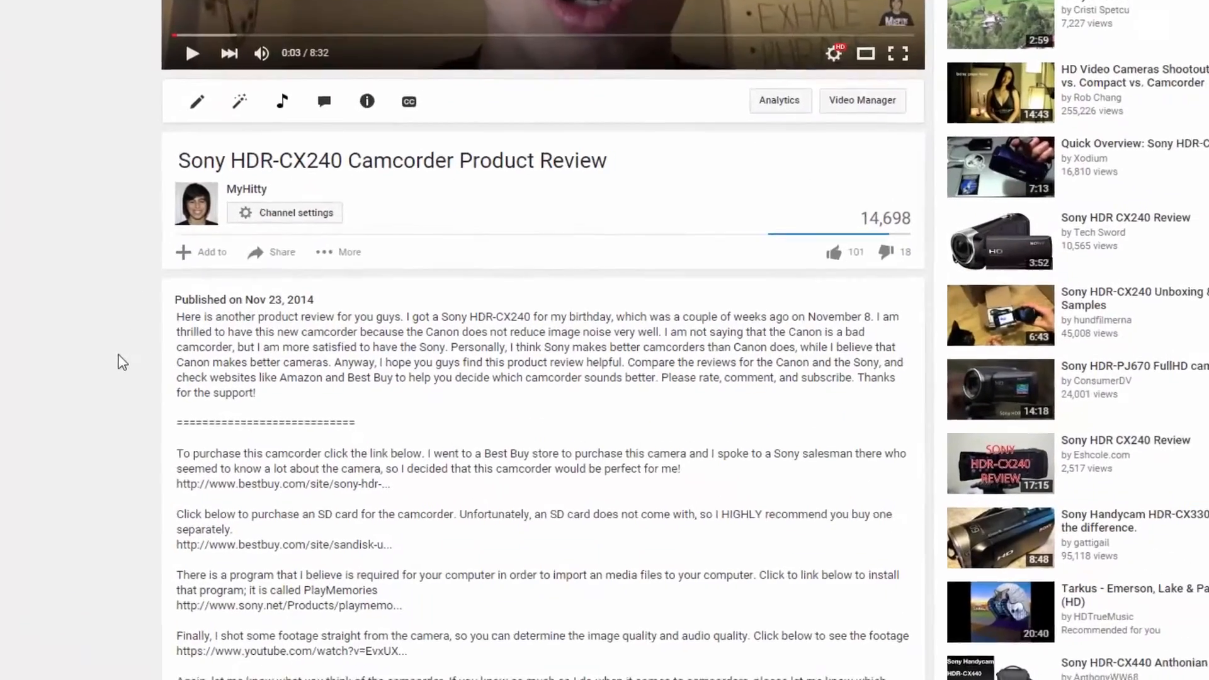
pyautogui.scroll(3)
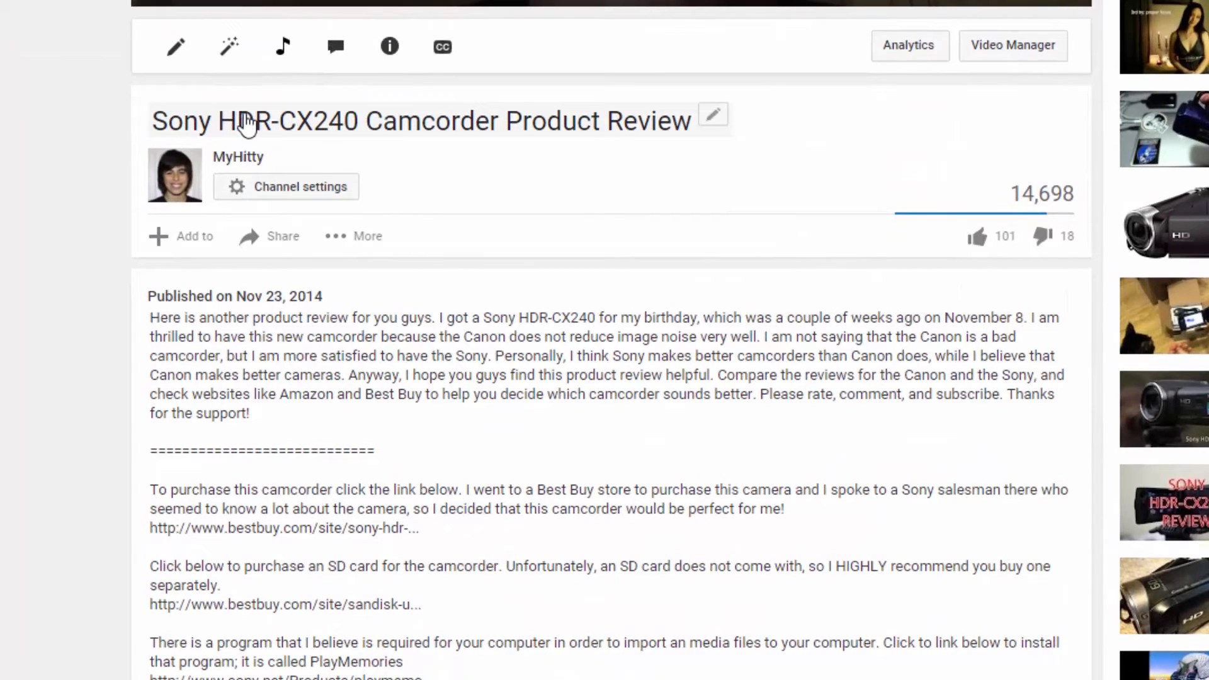
pyautogui.moveTo(258, 128)
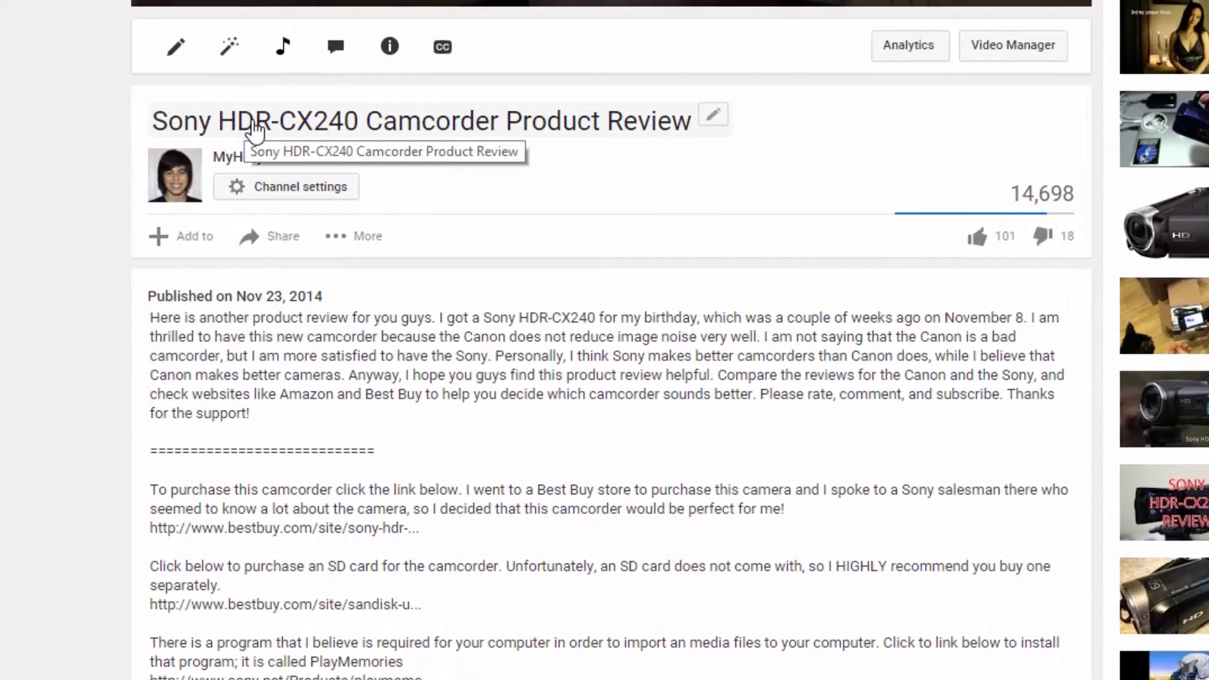
pyautogui.moveTo(276, 154)
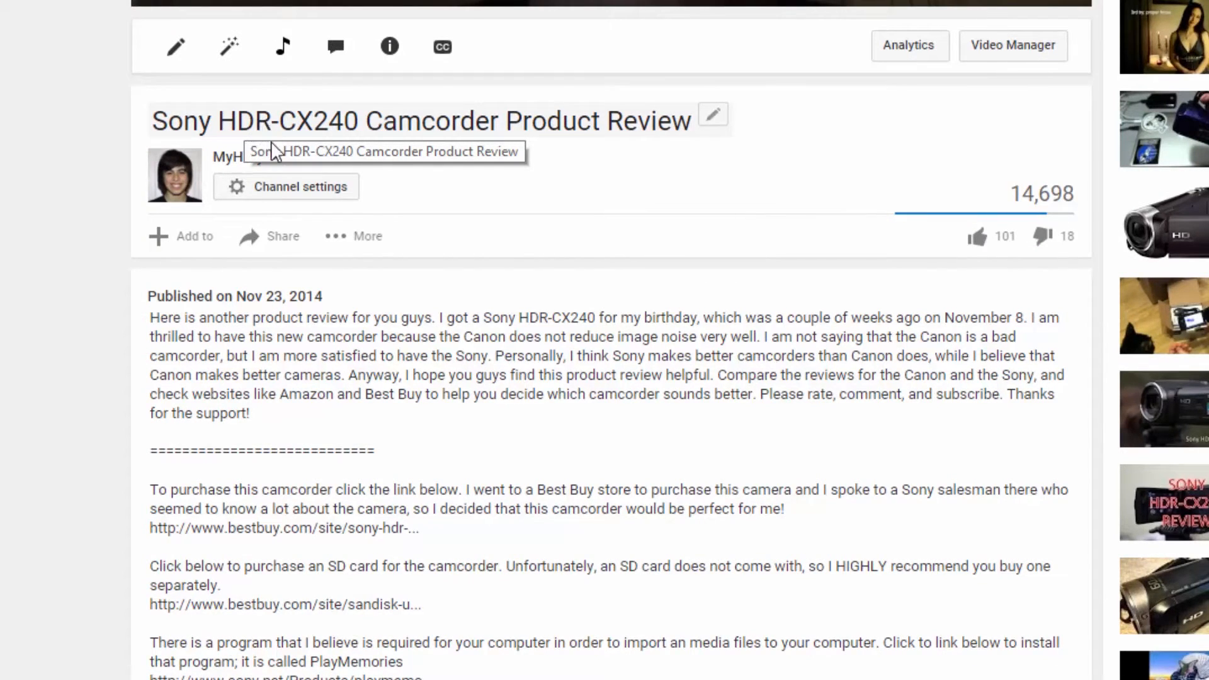
pyautogui.scroll(-3)
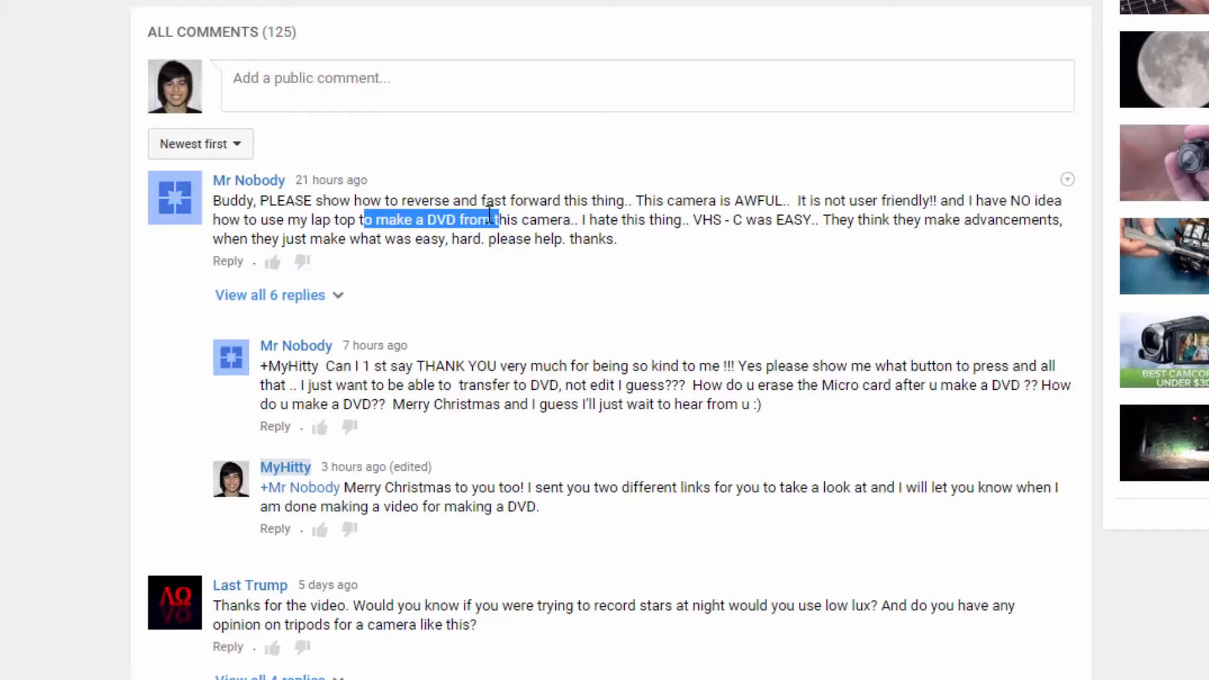
pyautogui.click(483, 220)
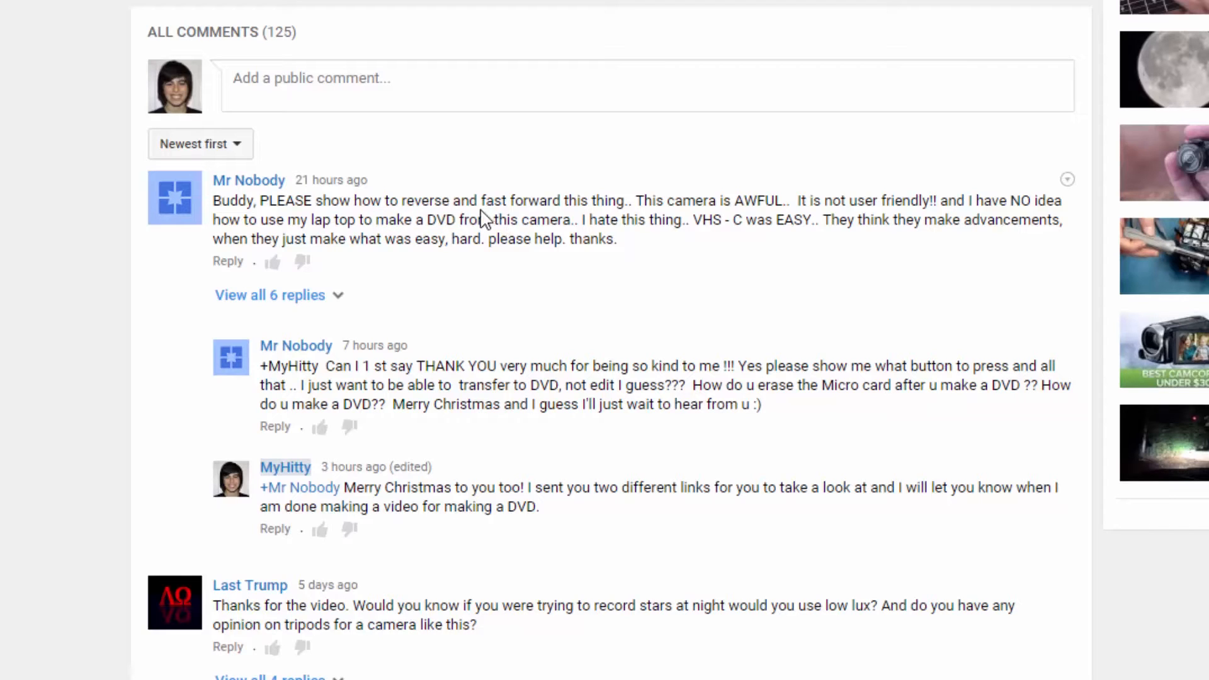
pyautogui.moveTo(486, 224)
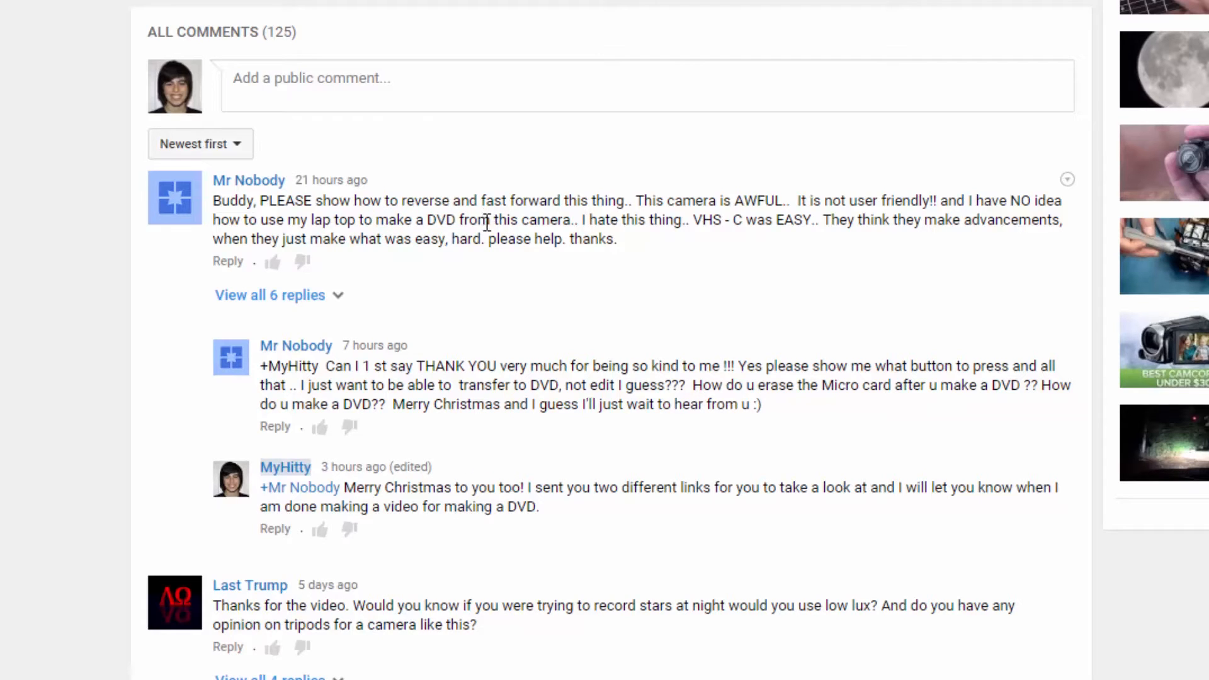
pyautogui.scroll(3)
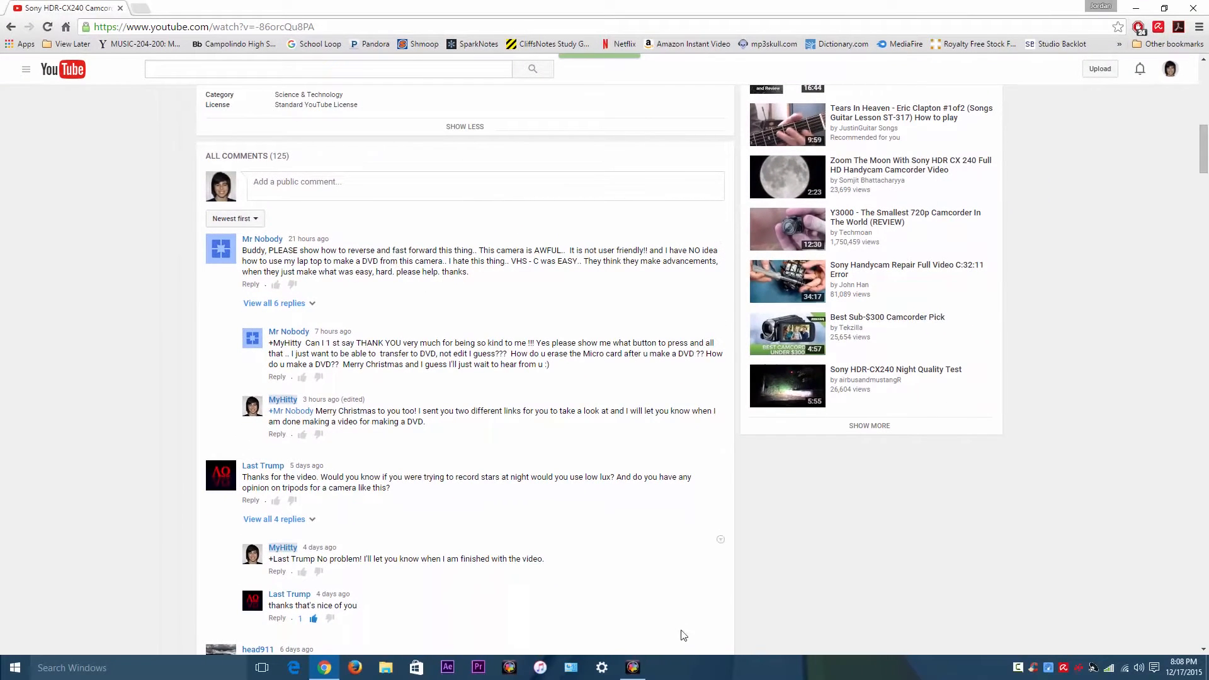
pyautogui.click(634, 668)
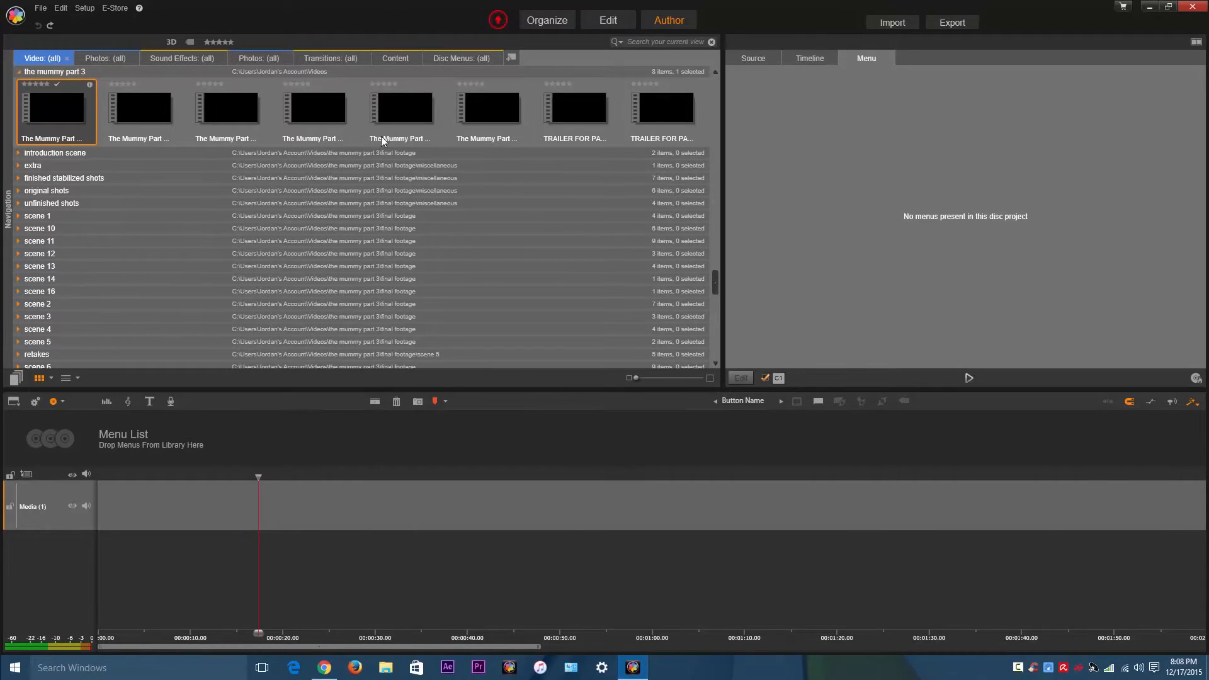
pyautogui.moveTo(440, 184)
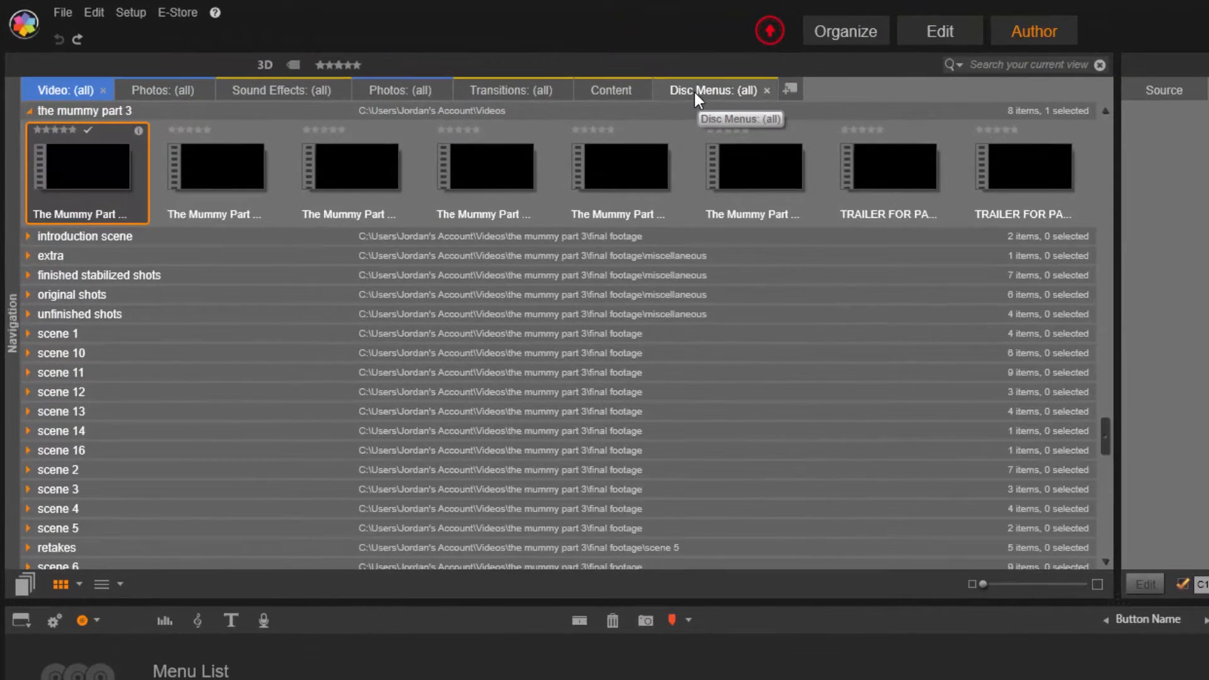
# - Show the Disc Menus library and preview the new Menu 1 and Menu 2
pyautogui.click(713, 91)
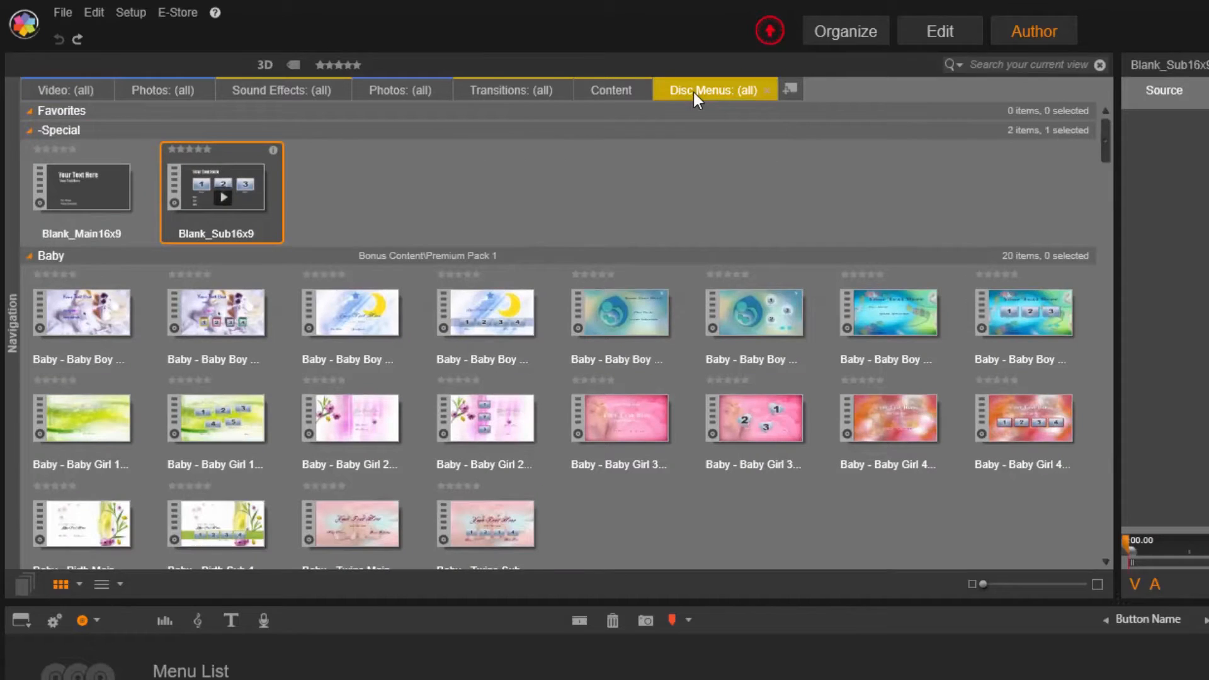
pyautogui.moveTo(192, 204)
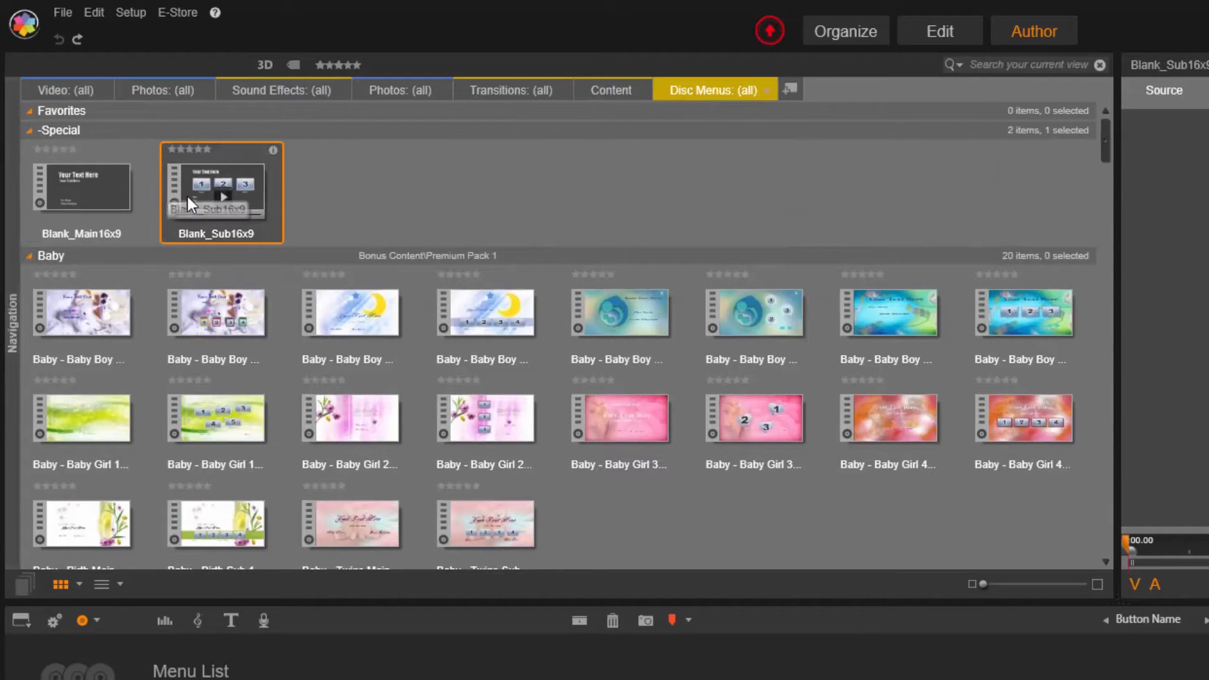
pyautogui.moveTo(206, 206)
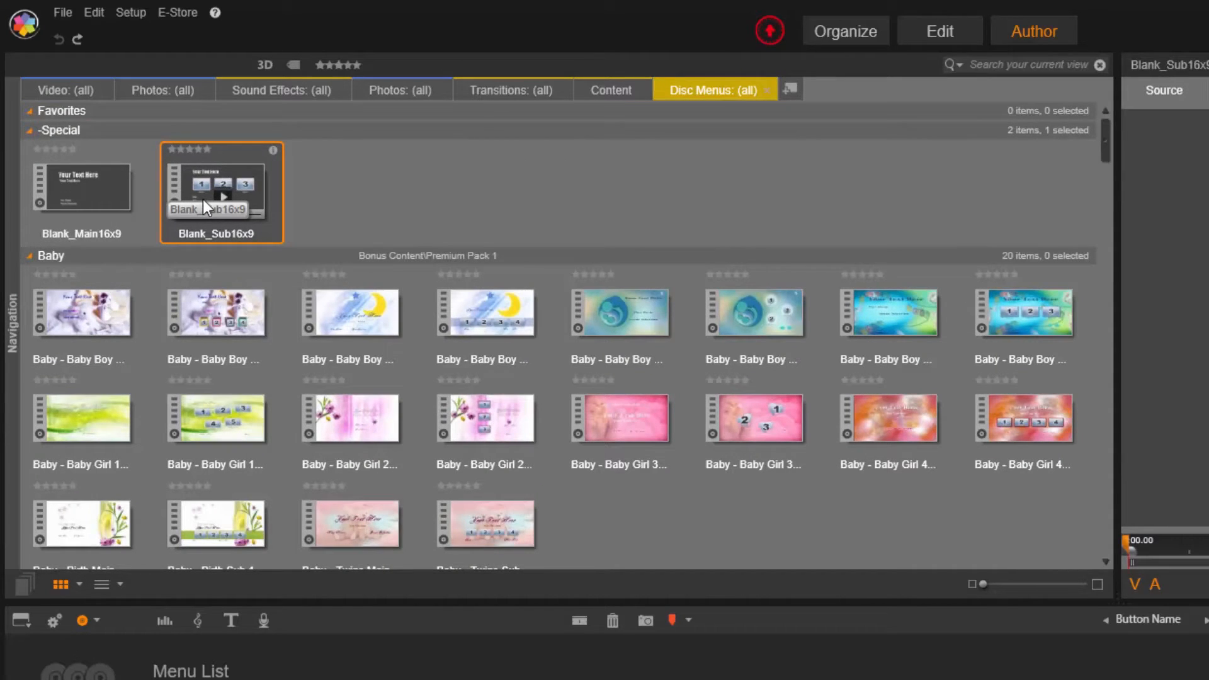
pyautogui.moveTo(308, 205)
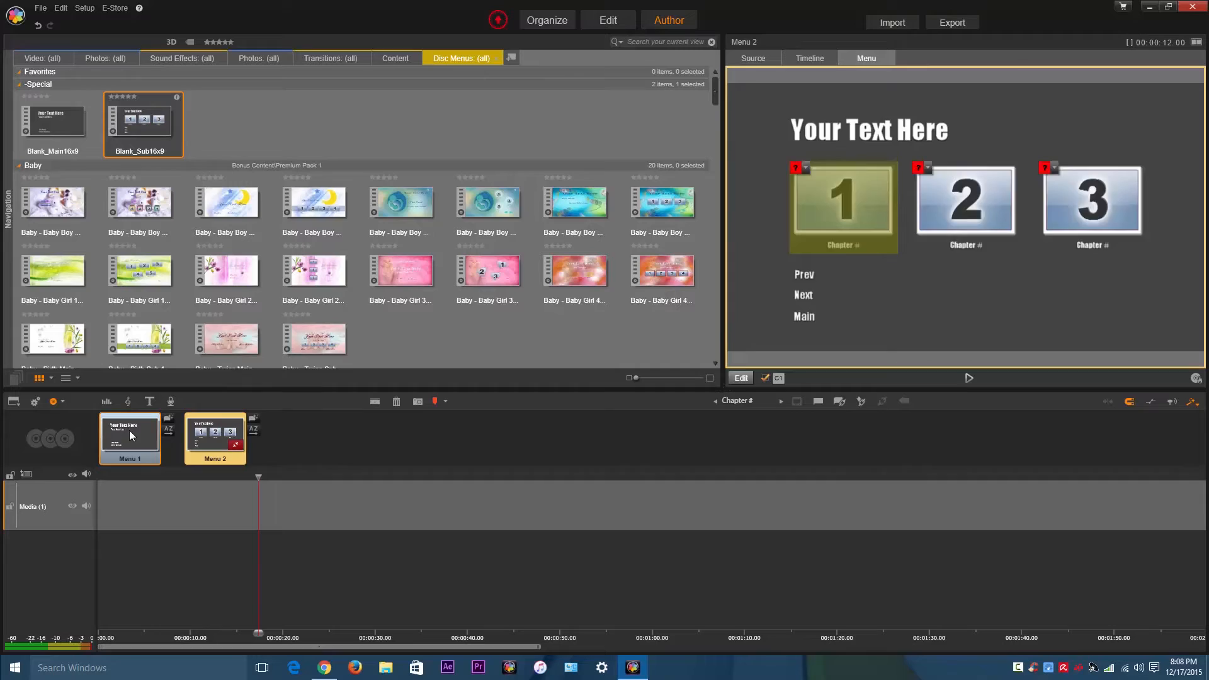
pyautogui.click(129, 439)
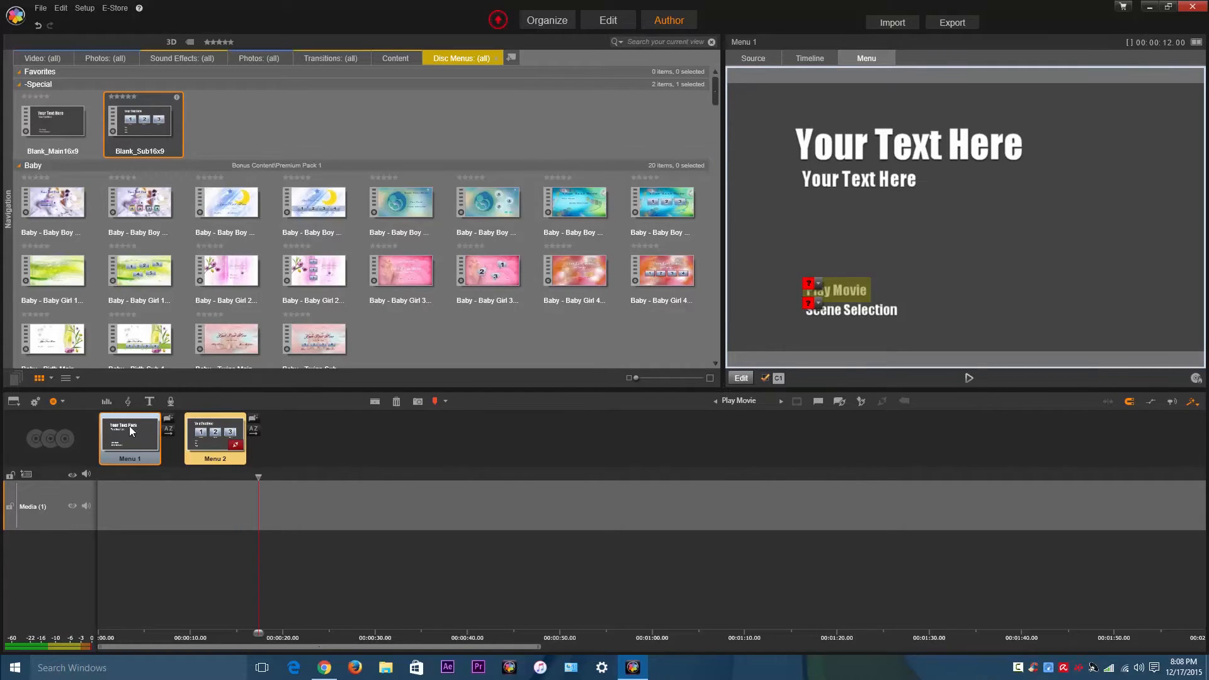
pyautogui.click(214, 436)
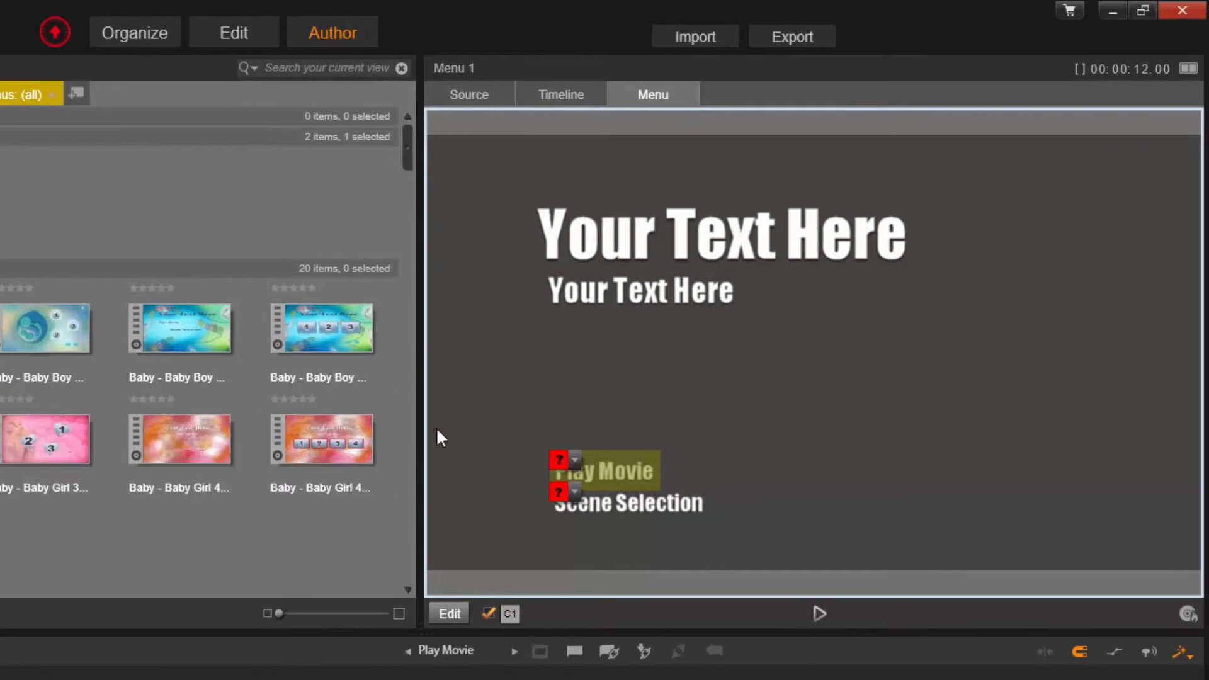
pyautogui.moveTo(713, 245)
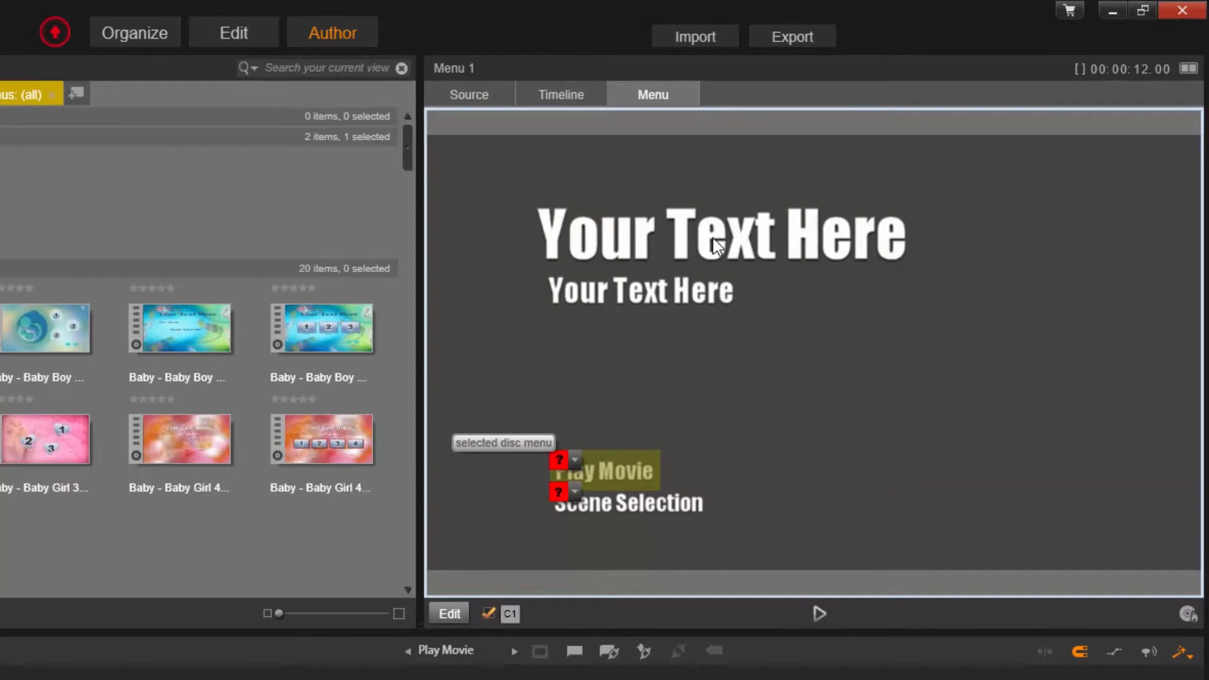
pyautogui.moveTo(436, 375)
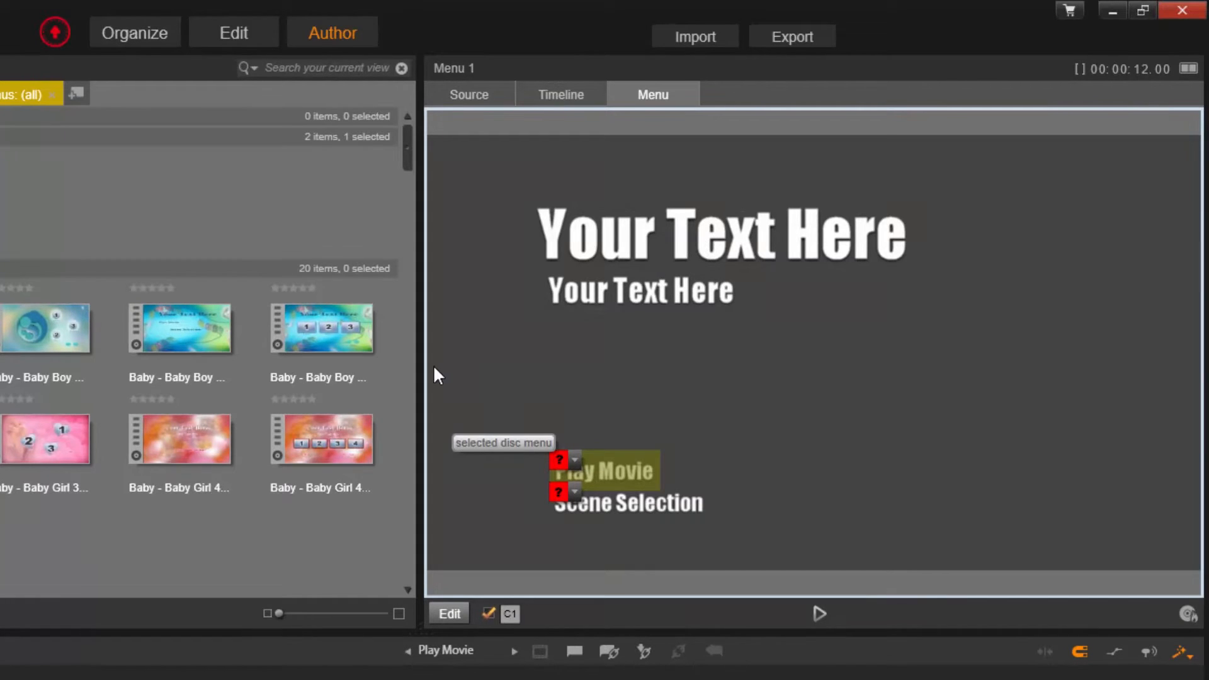
pyautogui.moveTo(448, 614)
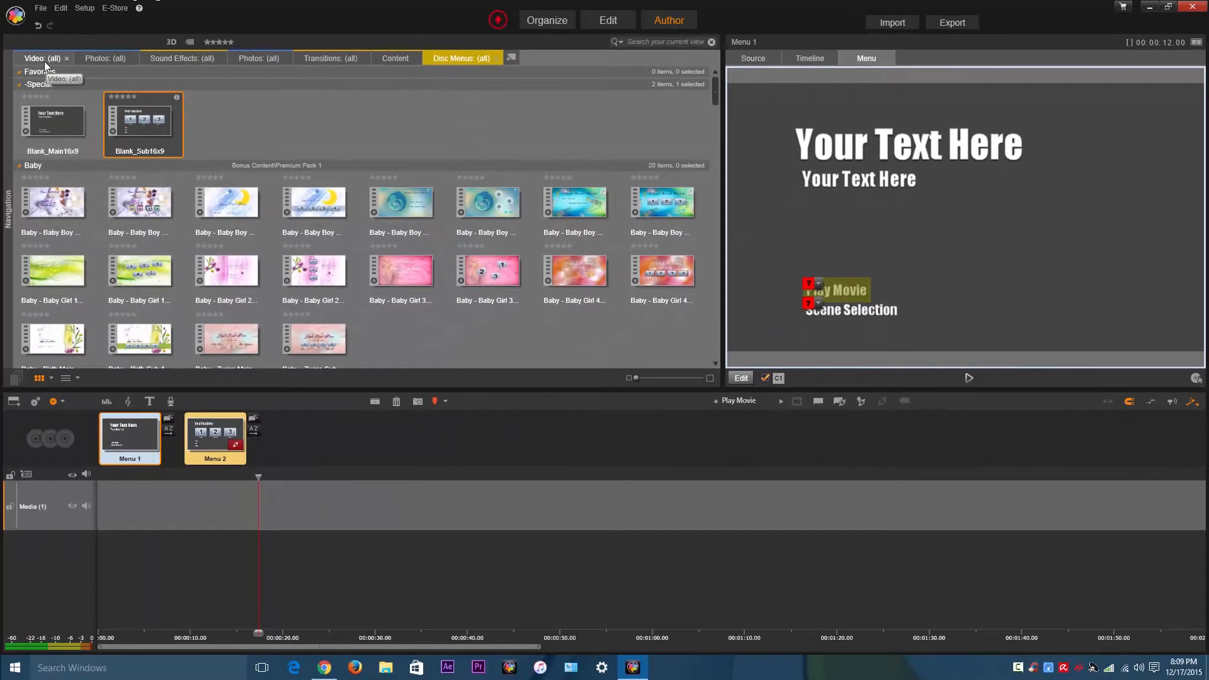
# - Switch the library back to the project's video clips
pyautogui.click(42, 58)
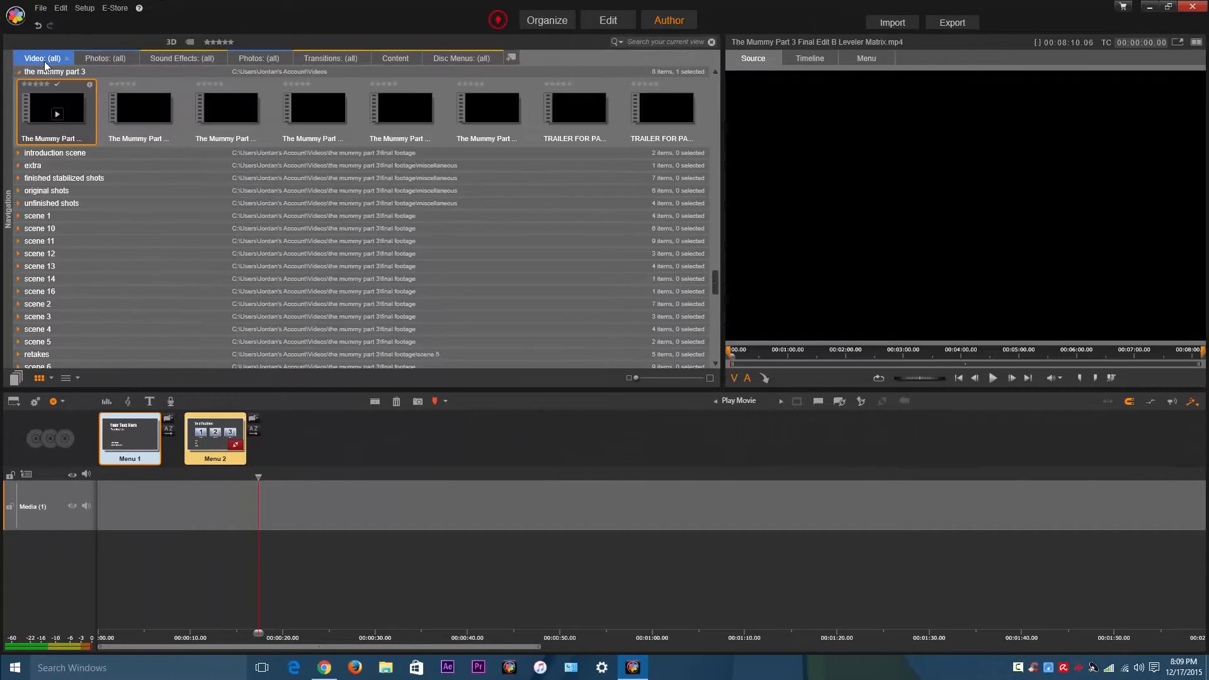
pyautogui.moveTo(57, 106)
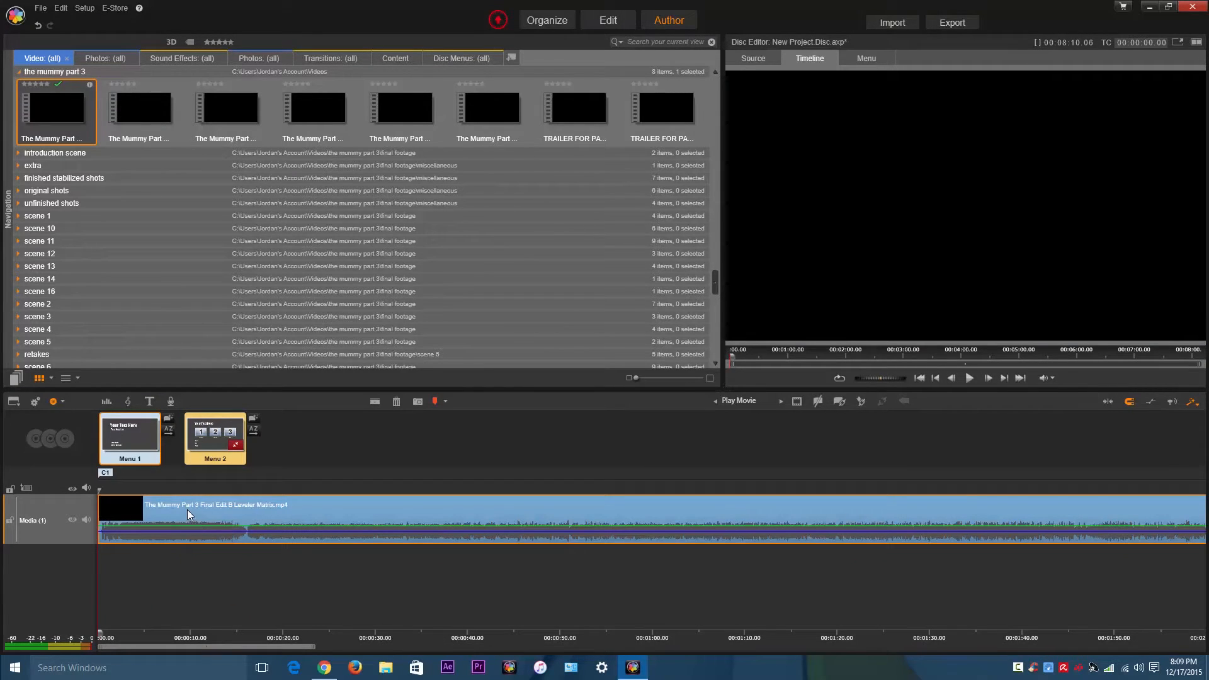
pyautogui.moveTo(194, 493)
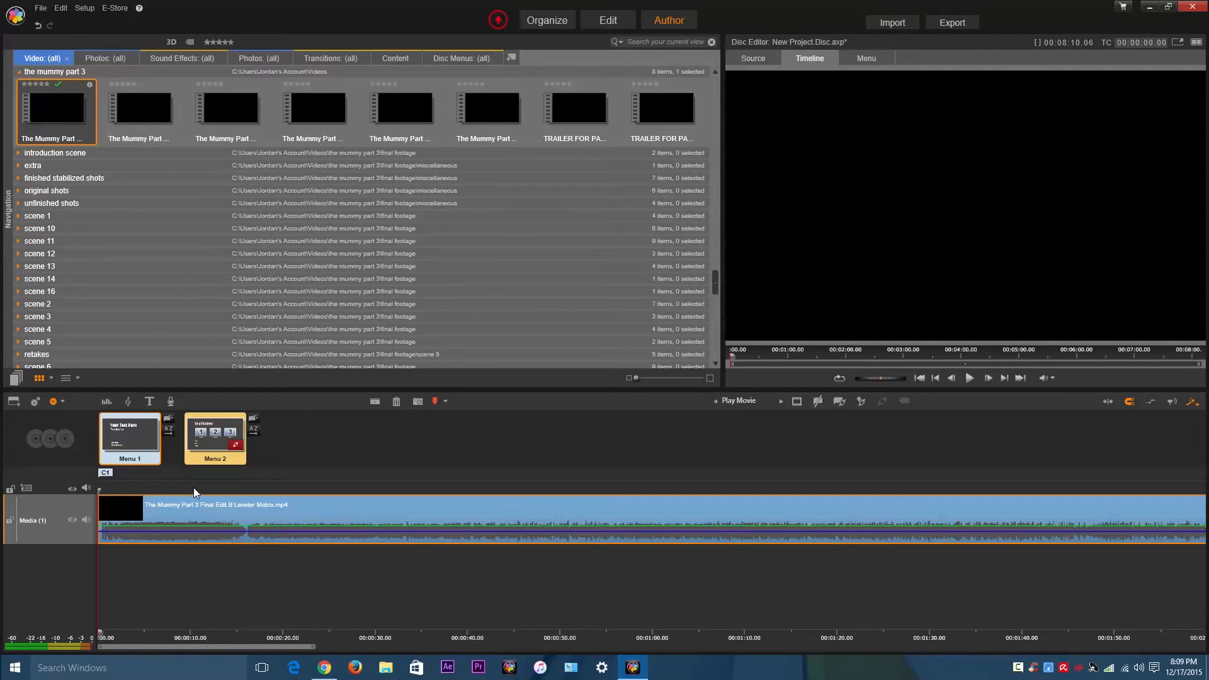
pyautogui.moveTo(215, 490)
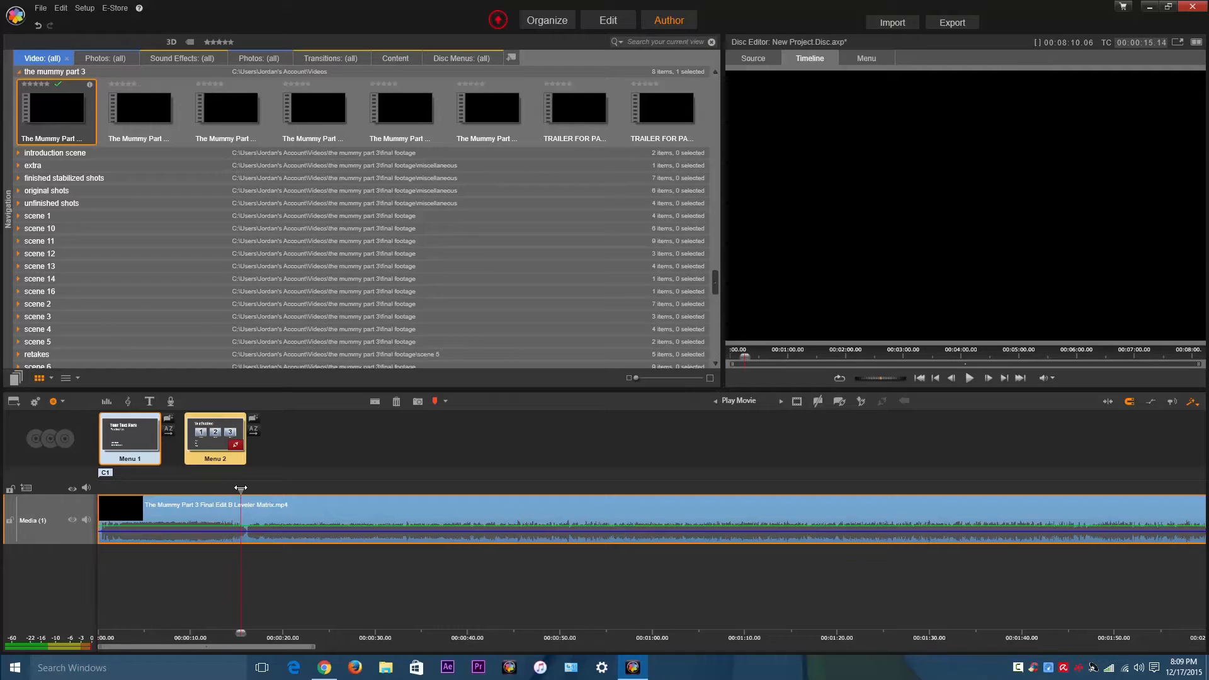
pyautogui.moveTo(257, 493)
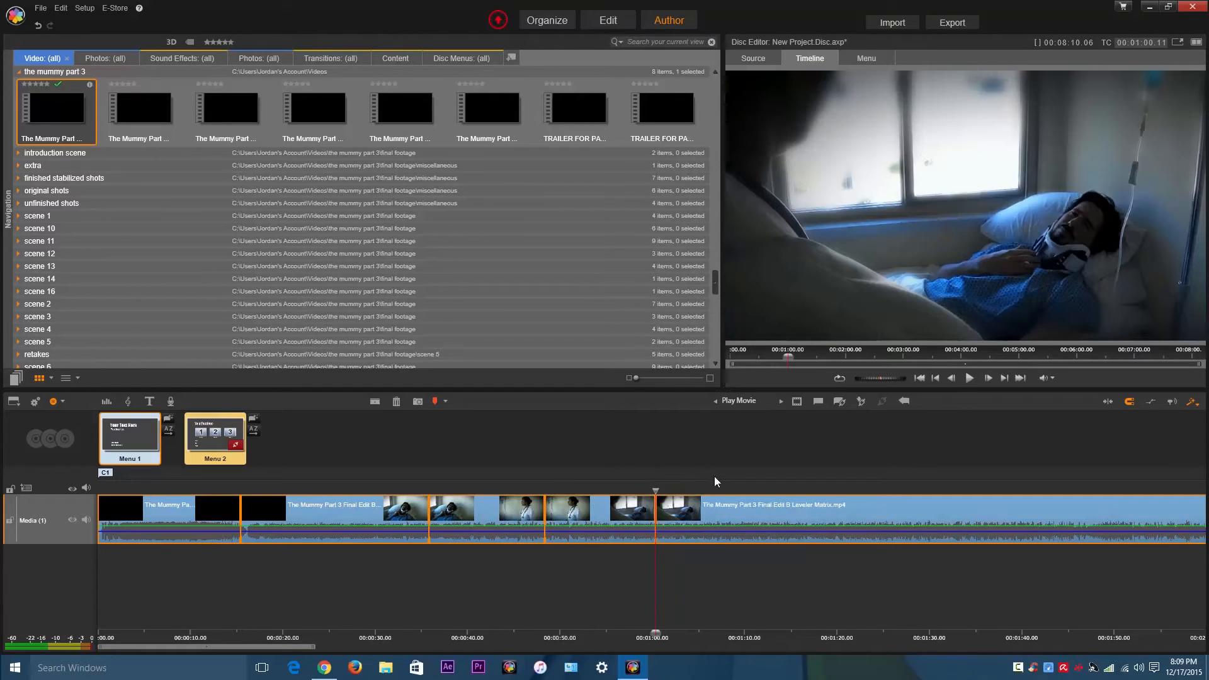
pyautogui.moveTo(738, 513)
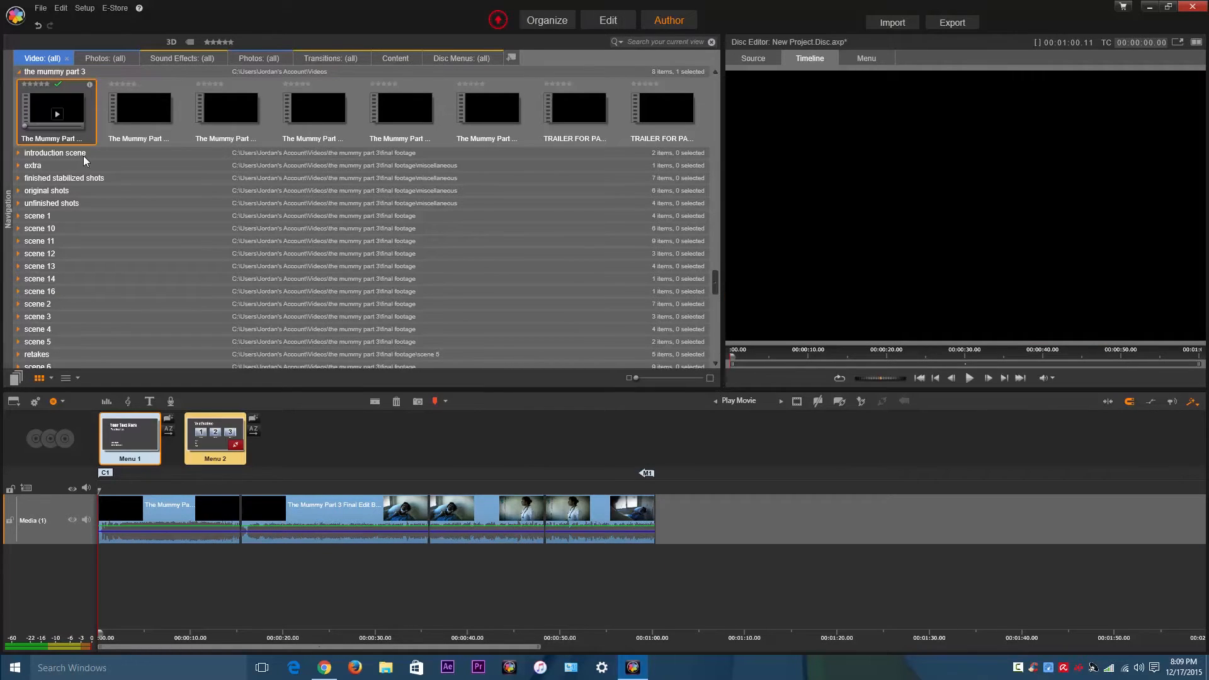
pyautogui.moveTo(214, 446)
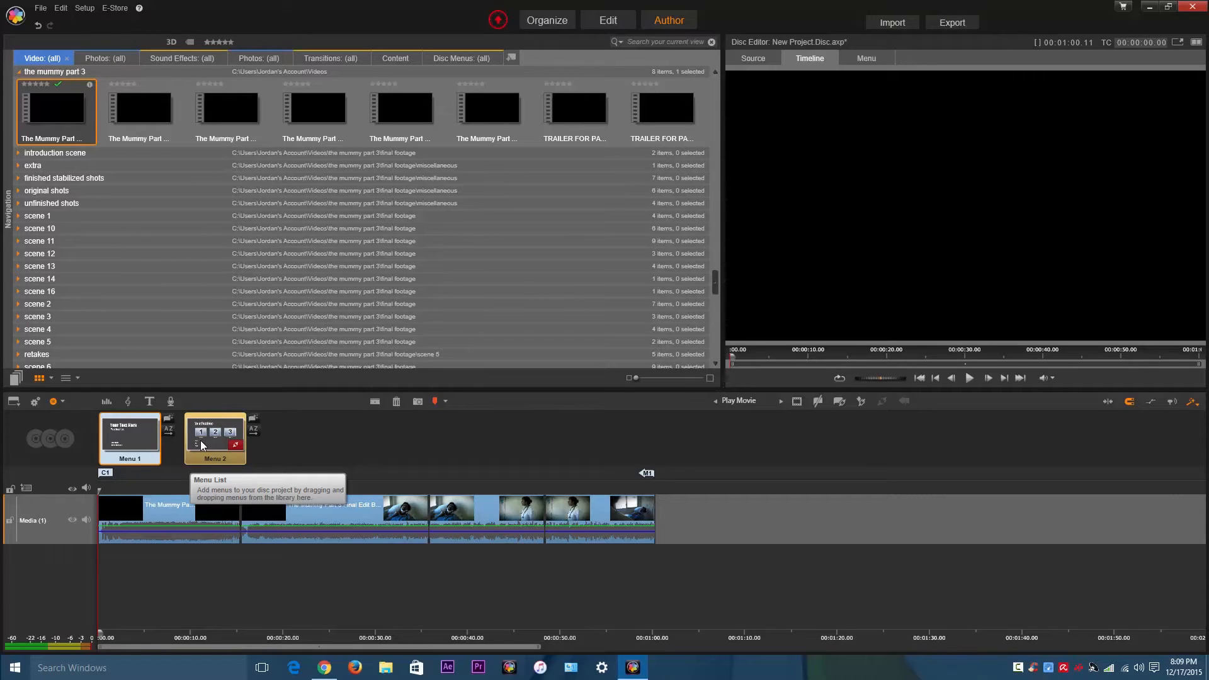
pyautogui.moveTo(199, 446)
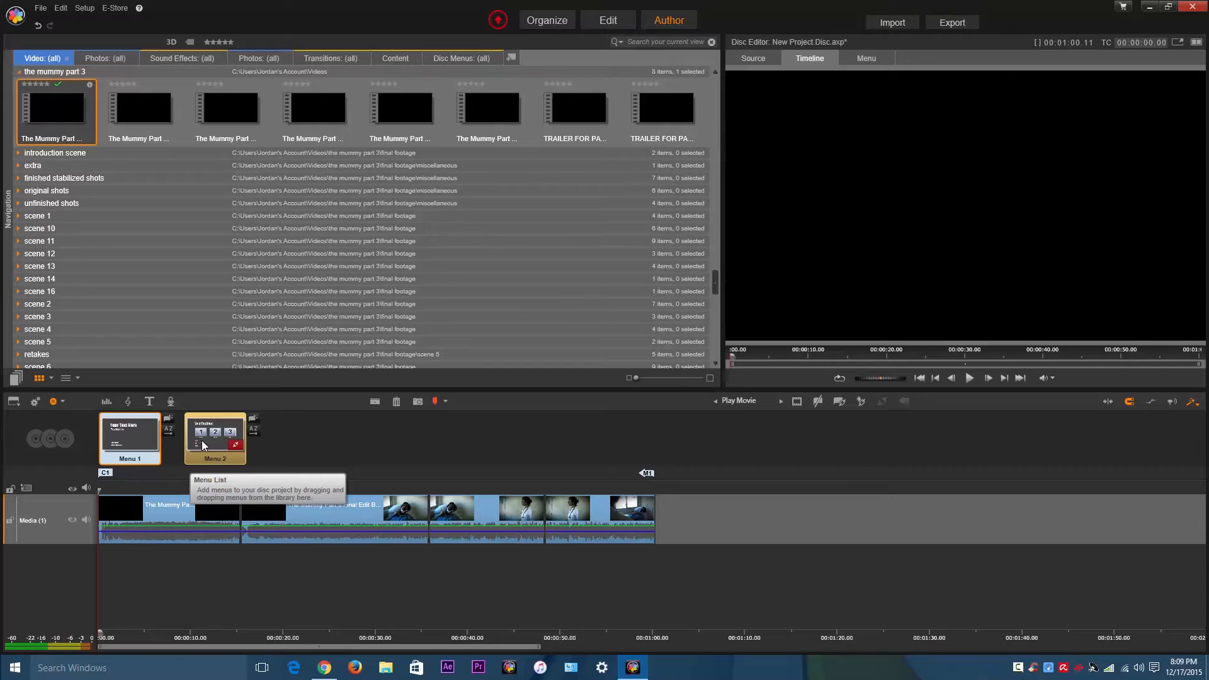
# - Run the Chapter Wizard for Menu 2 with optimal positions across the whole movie, linked to buttons
pyautogui.click(130, 436)
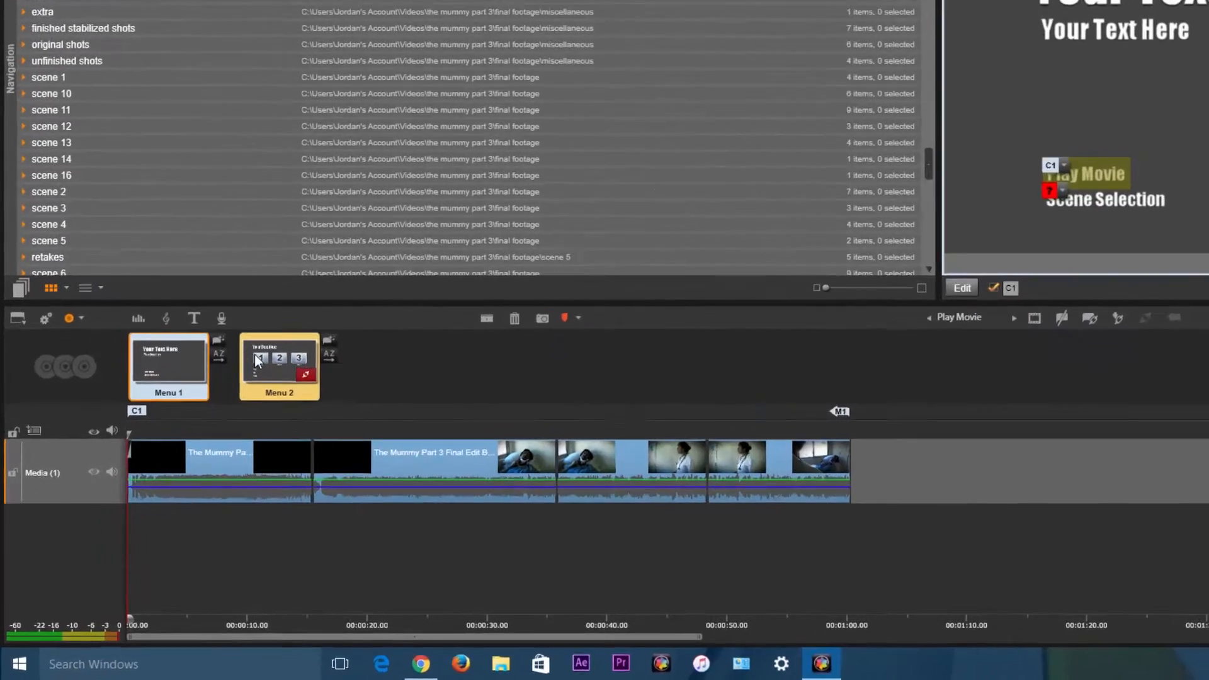
pyautogui.click(279, 366)
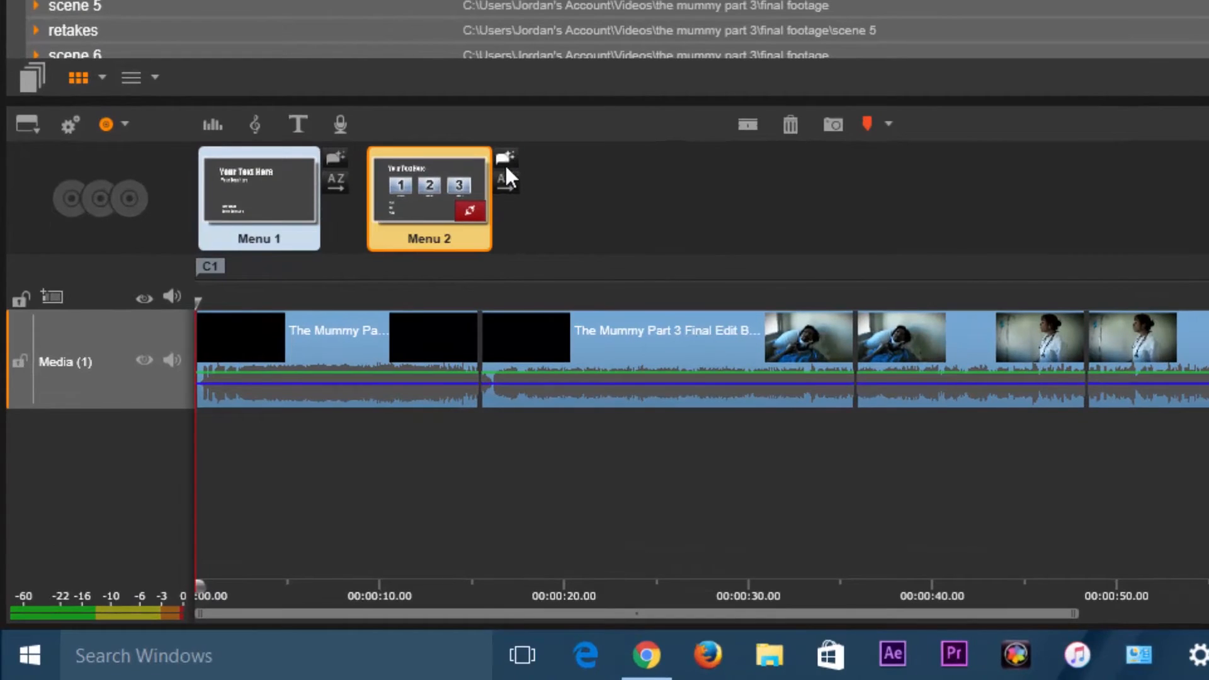
pyautogui.moveTo(505, 163)
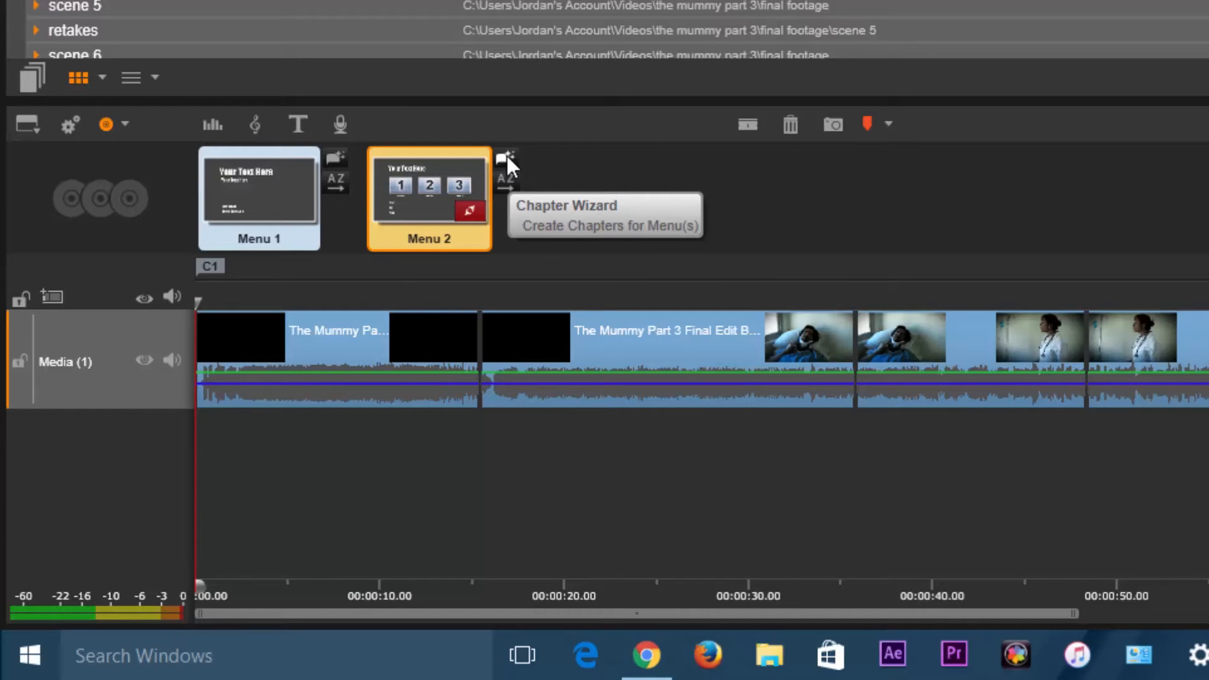
pyautogui.click(507, 159)
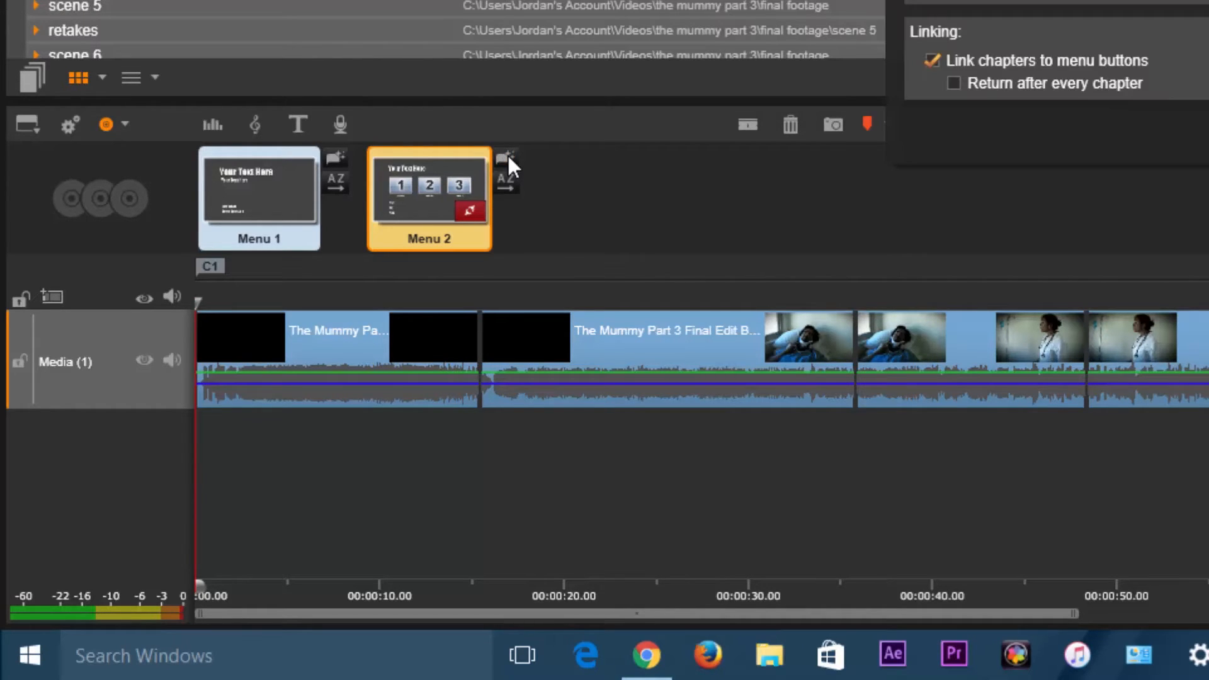
pyautogui.click(506, 160)
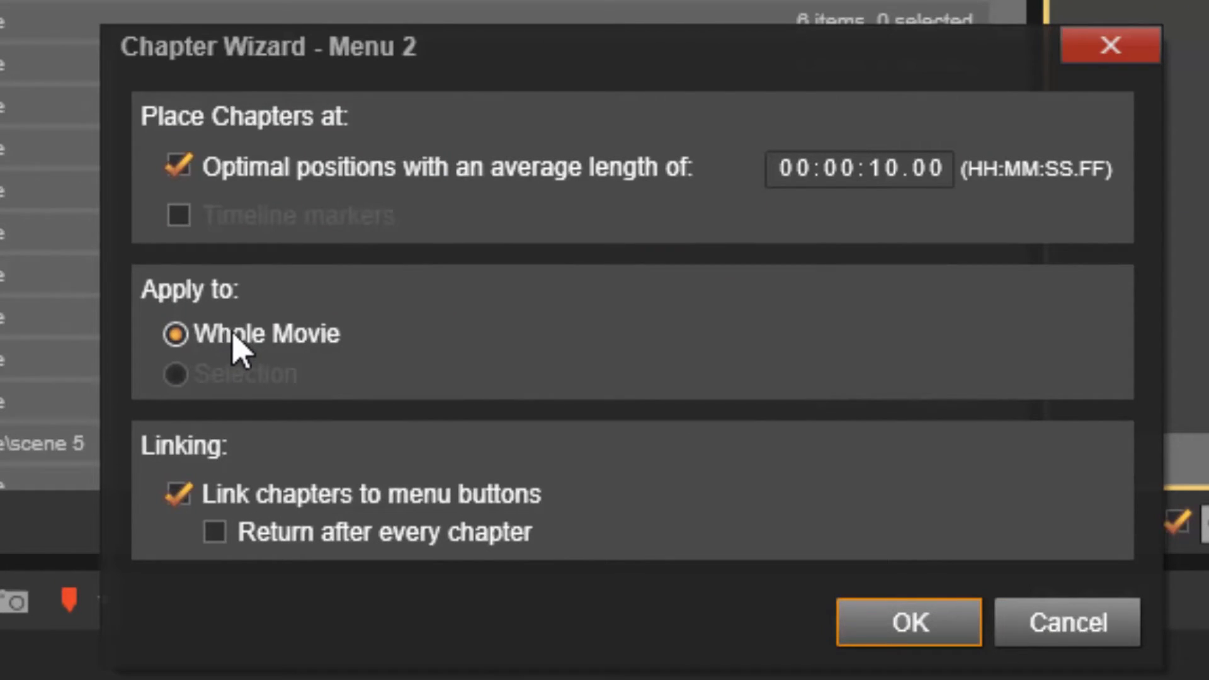
pyautogui.click(908, 622)
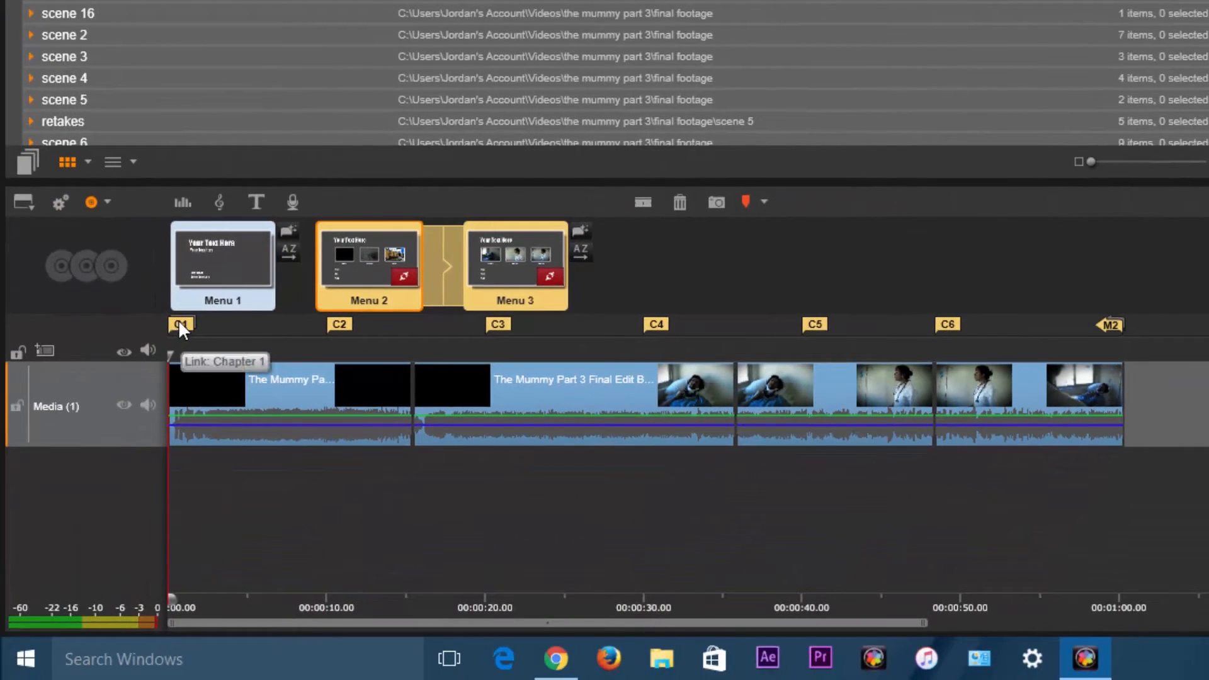
pyautogui.moveTo(187, 339)
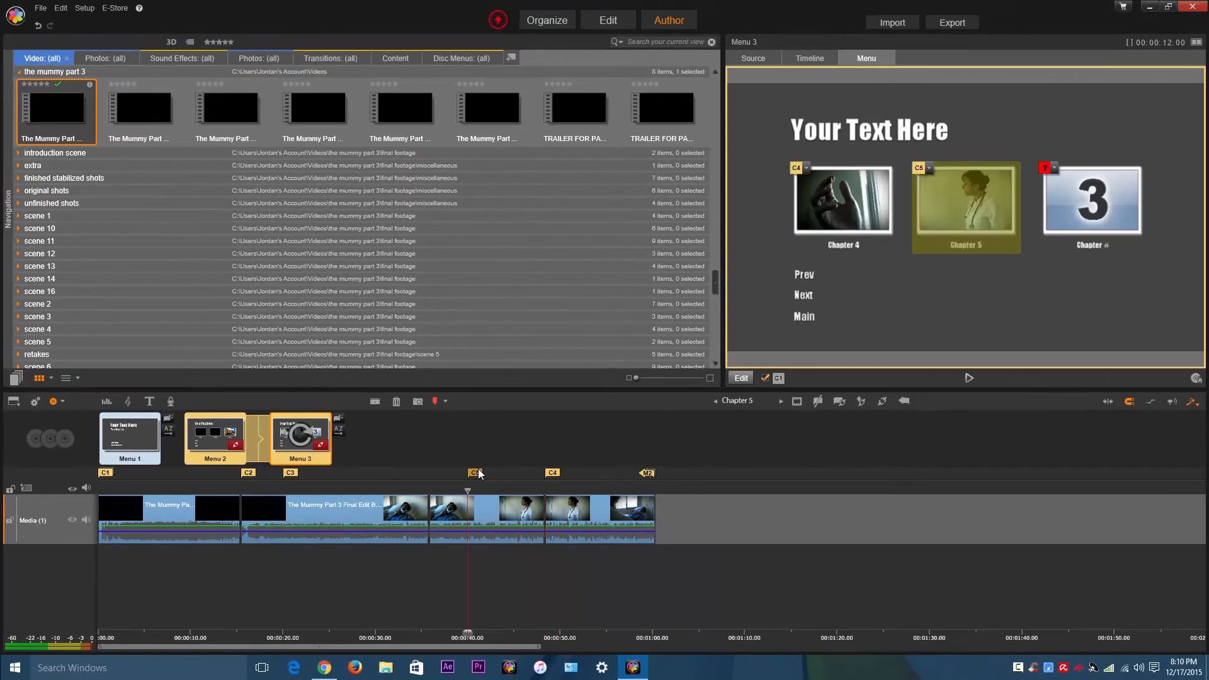
# - Remove extra chapter markers so the movie keeps four chapters
pyautogui.click(809, 58)
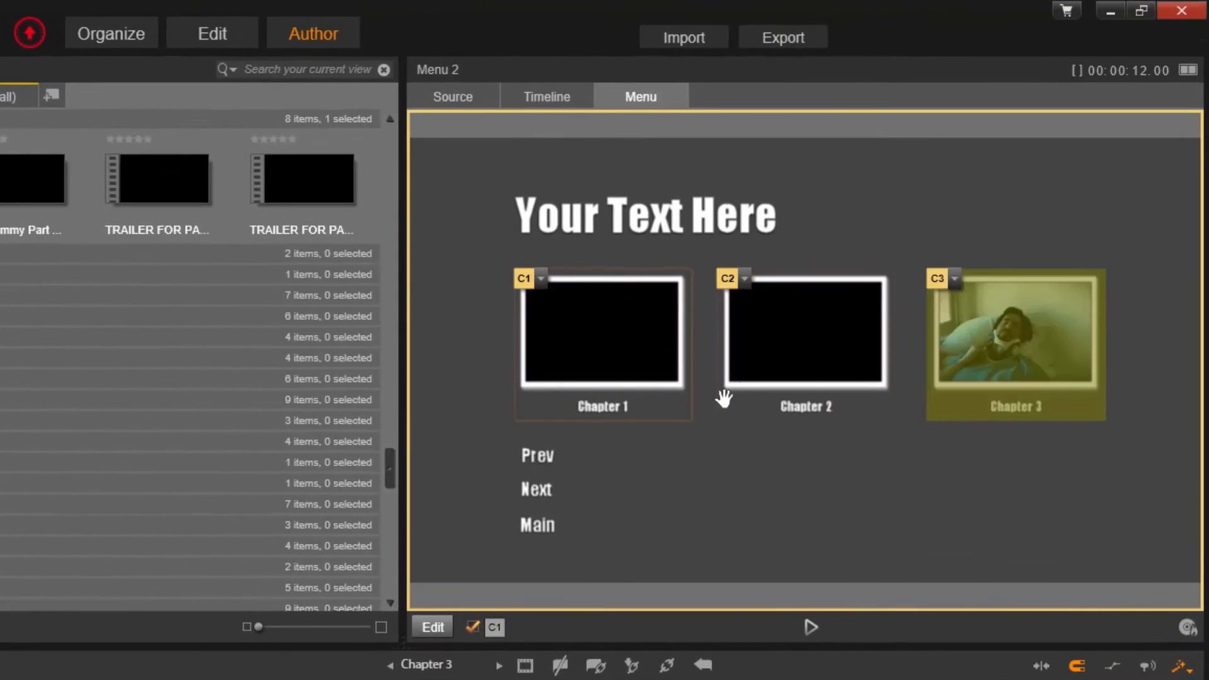
pyautogui.click(805, 334)
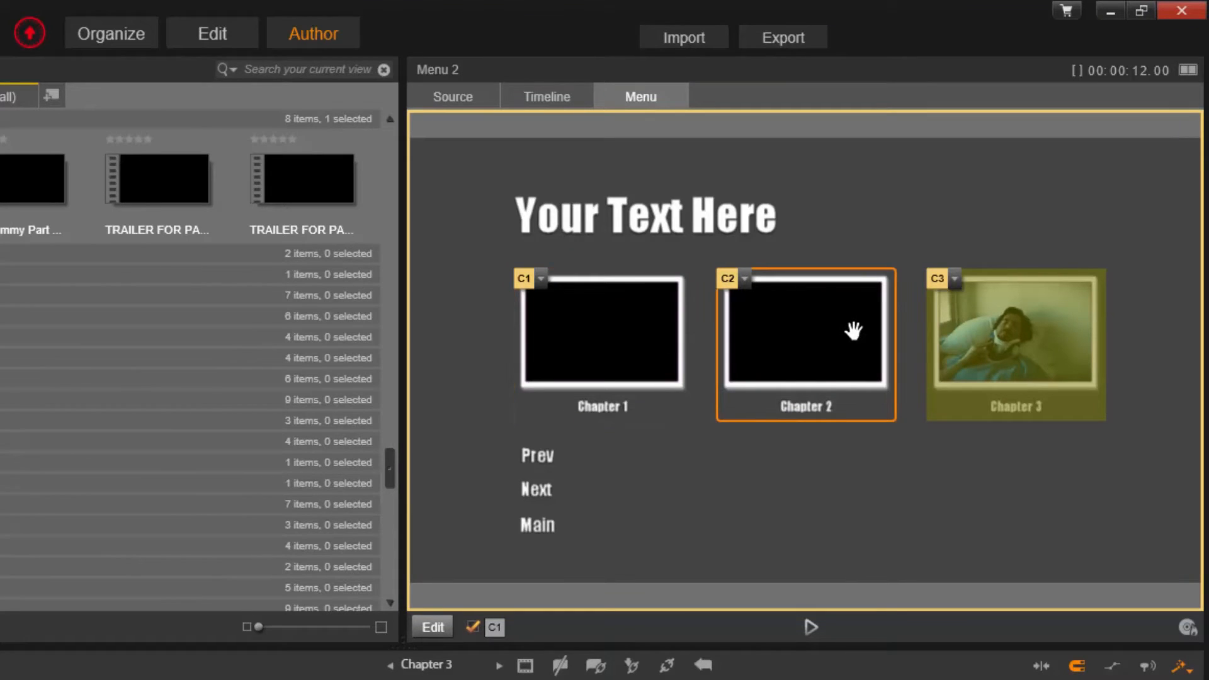
pyautogui.moveTo(802, 328)
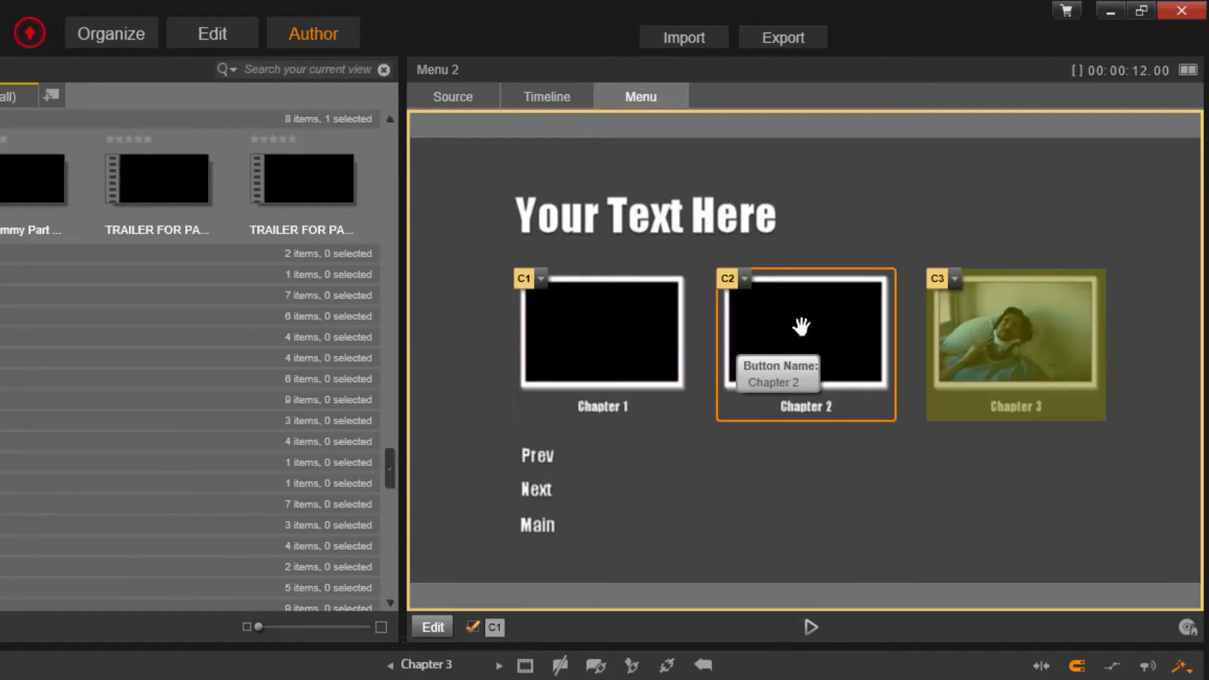
pyautogui.click(1015, 345)
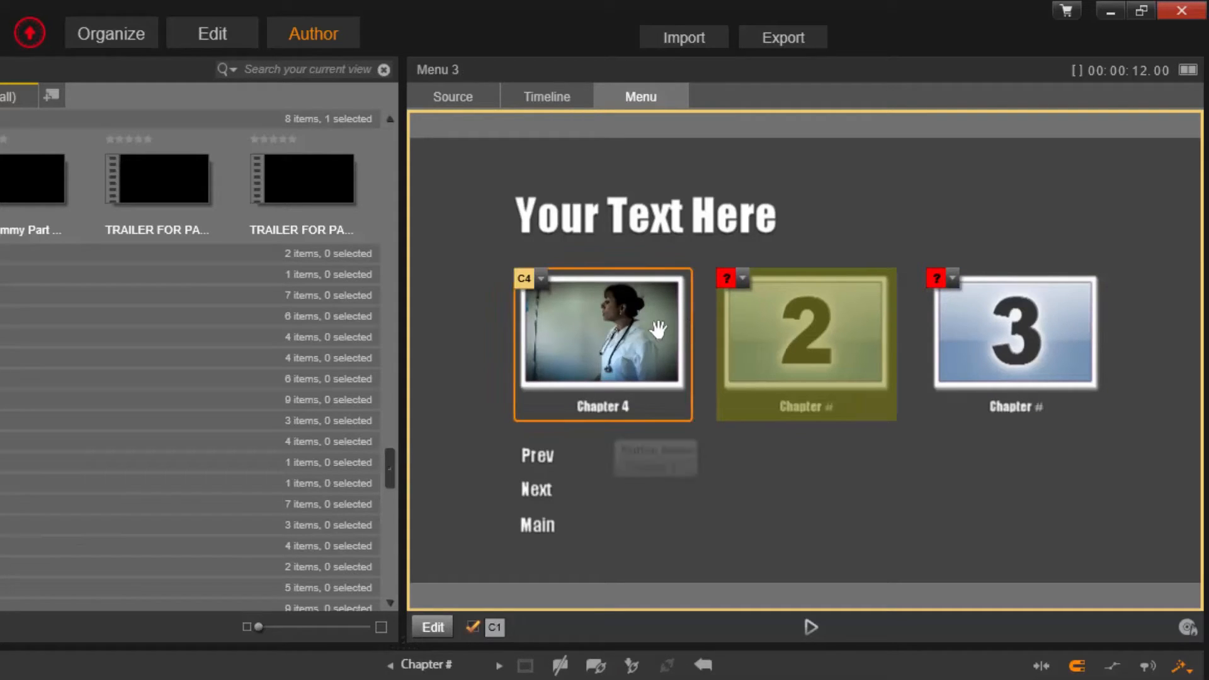
pyautogui.click(805, 343)
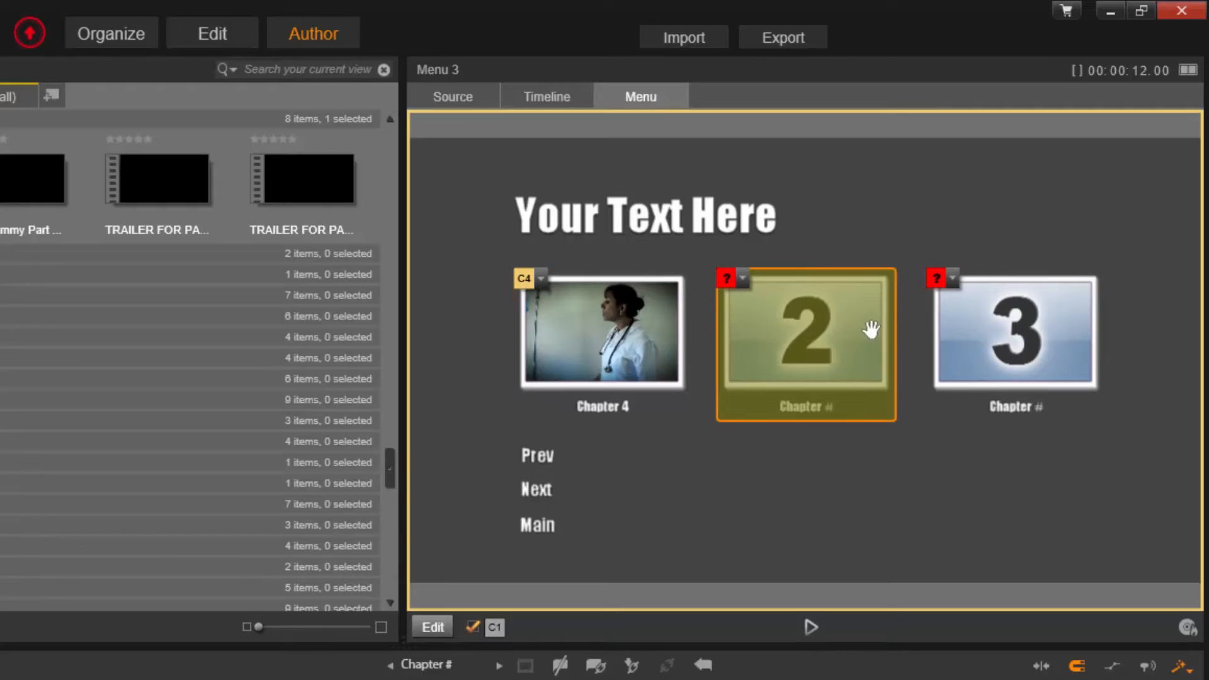
pyautogui.moveTo(848, 347)
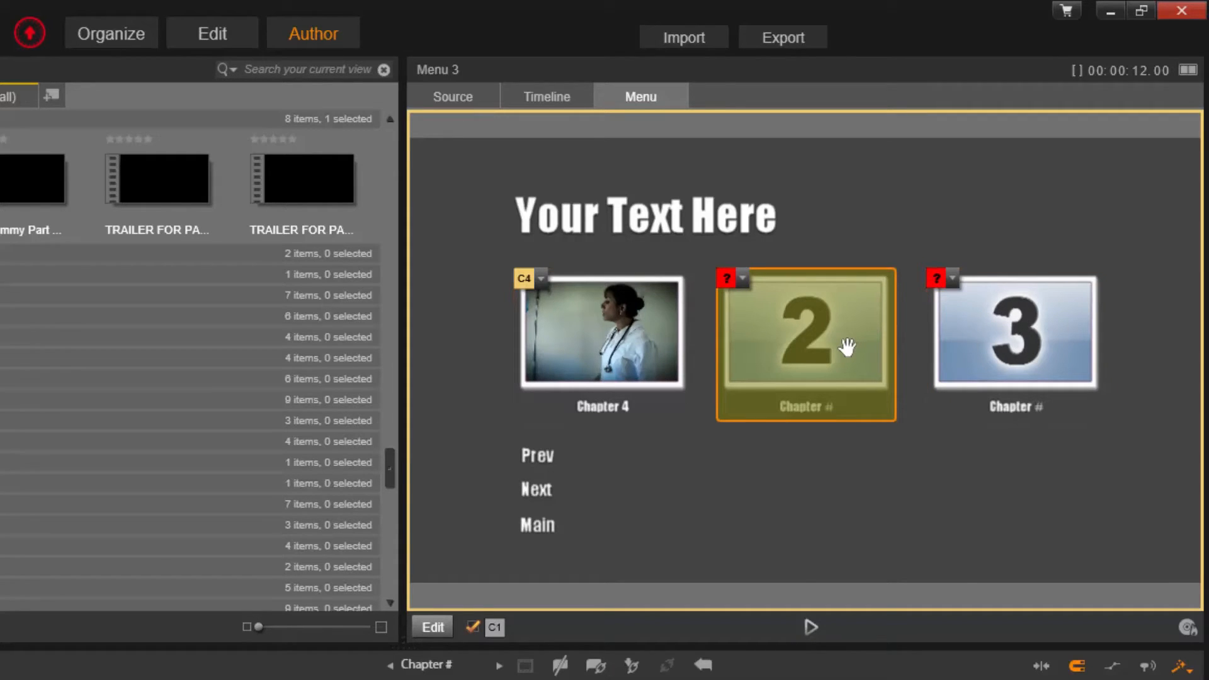
pyautogui.moveTo(843, 367)
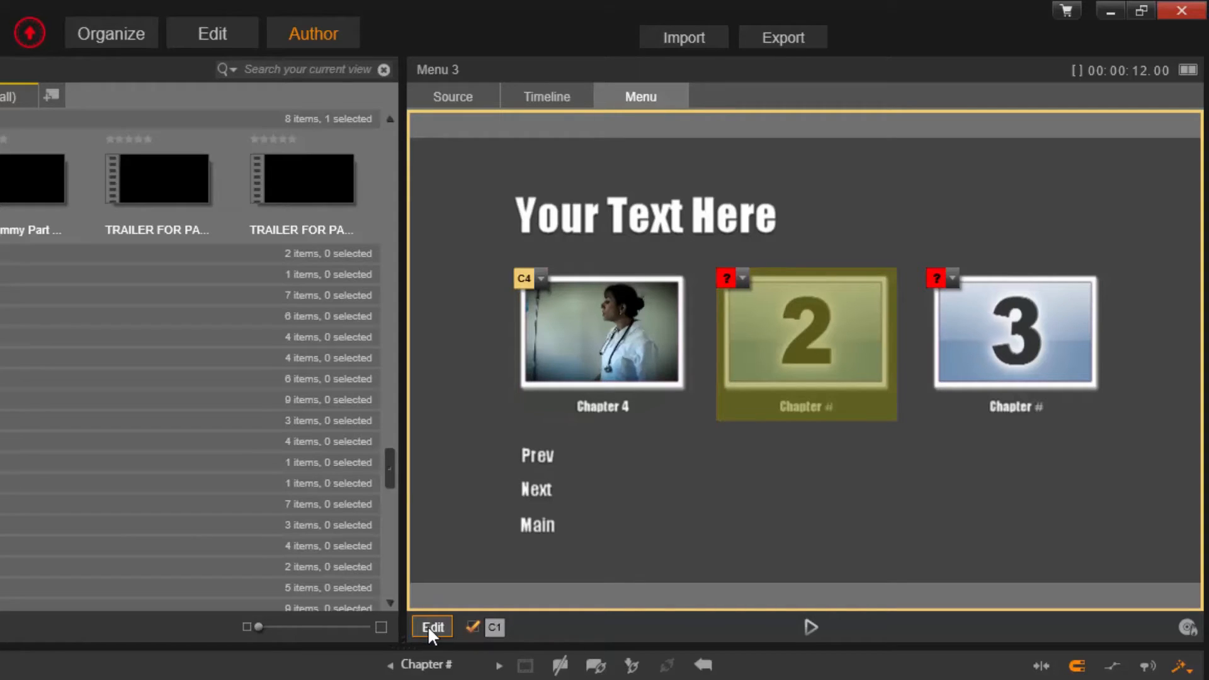
# - Edit Menu 3 to delete its empty placeholder buttons, keeping only Chapter 4
pyautogui.click(431, 626)
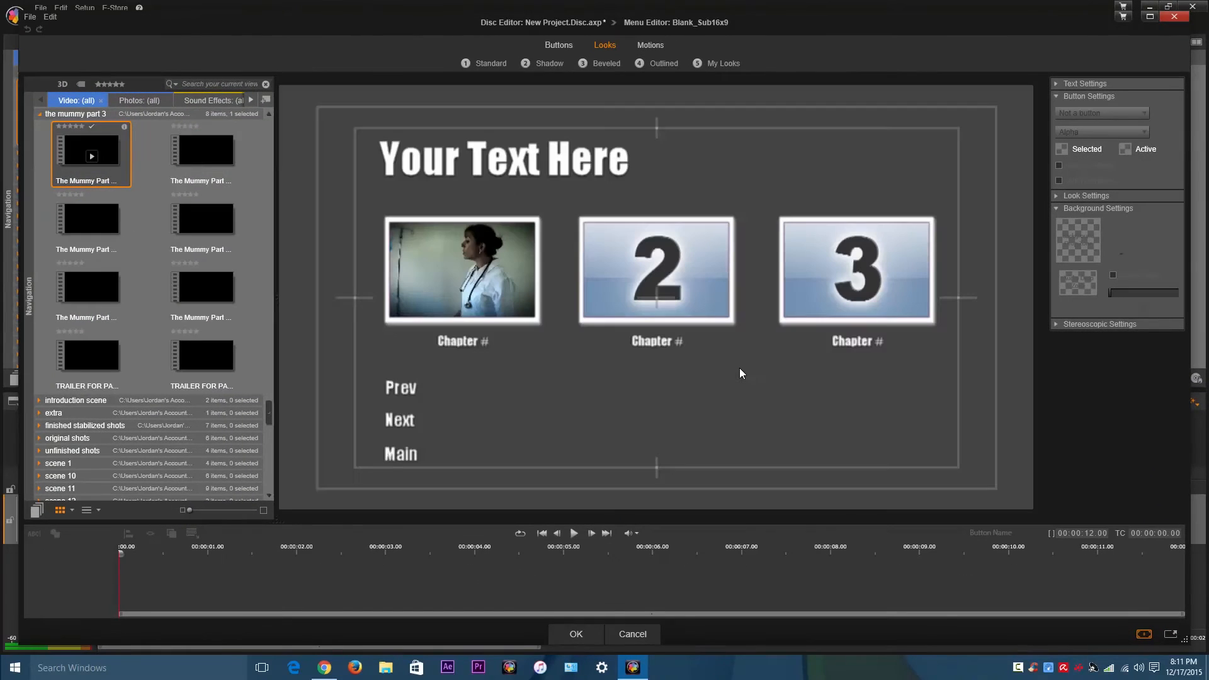
pyautogui.click(656, 269)
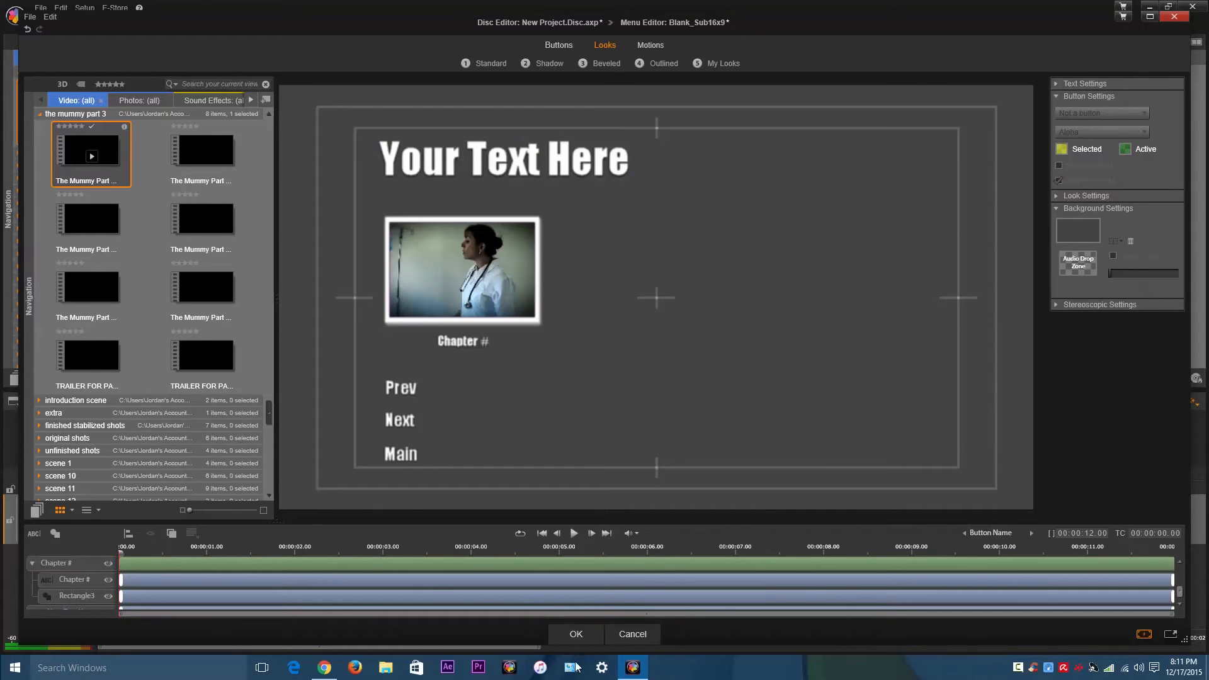
pyautogui.click(575, 634)
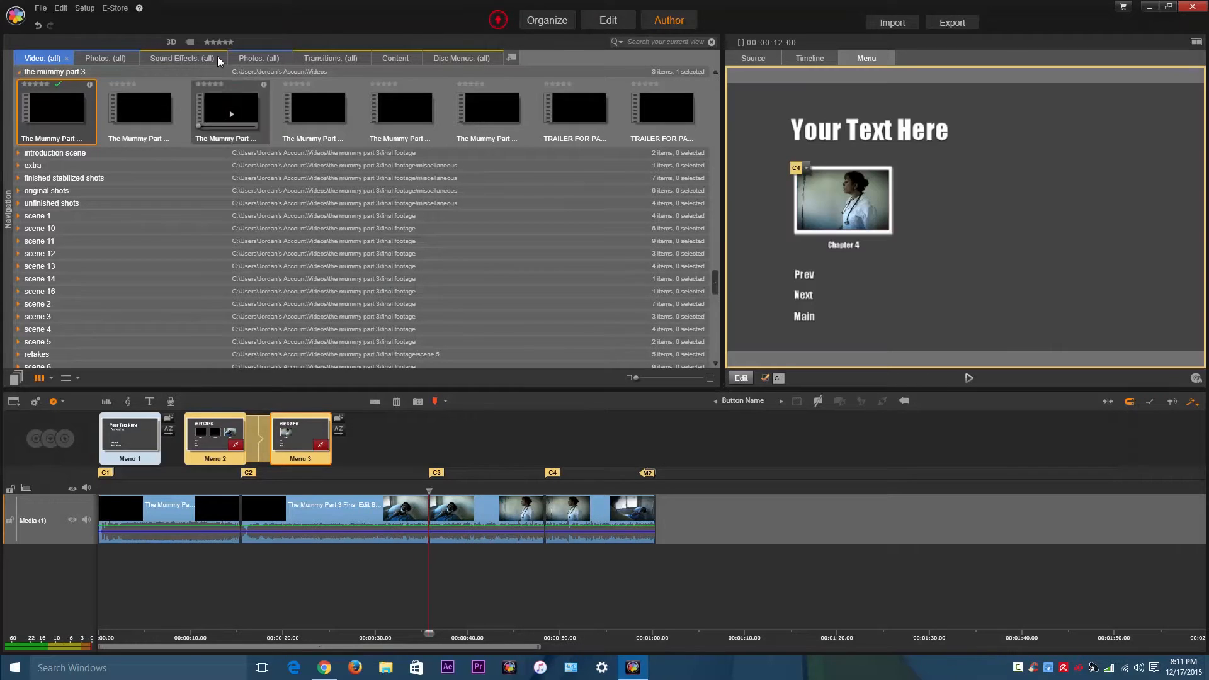
# - Preview Menu 2's chapter buttons, then Menu 1 with Play Movie and Scene Selection
pyautogui.click(214, 436)
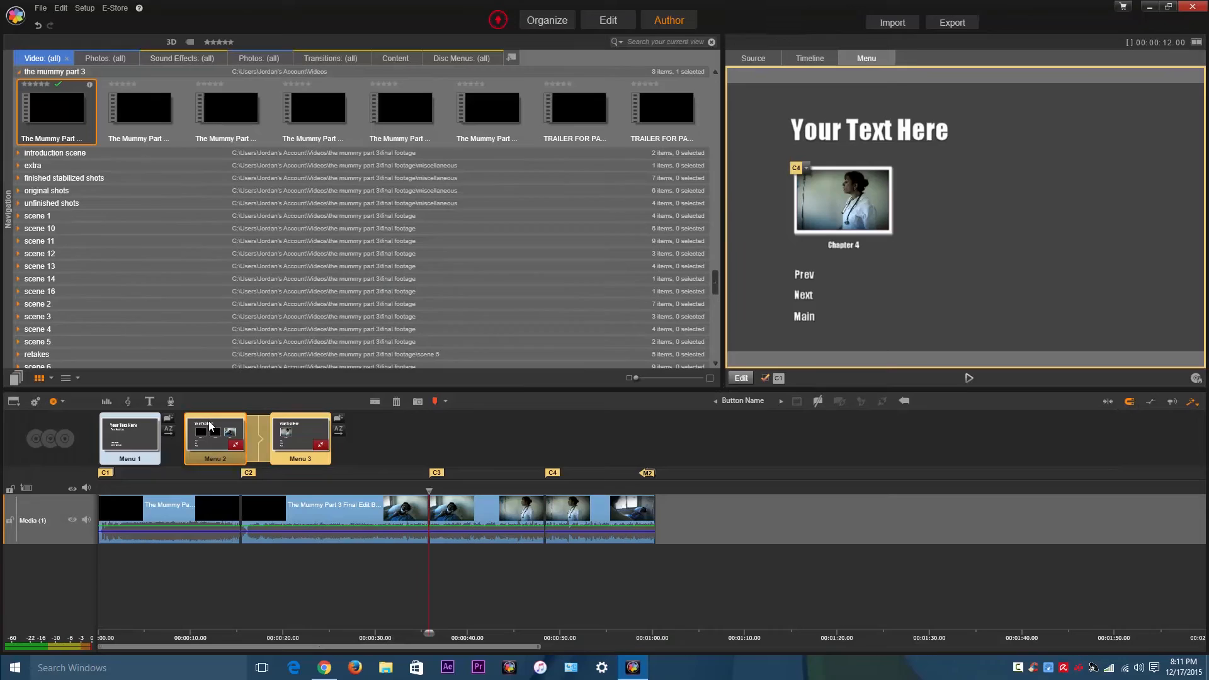
pyautogui.click(216, 439)
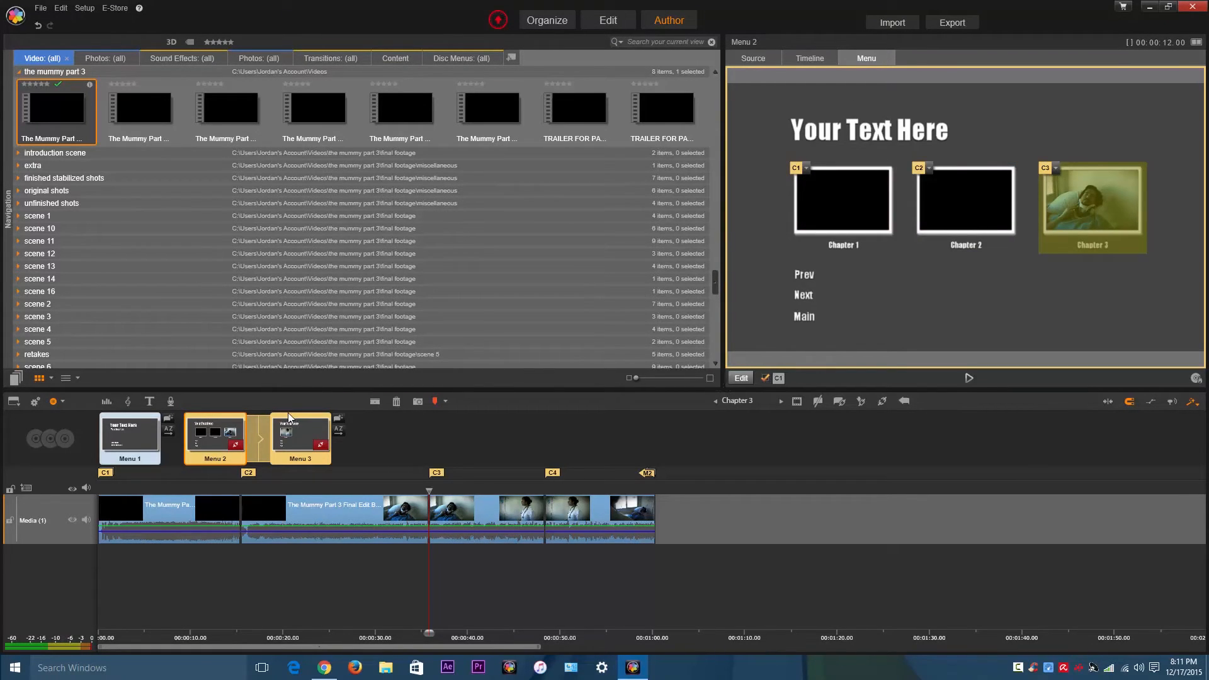
pyautogui.moveTo(214, 295)
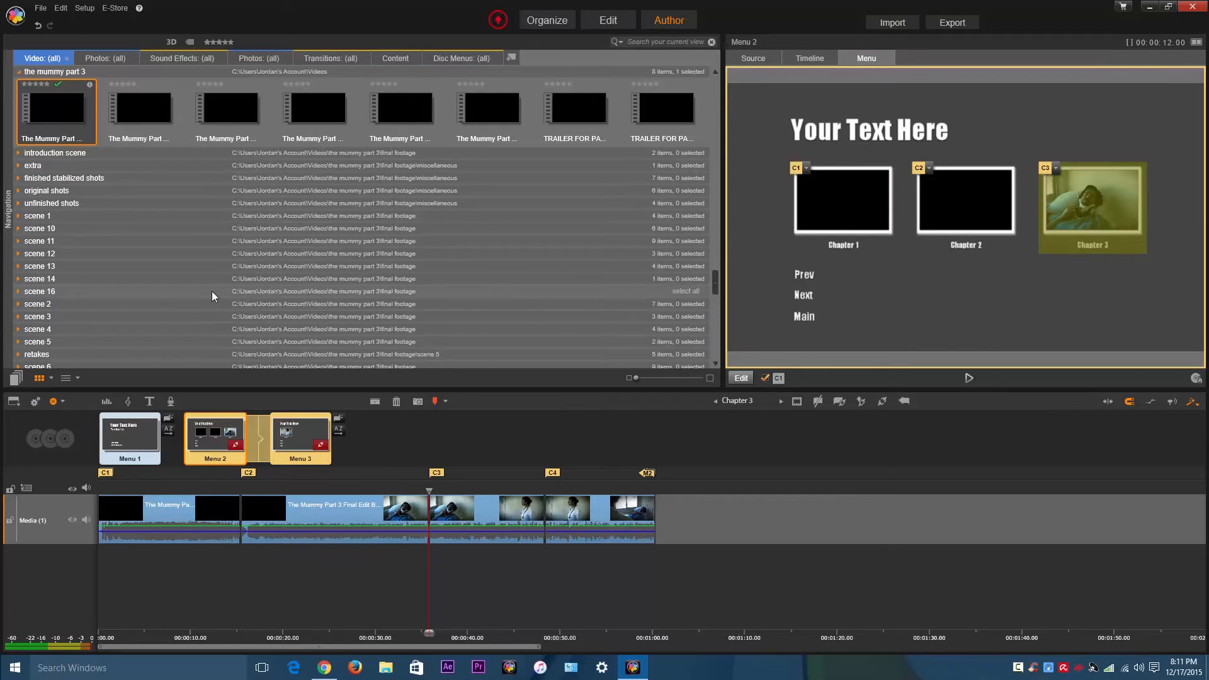
pyautogui.moveTo(199, 300)
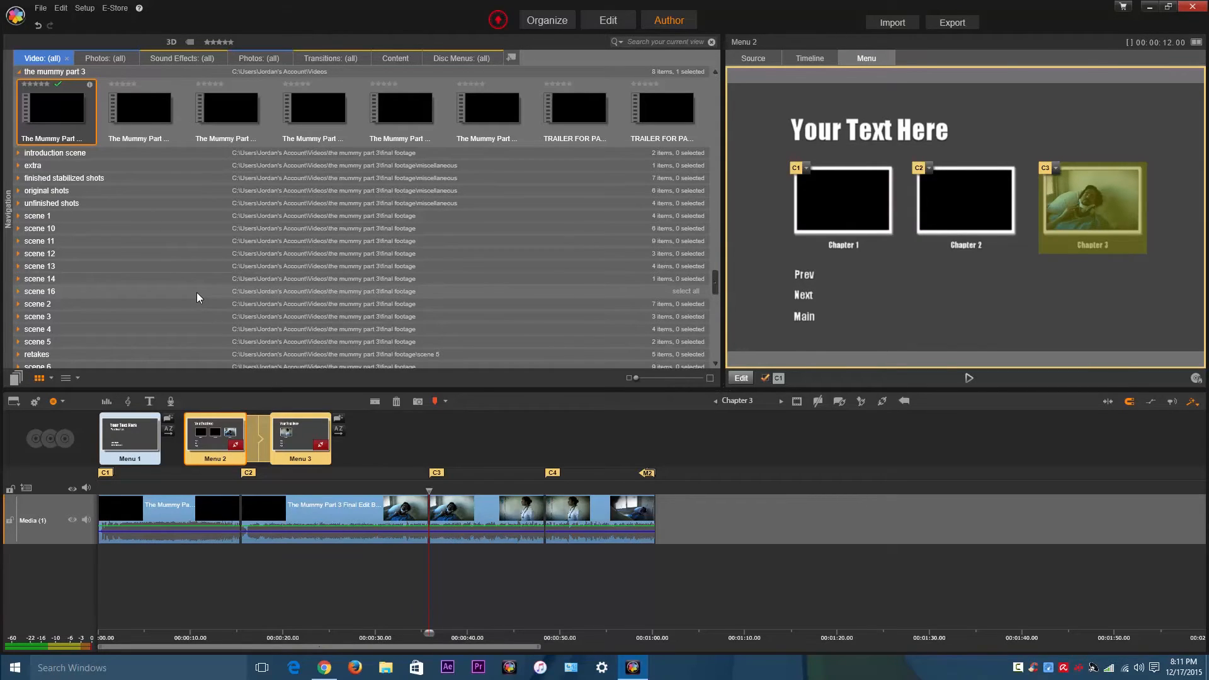
pyautogui.click(130, 438)
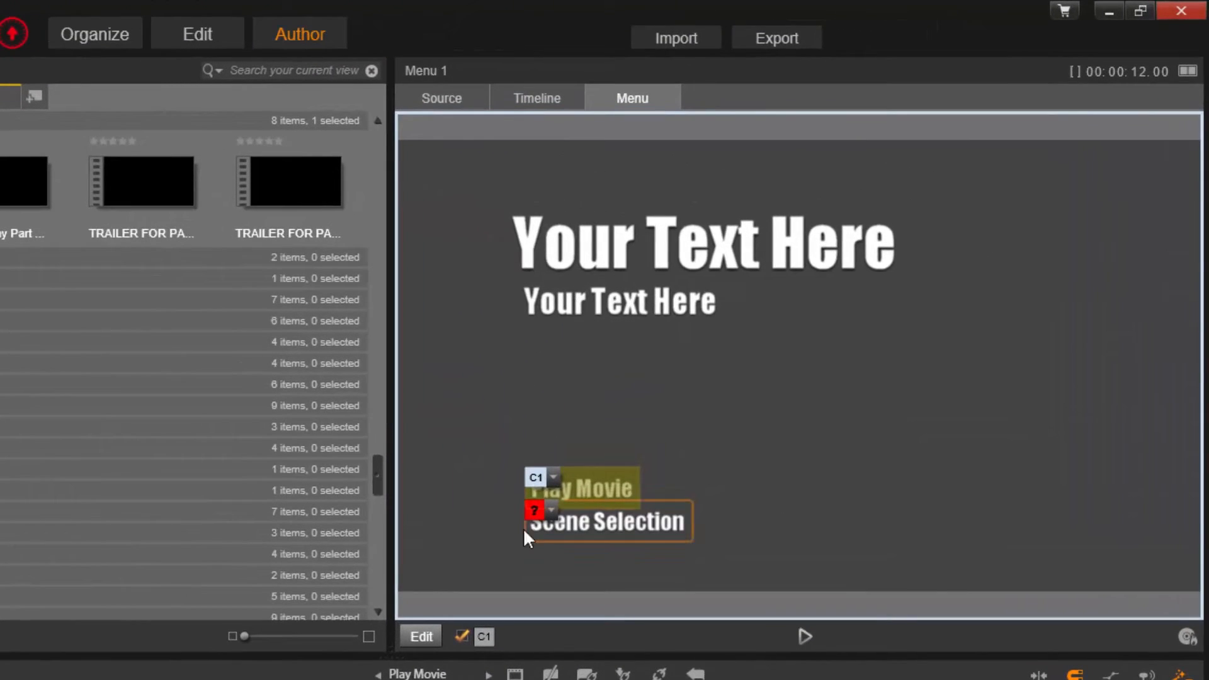
pyautogui.moveTo(552, 482)
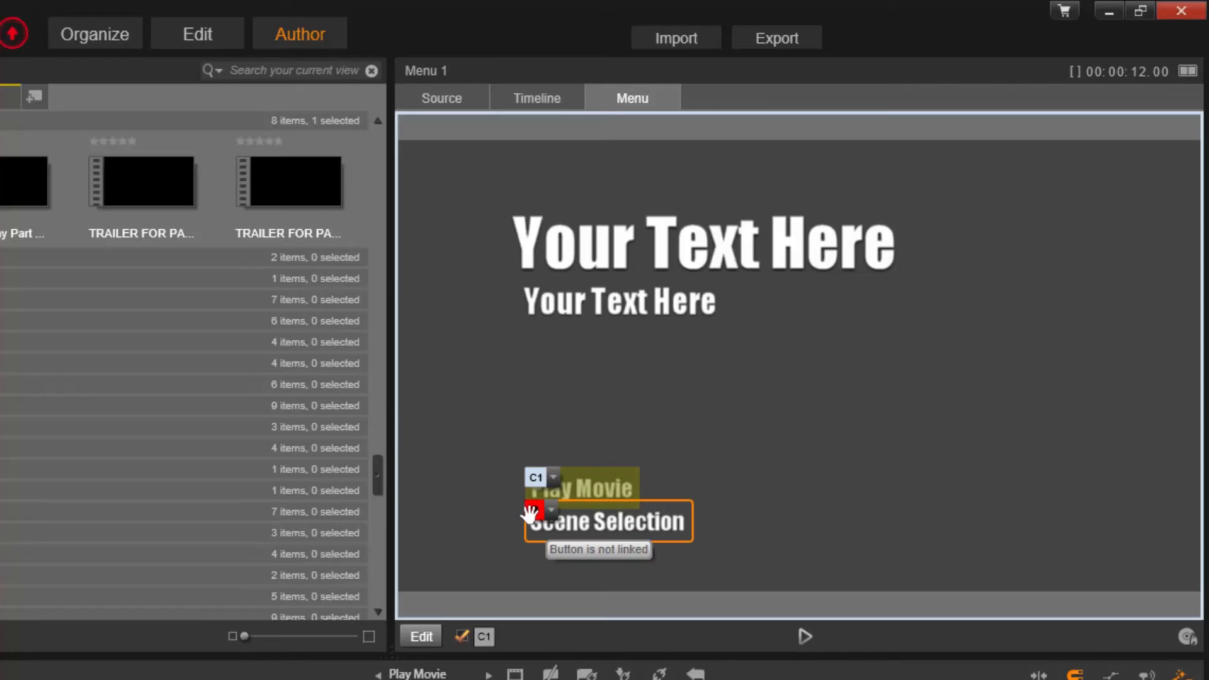
pyautogui.moveTo(552, 515)
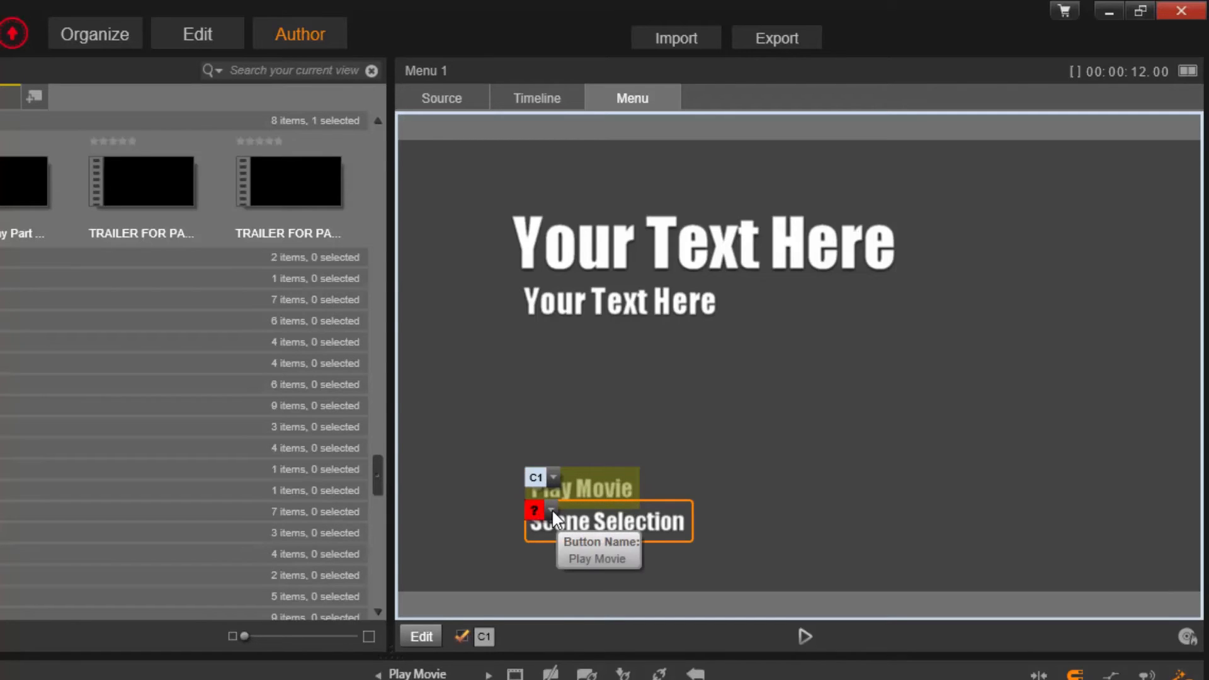
pyautogui.moveTo(549, 516)
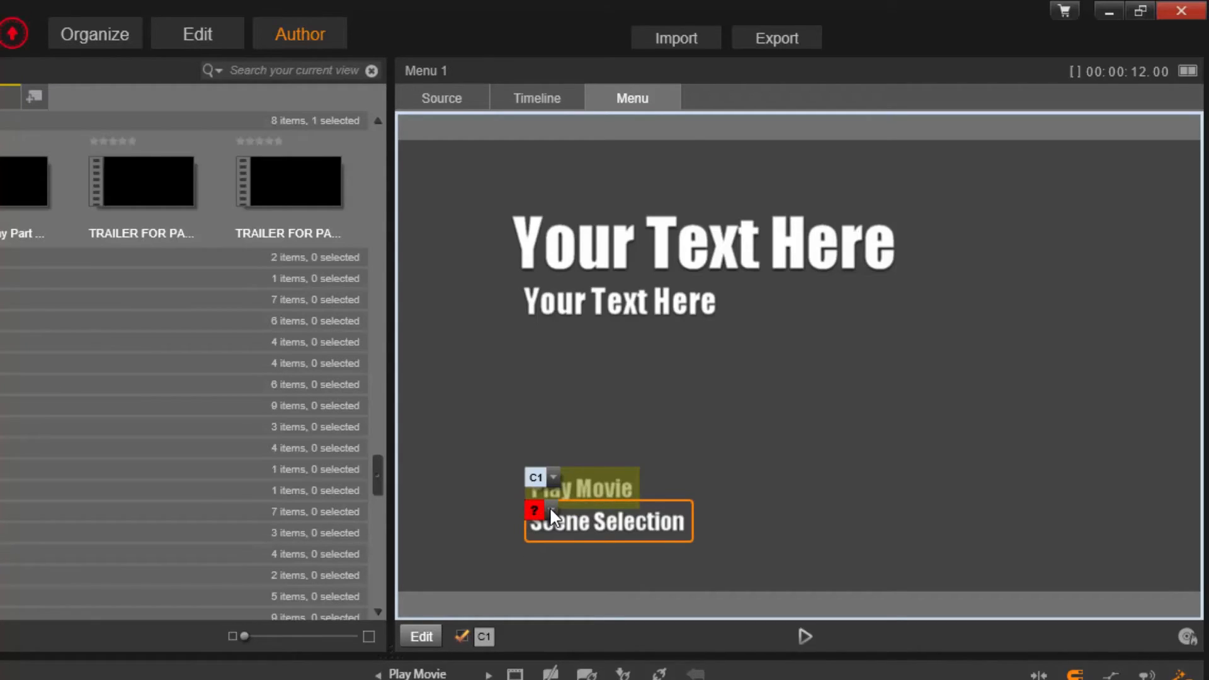
pyautogui.moveTo(558, 524)
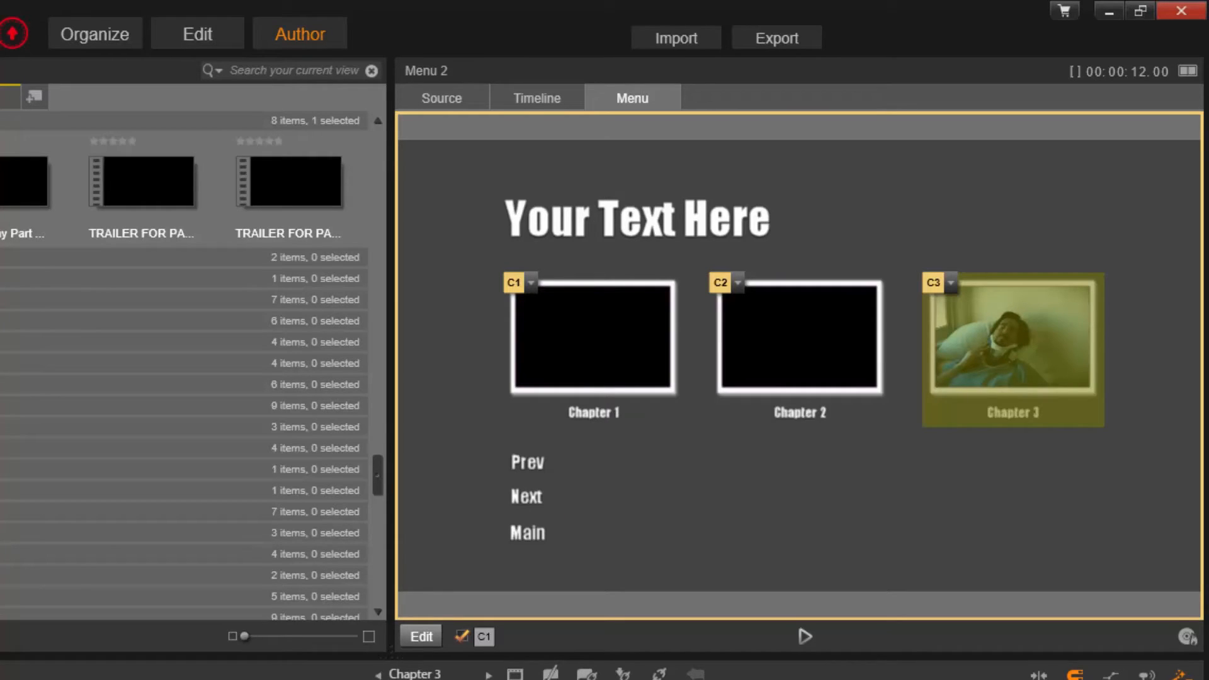
pyautogui.moveTo(541, 562)
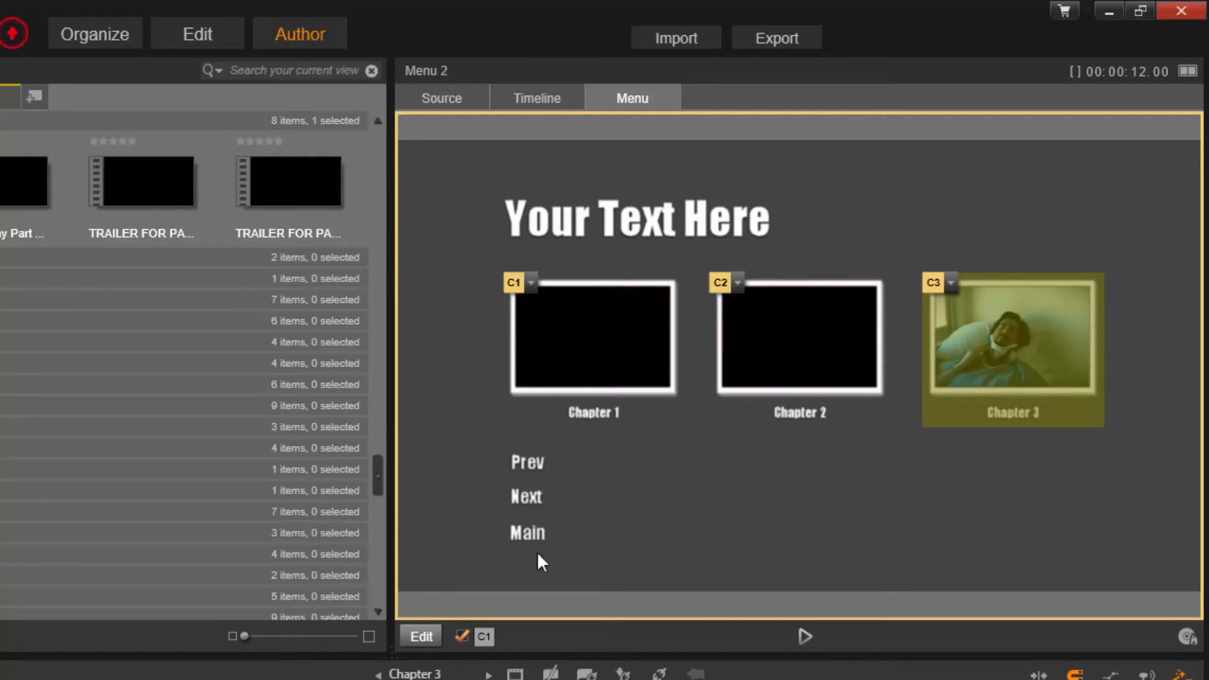
# - Preview Menu 3 showing its single Chapter 4 button
pyautogui.click(593, 339)
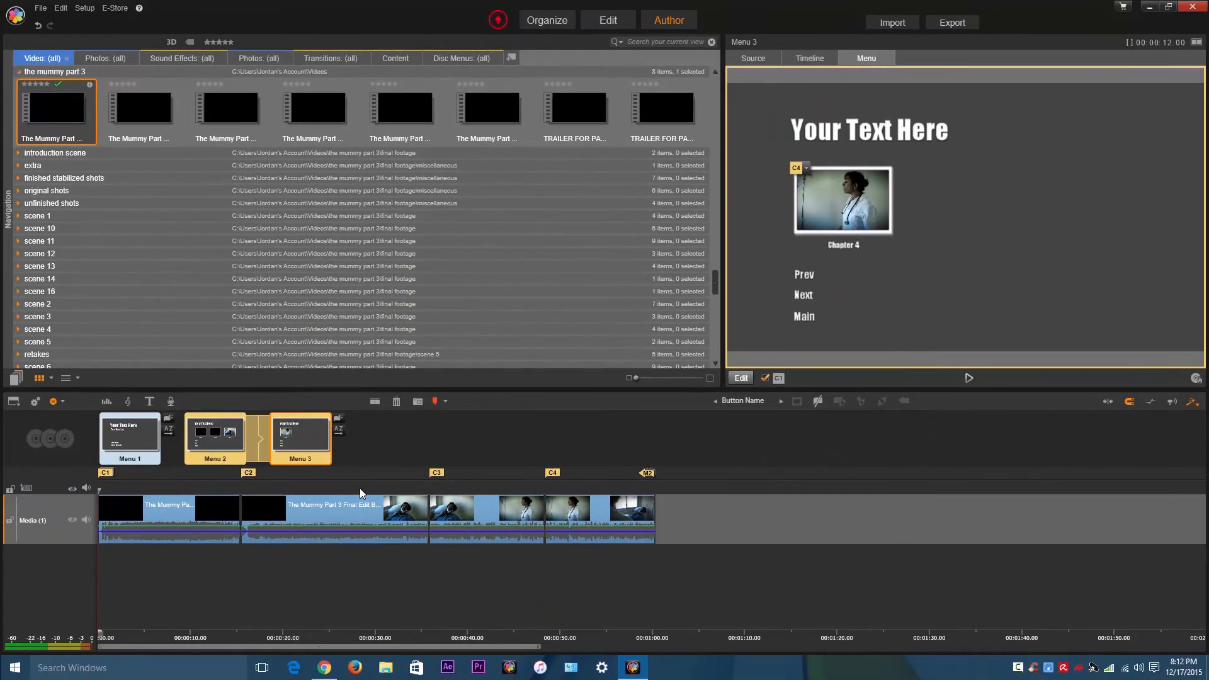
pyautogui.moveTo(415, 449)
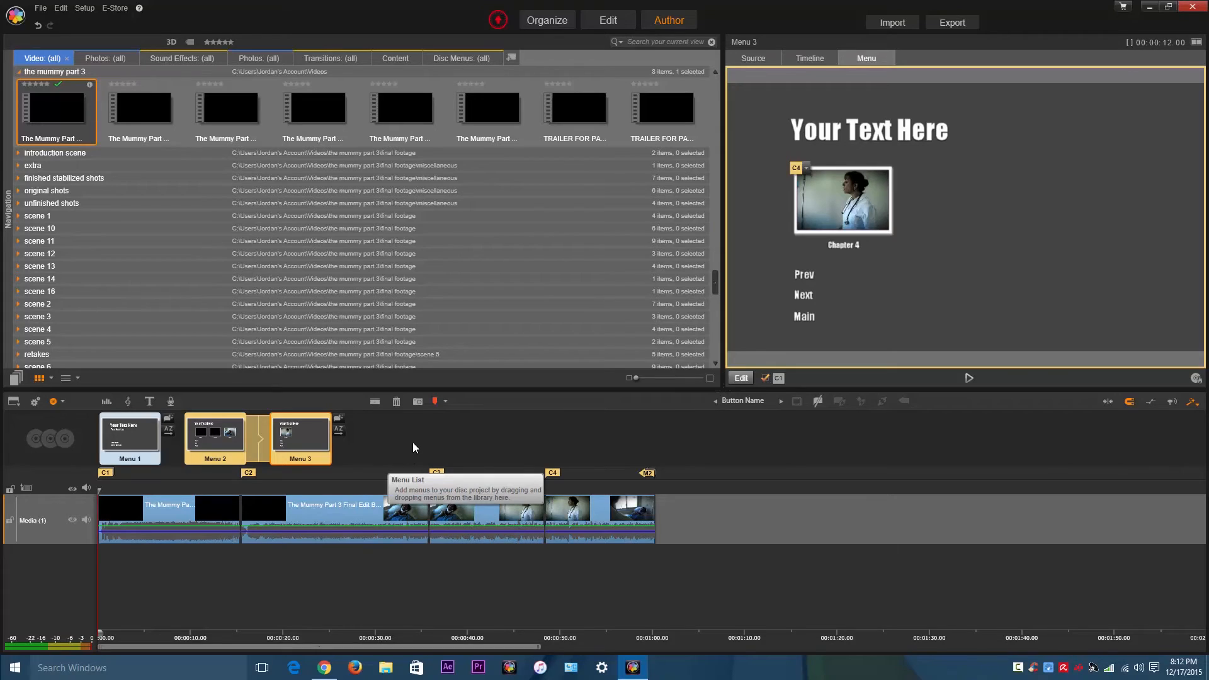
pyautogui.moveTo(415, 441)
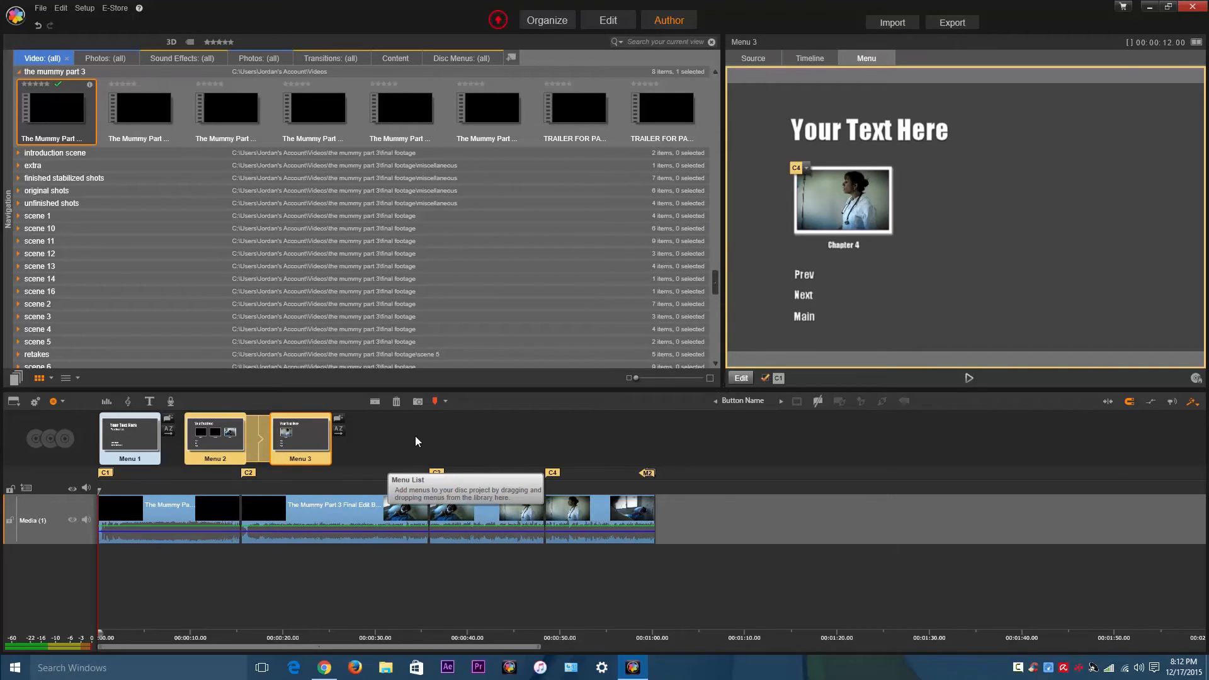
pyautogui.moveTo(395, 155)
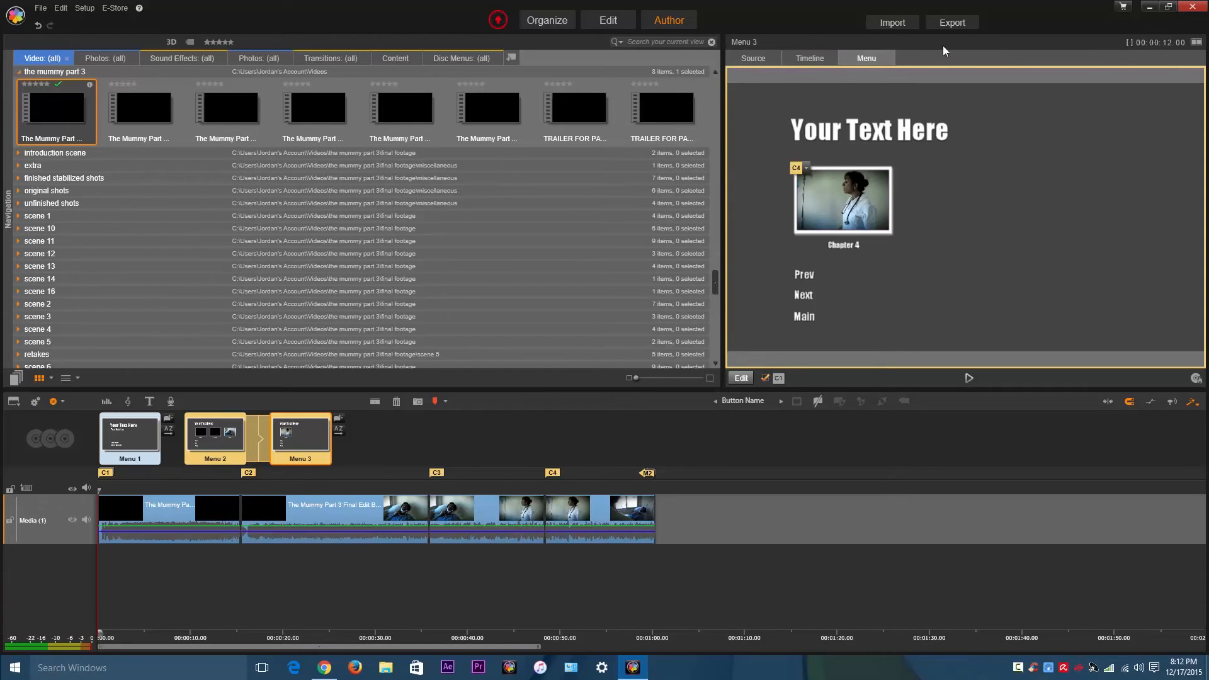
pyautogui.moveTo(936, 55)
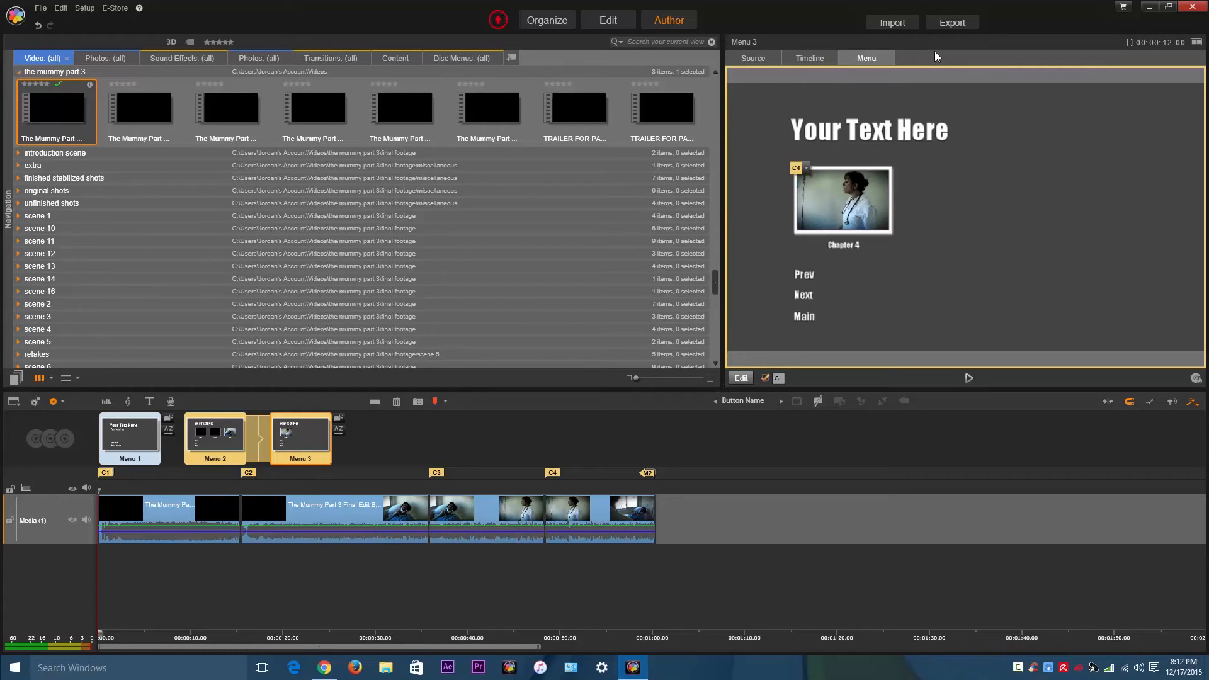
pyautogui.moveTo(892, 22)
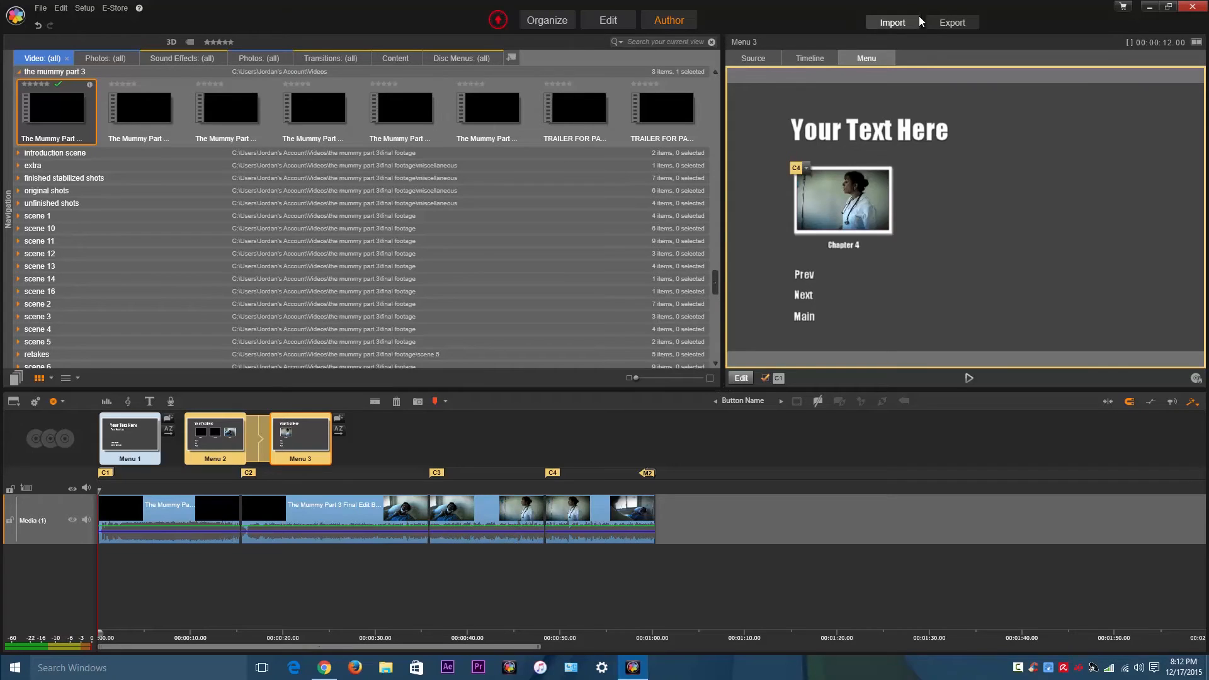
pyautogui.moveTo(953, 22)
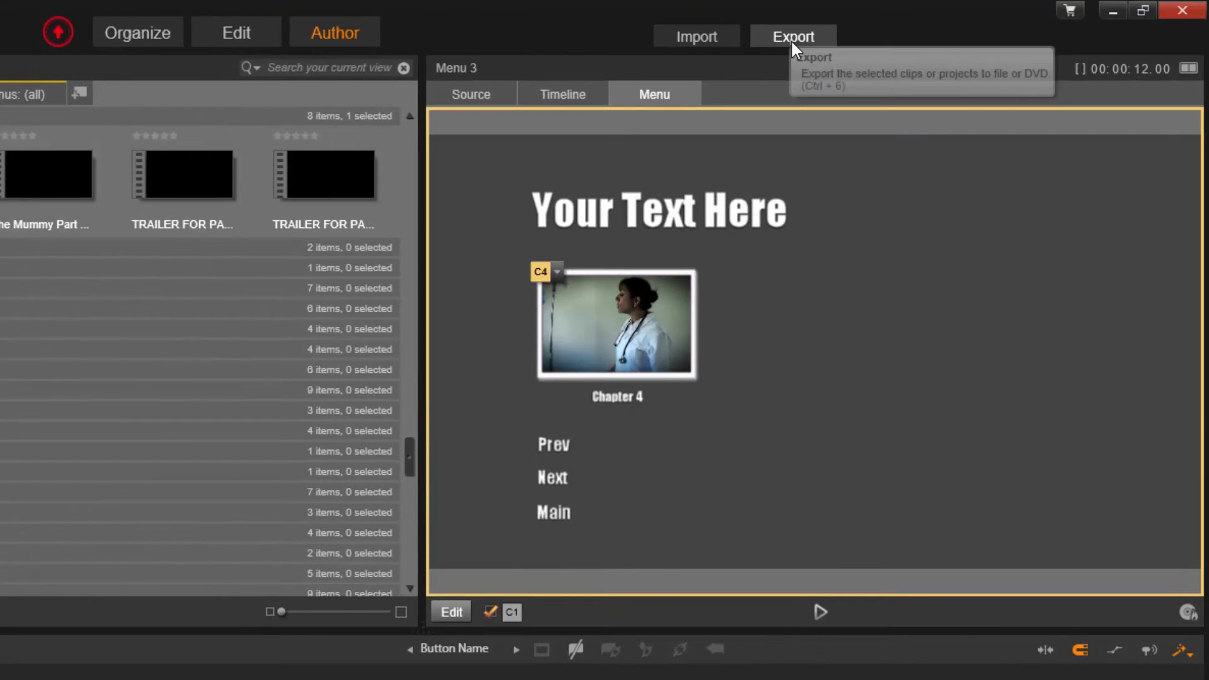
# - Bring up Studio Exporter for the disc and keep the DVD preset at Best quality
pyautogui.click(792, 36)
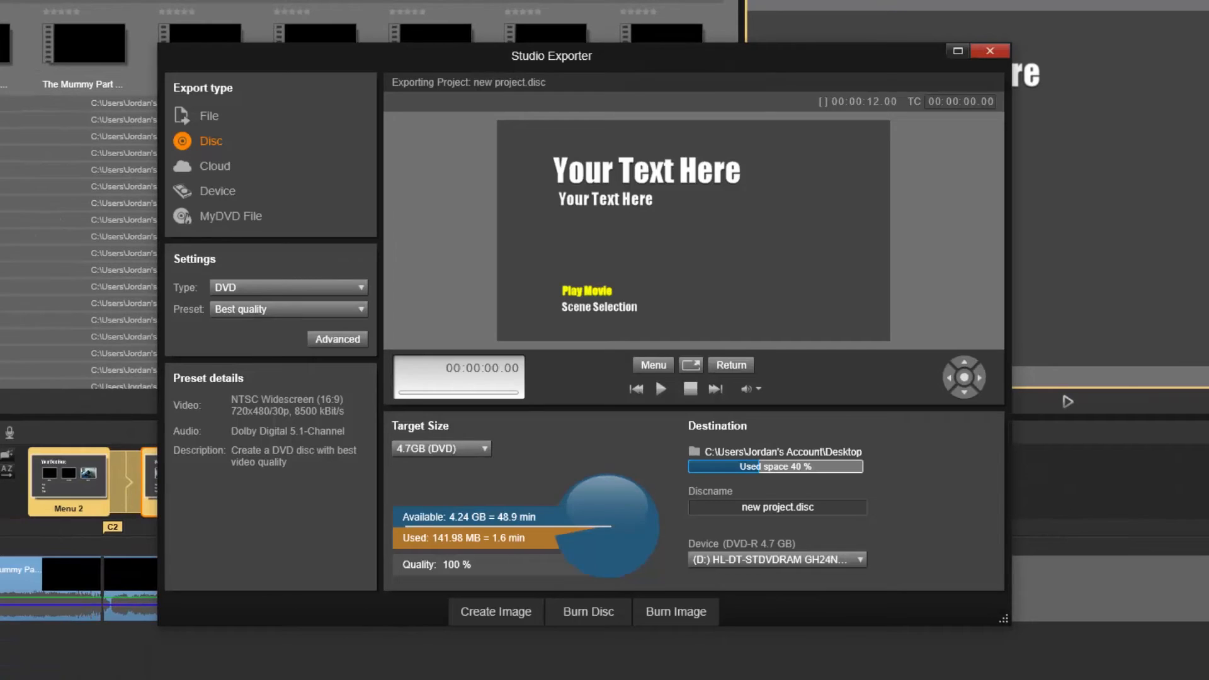
pyautogui.moveTo(541, 72)
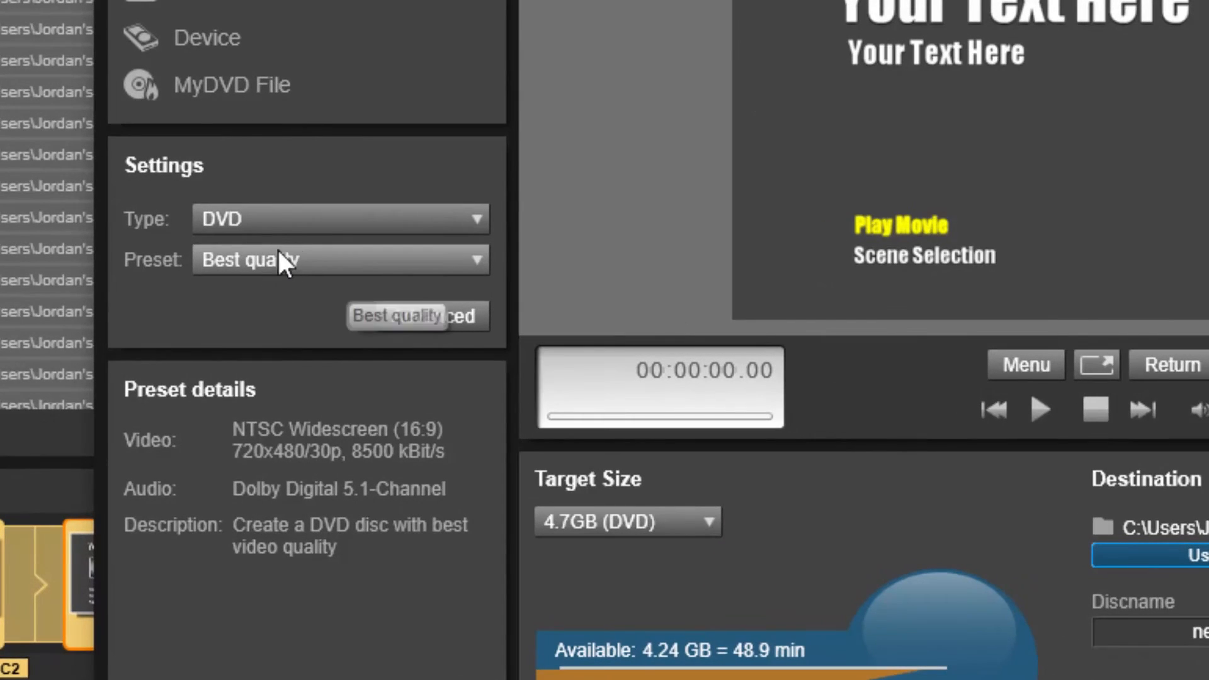
pyautogui.moveTo(269, 273)
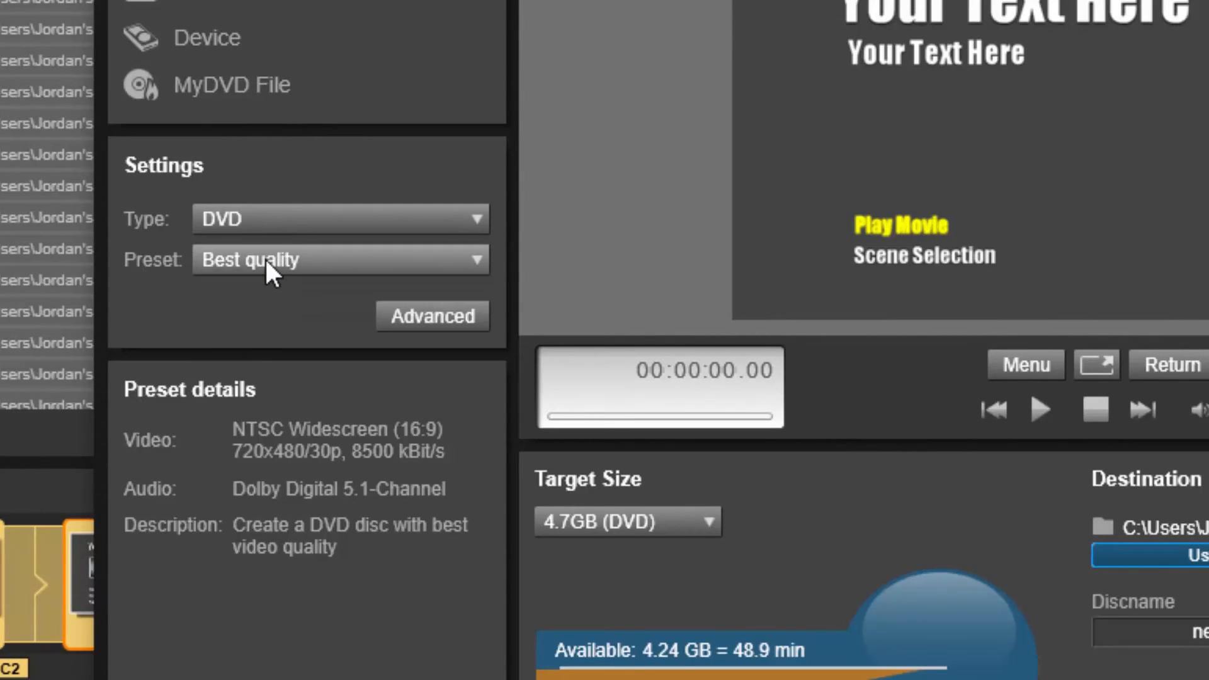
pyautogui.click(339, 260)
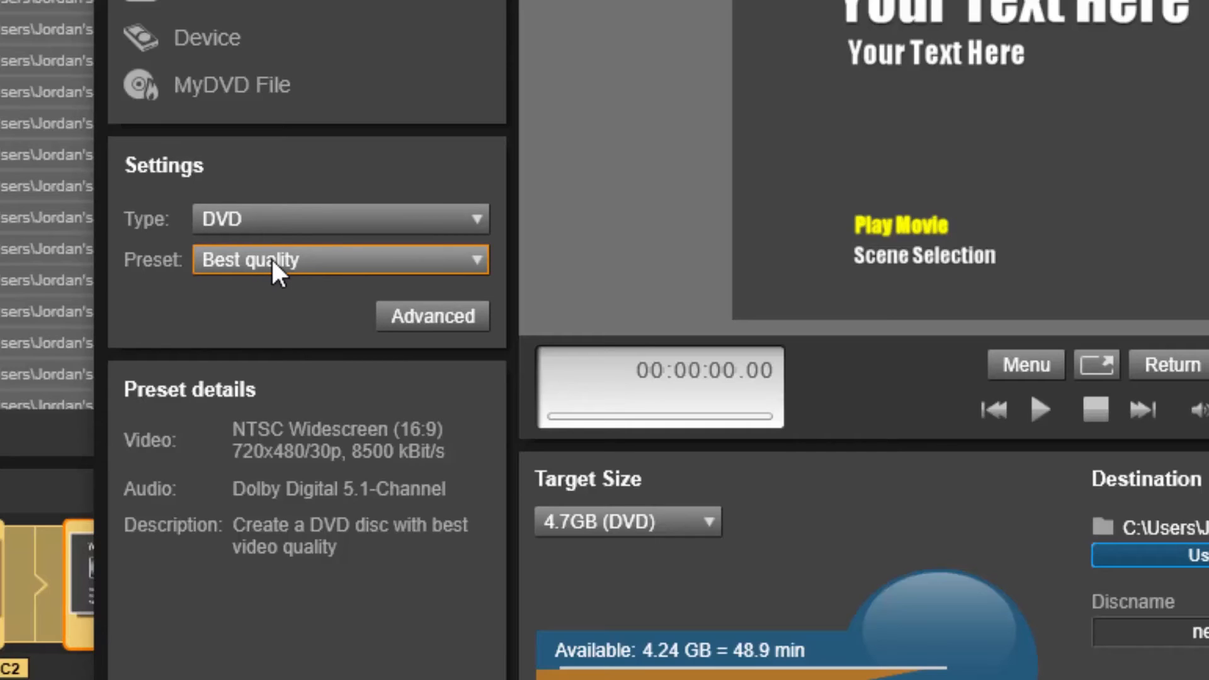
pyautogui.click(339, 259)
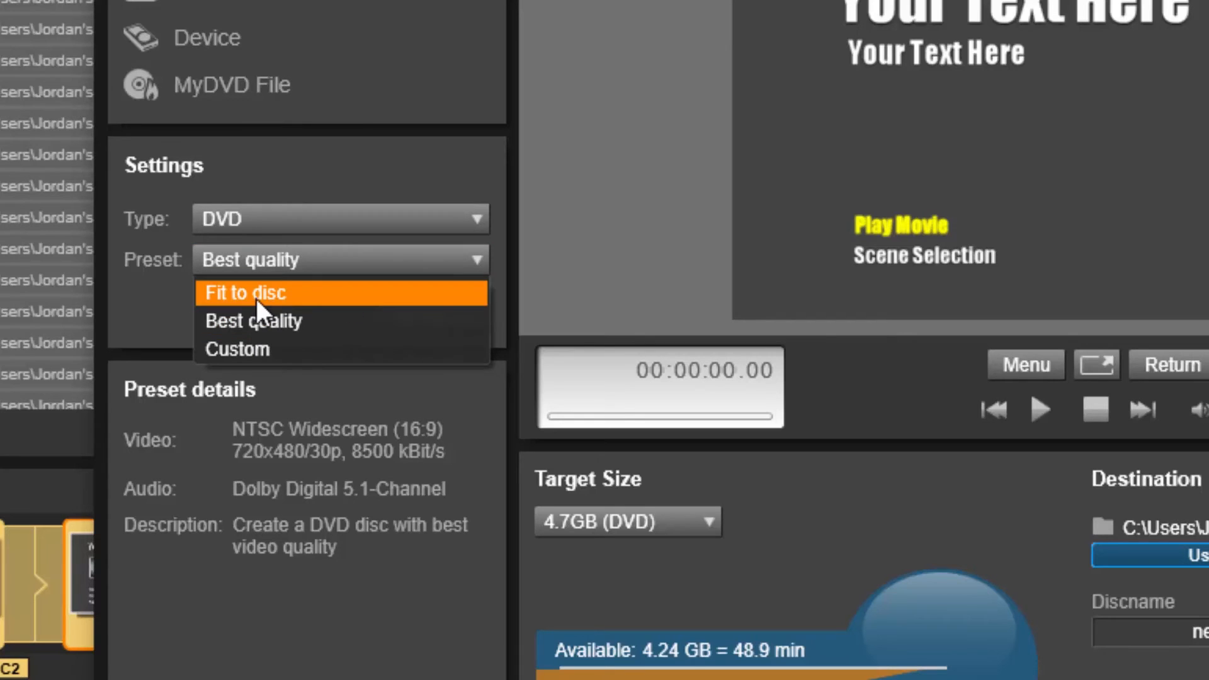
pyautogui.click(250, 320)
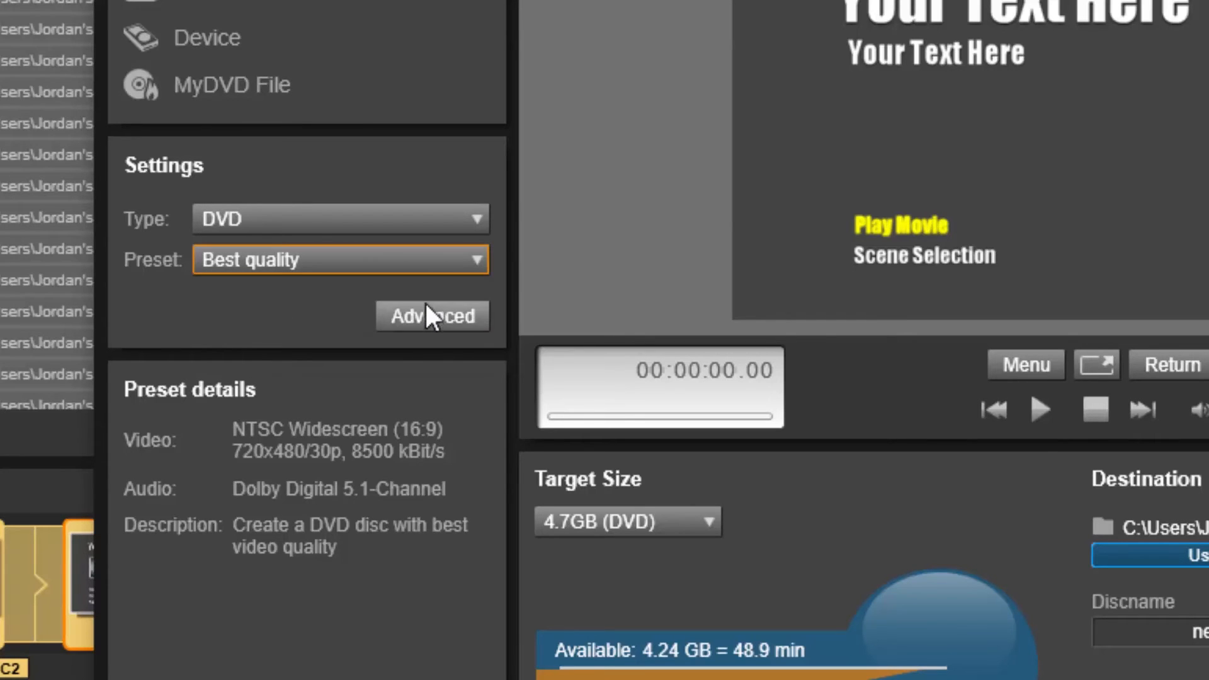
pyautogui.click(432, 315)
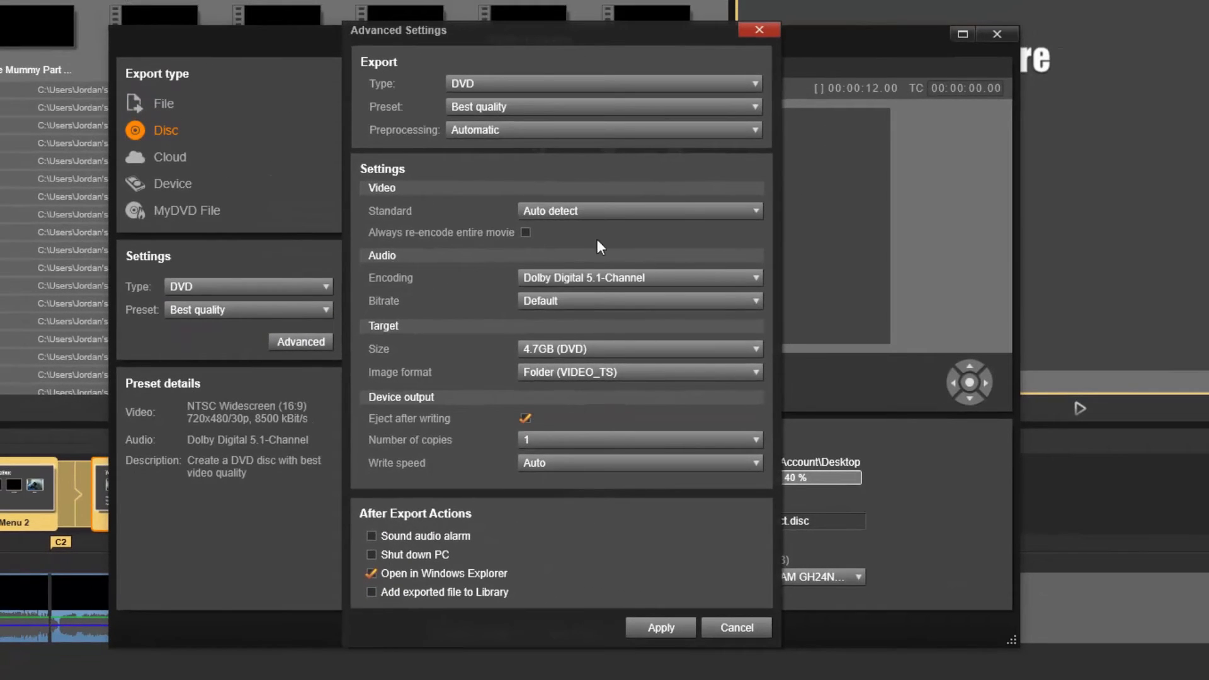
pyautogui.moveTo(621, 215)
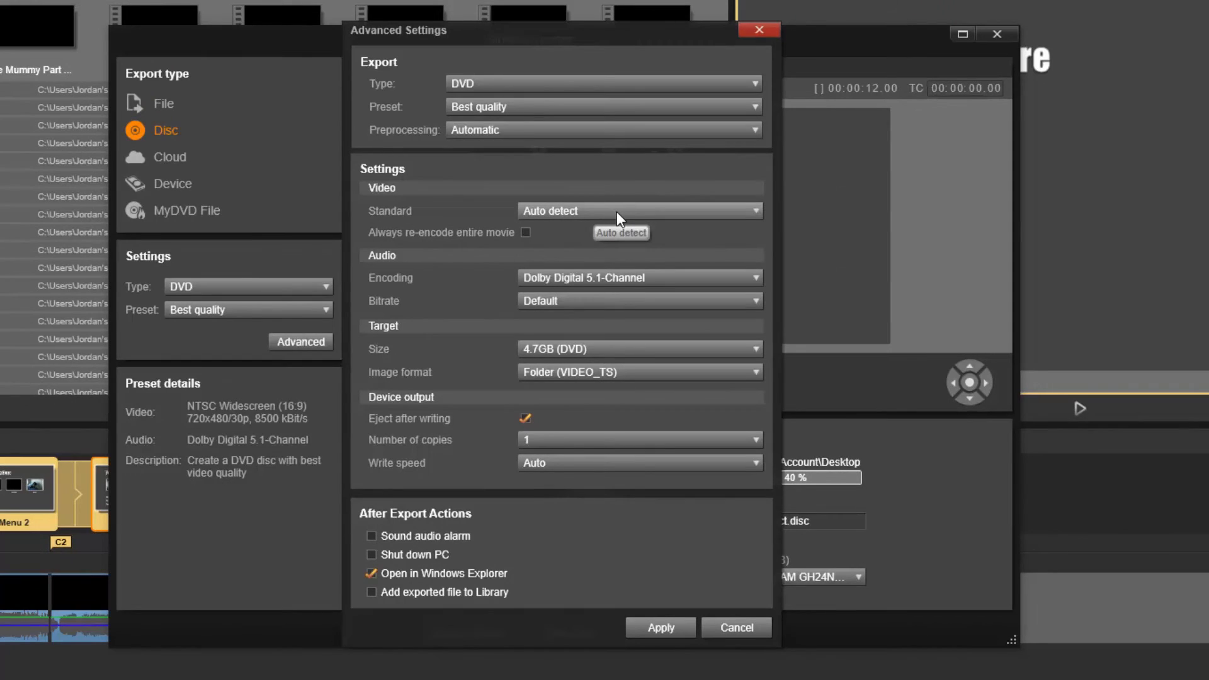
pyautogui.moveTo(738, 627)
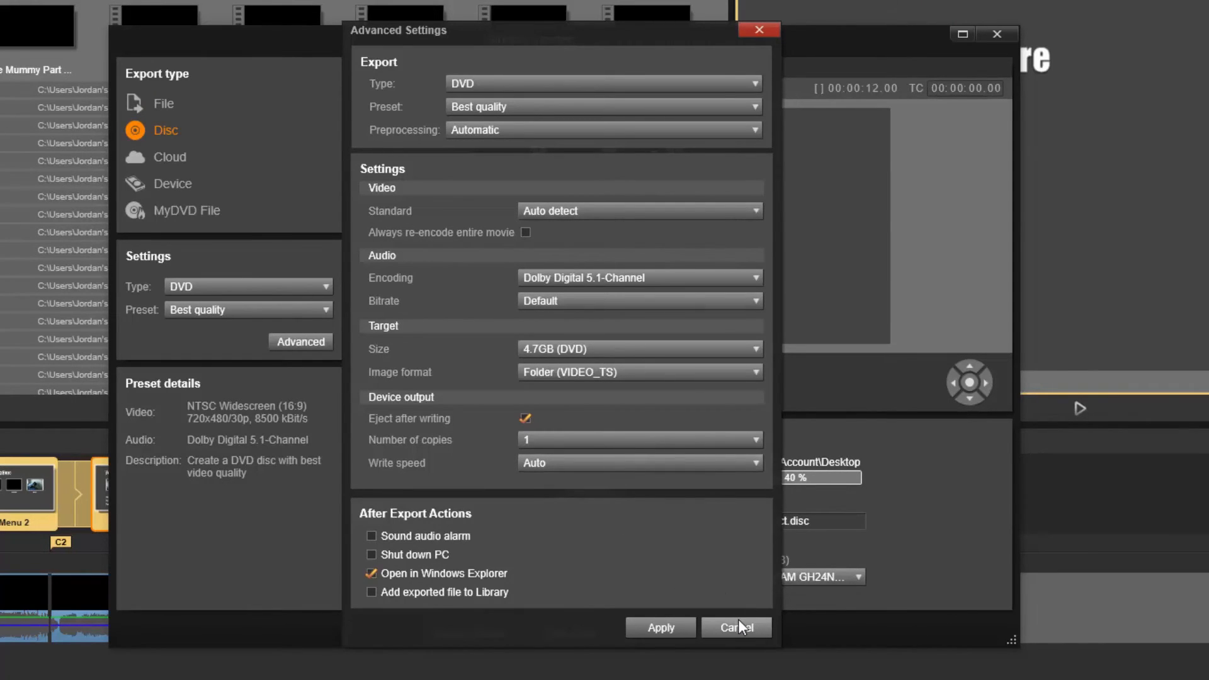
pyautogui.click(734, 628)
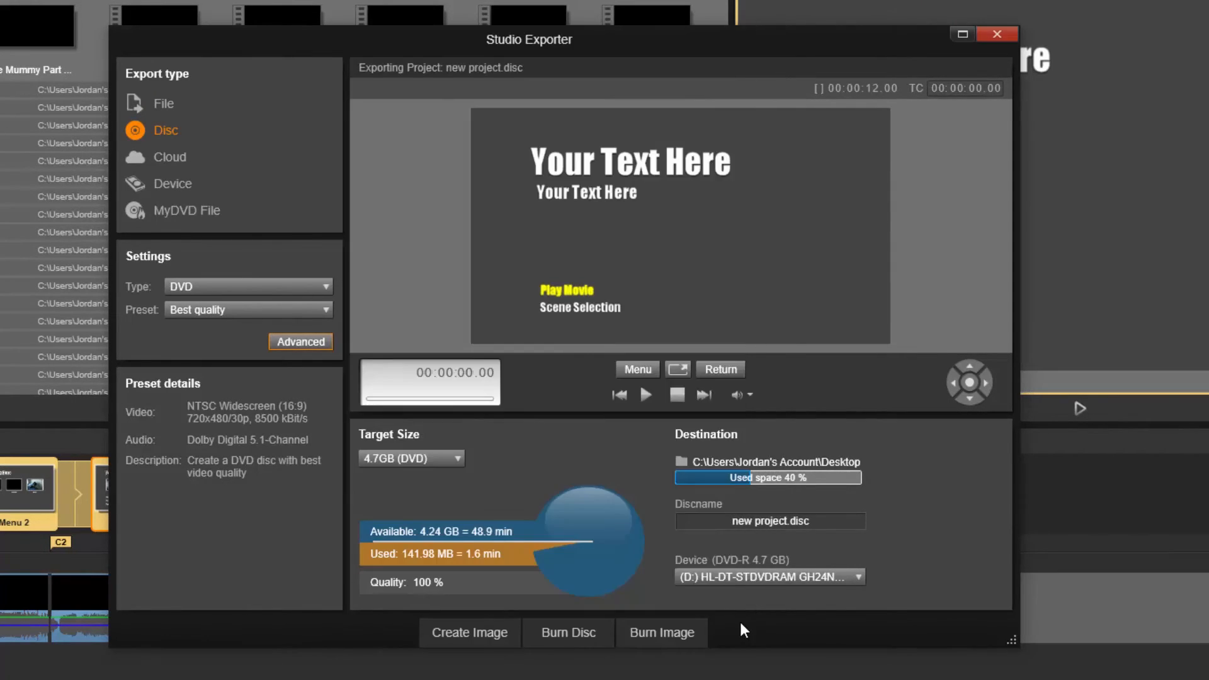
pyautogui.moveTo(588, 486)
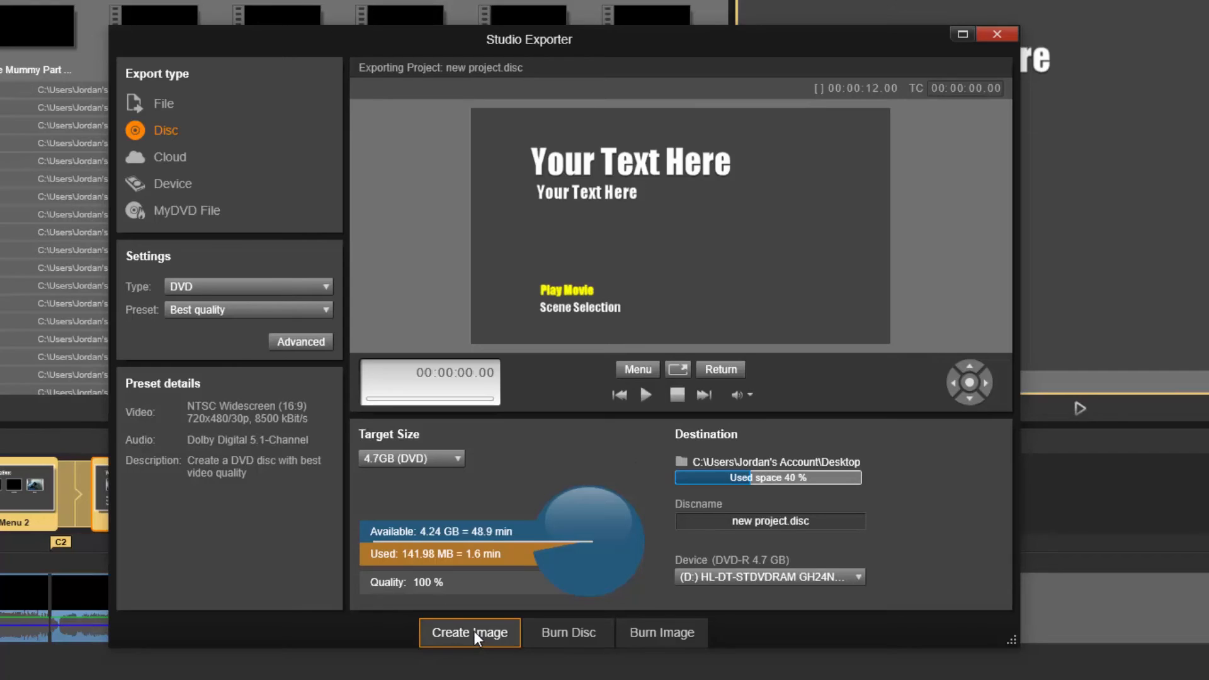
# - Create the disc image with the Desktop as its output folder
pyautogui.click(468, 632)
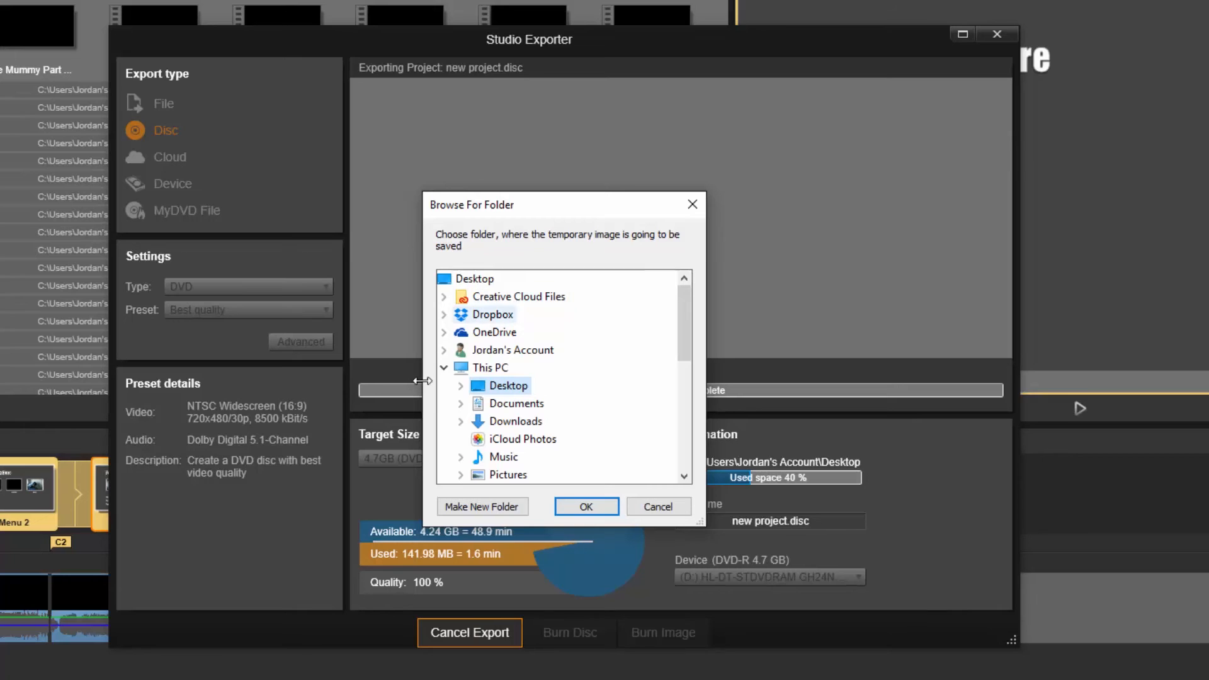
pyautogui.click(461, 385)
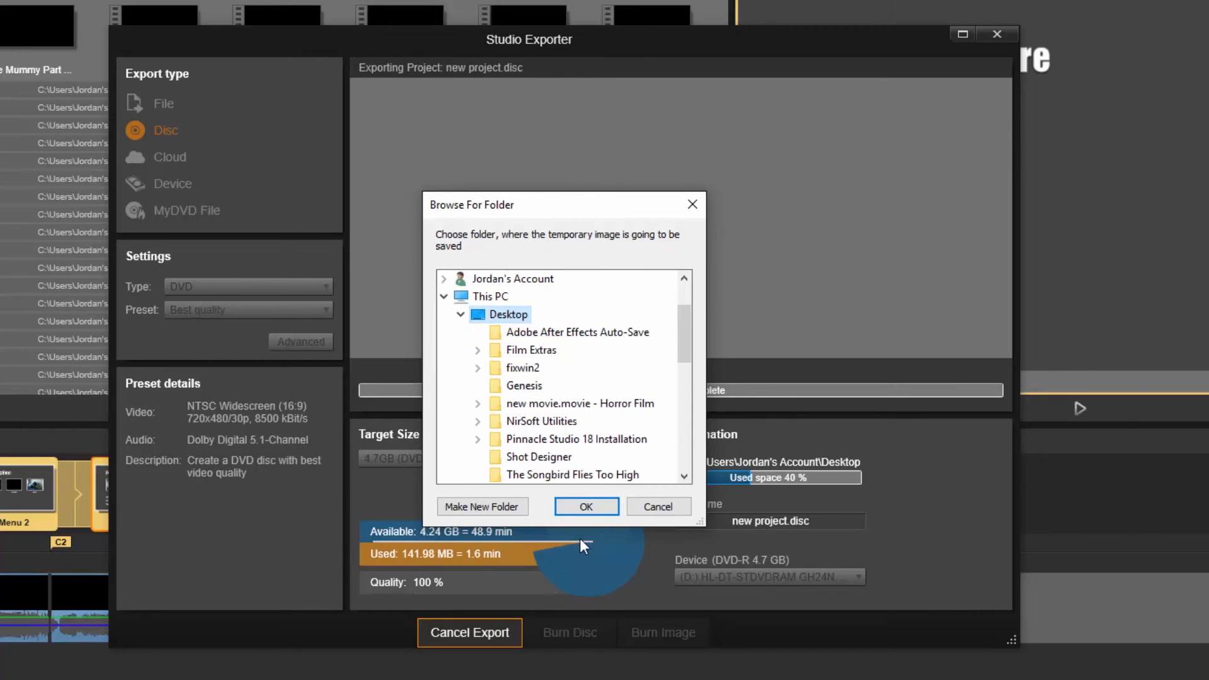
pyautogui.click(586, 506)
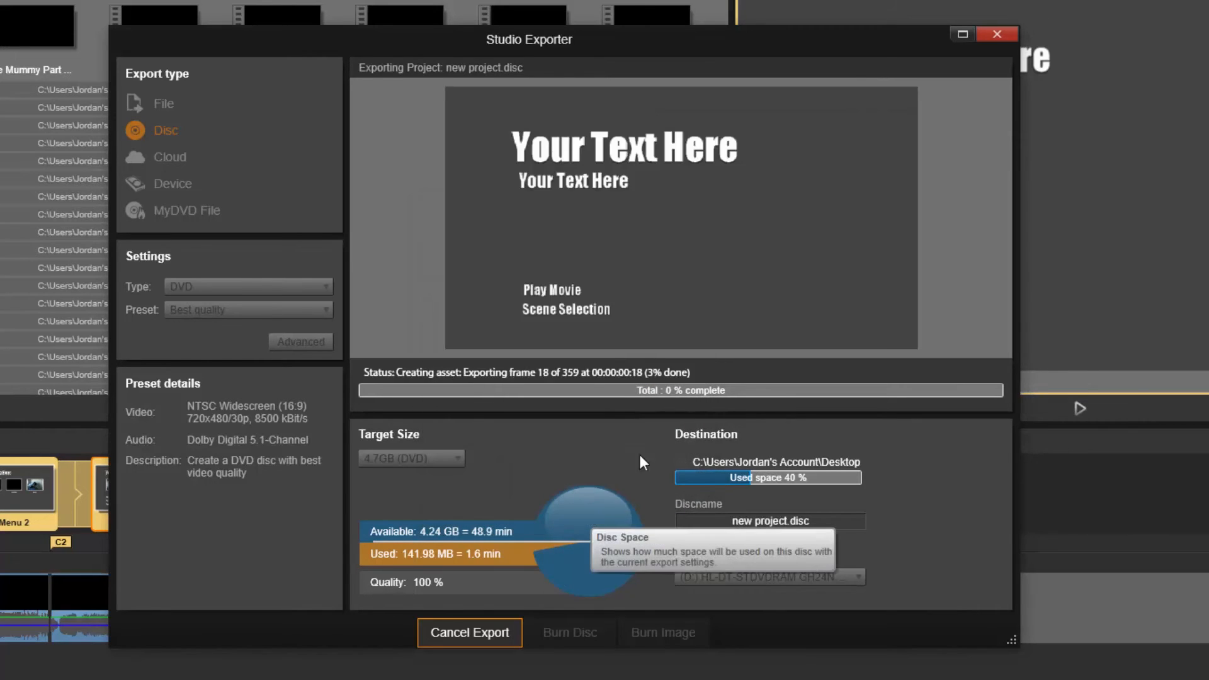
pyautogui.moveTo(667, 333)
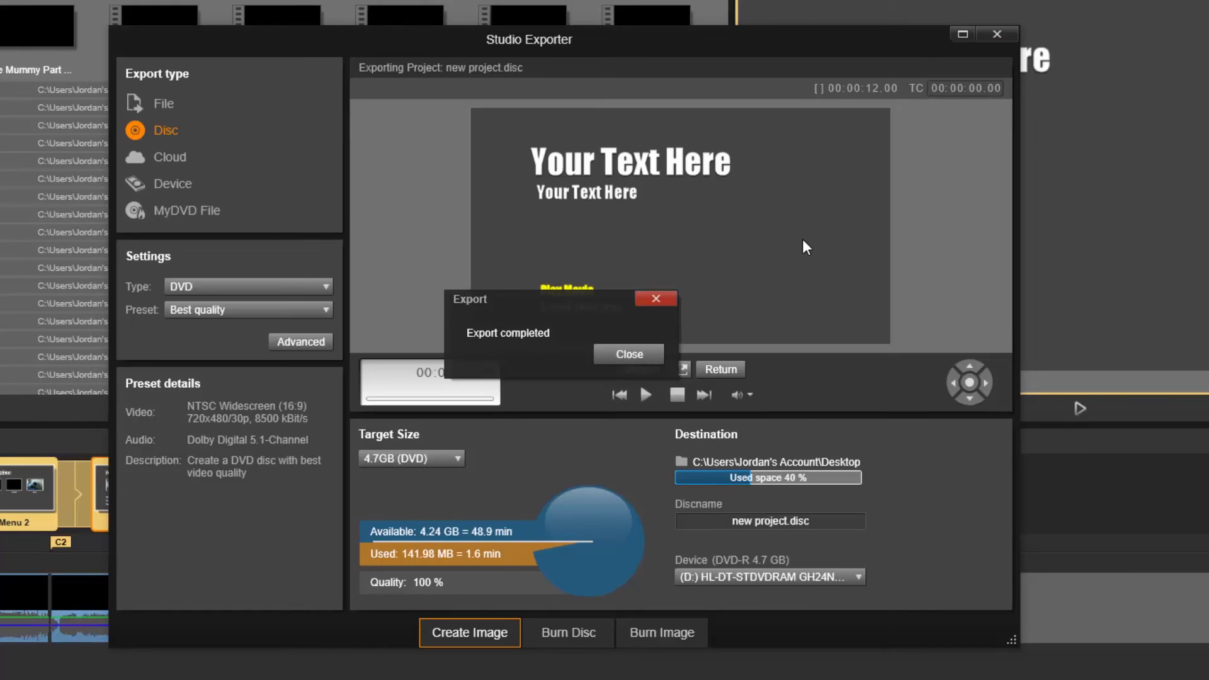
pyautogui.moveTo(392, 536)
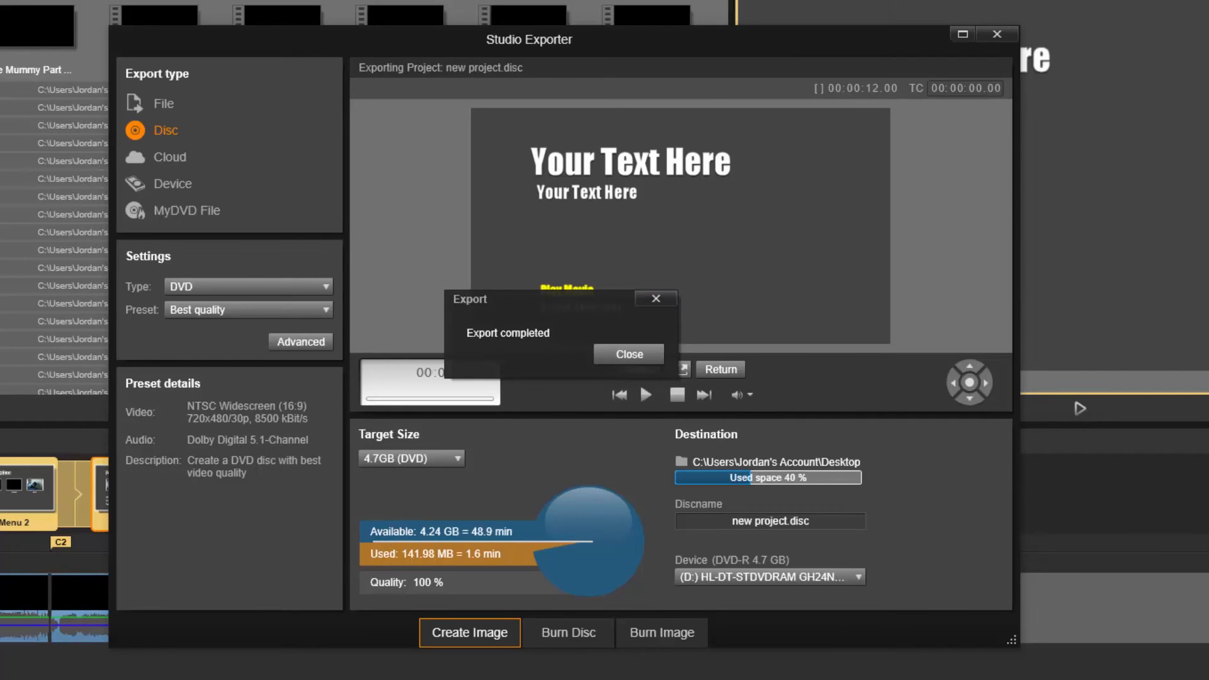
pyautogui.click(627, 354)
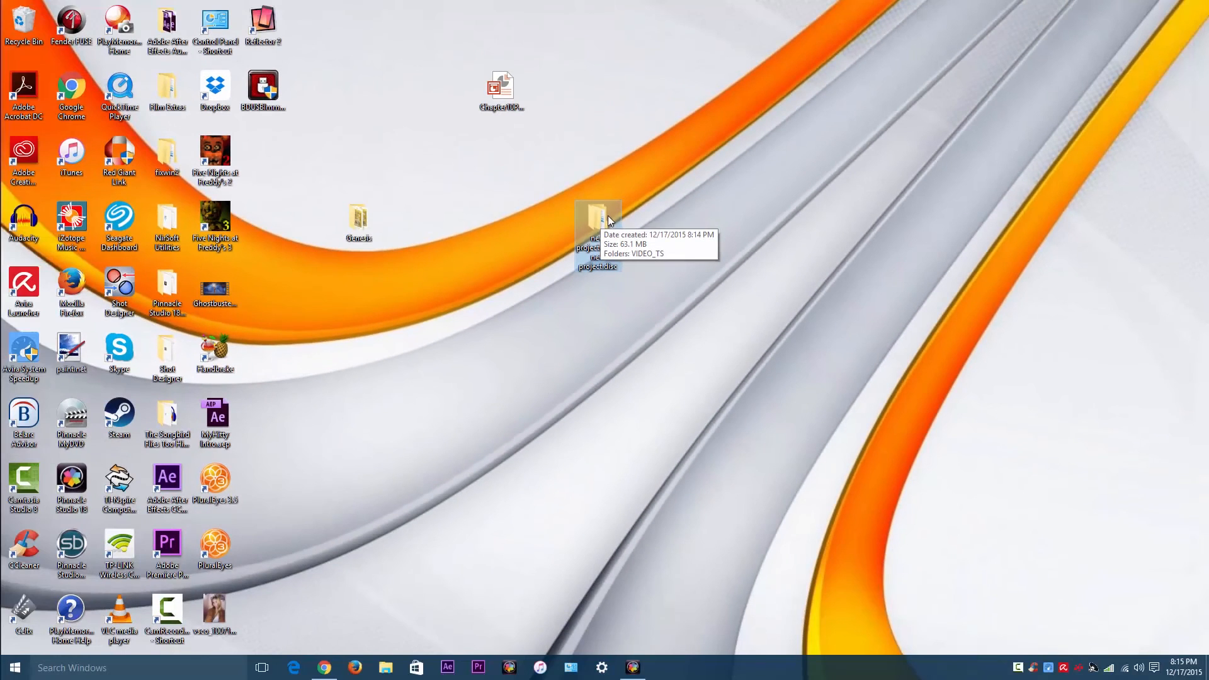
pyautogui.moveTo(597, 254)
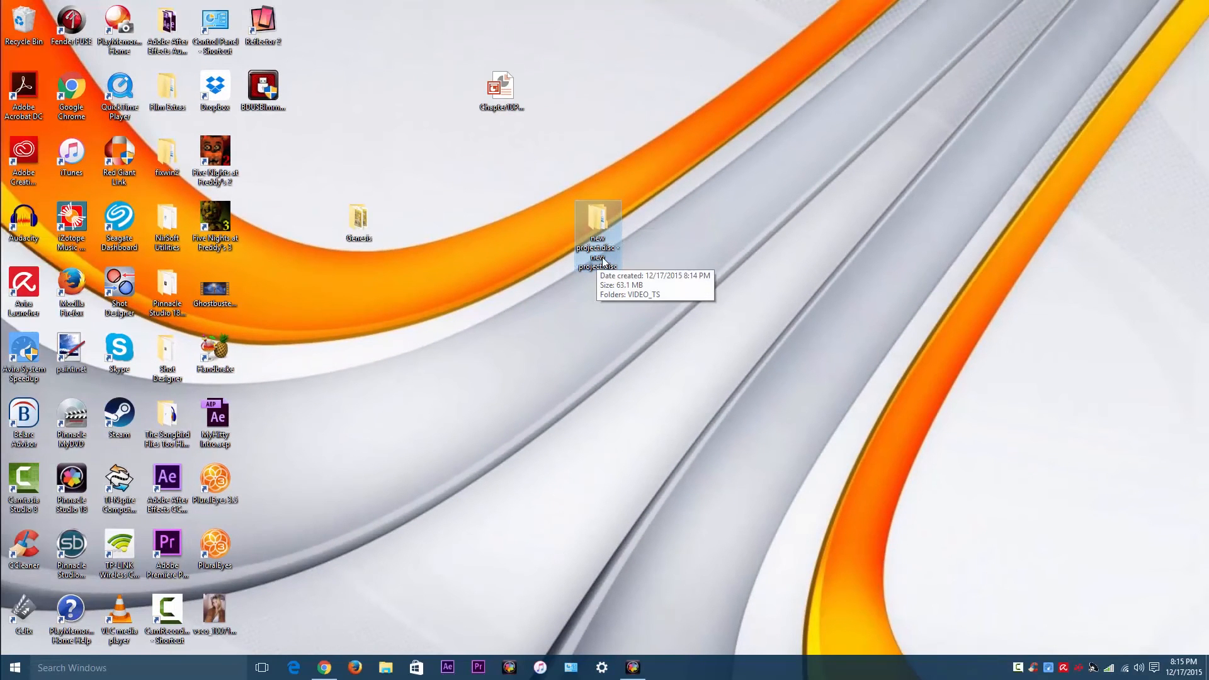
pyautogui.moveTo(612, 291)
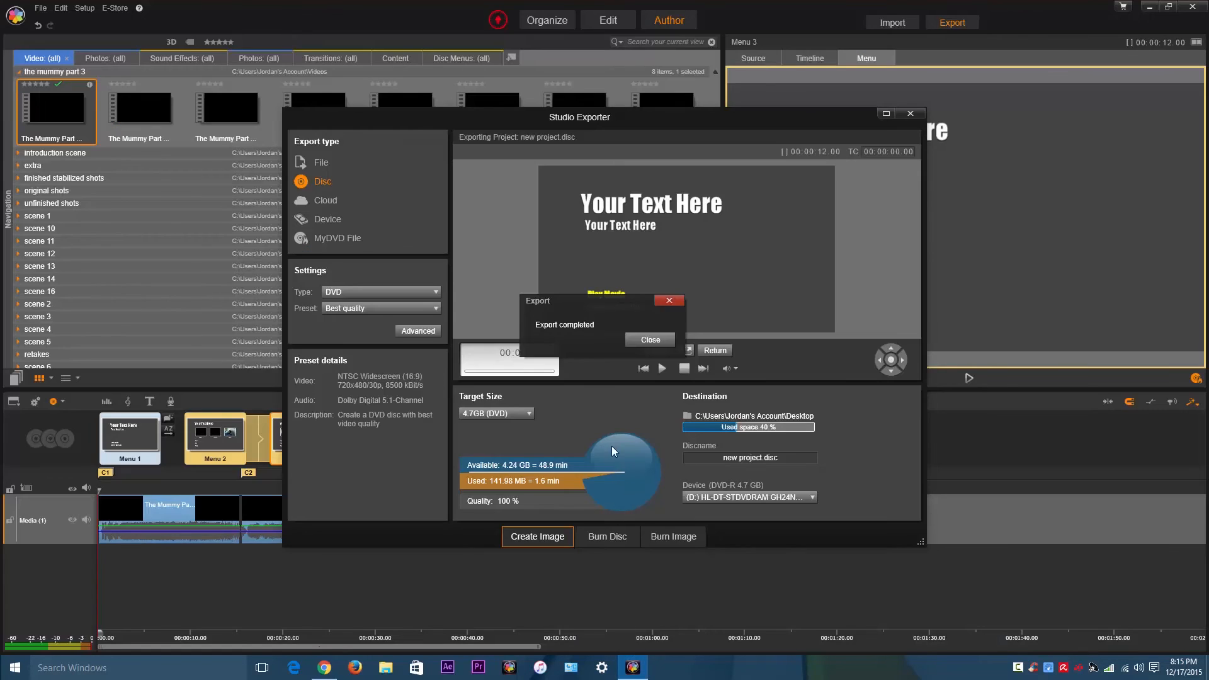
pyautogui.click(649, 339)
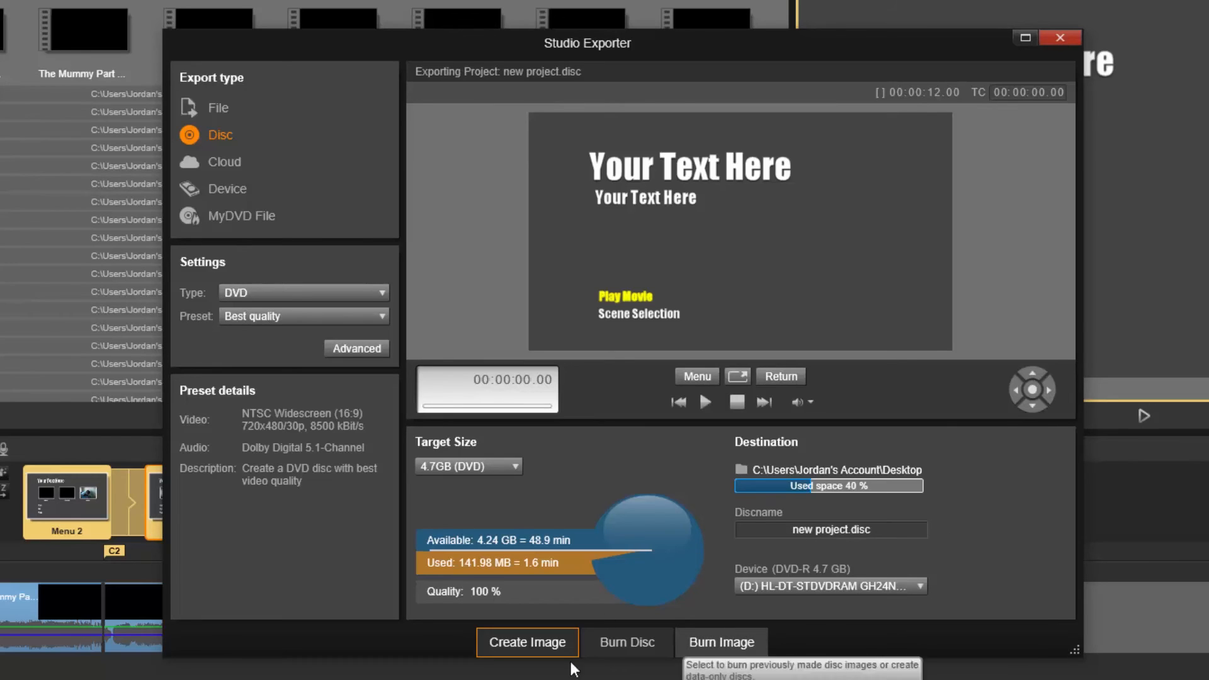
pyautogui.moveTo(716, 647)
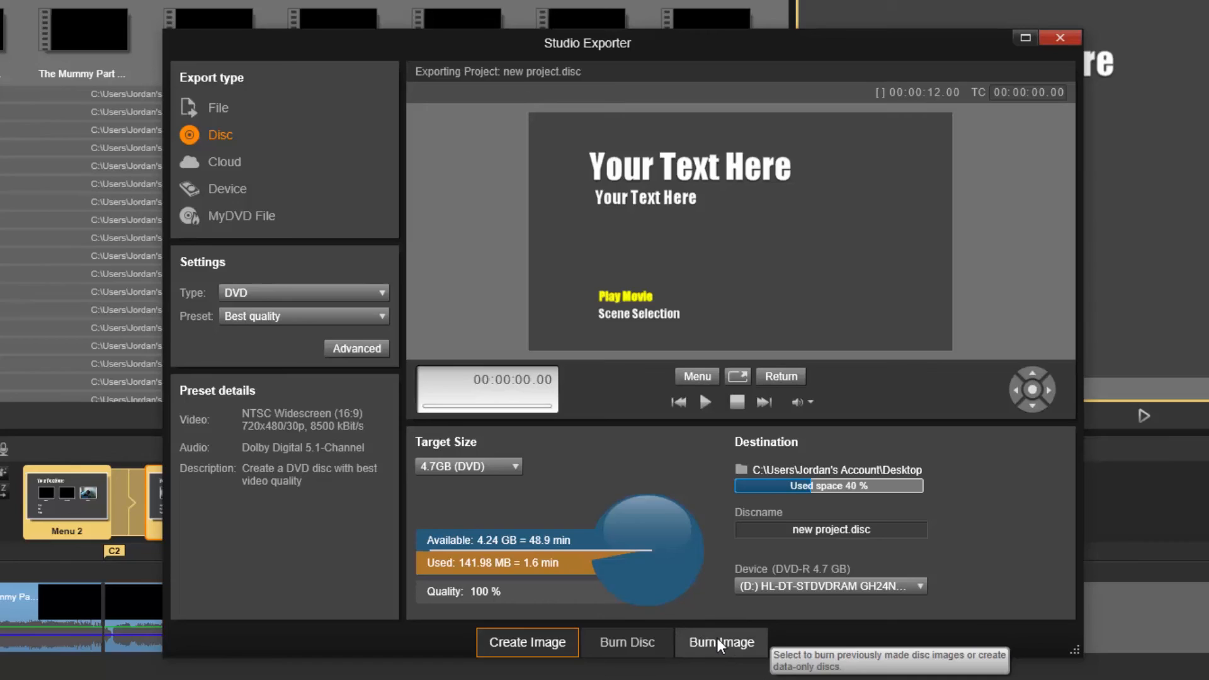
pyautogui.moveTo(726, 650)
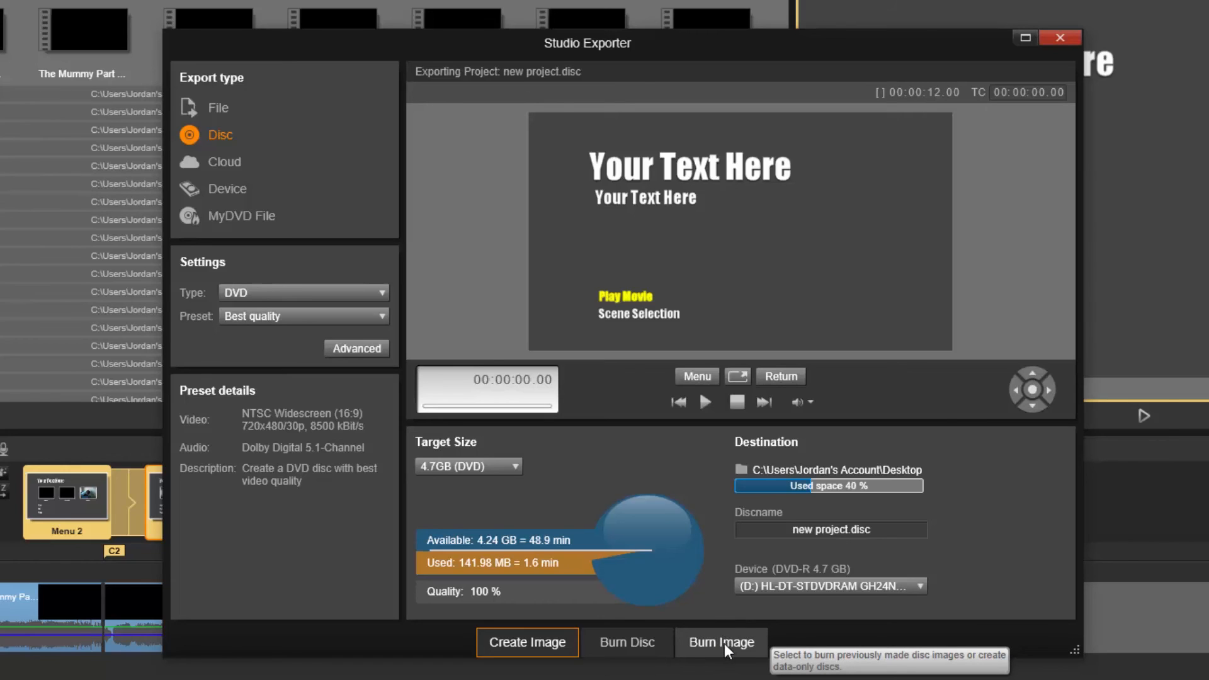
pyautogui.moveTo(730, 651)
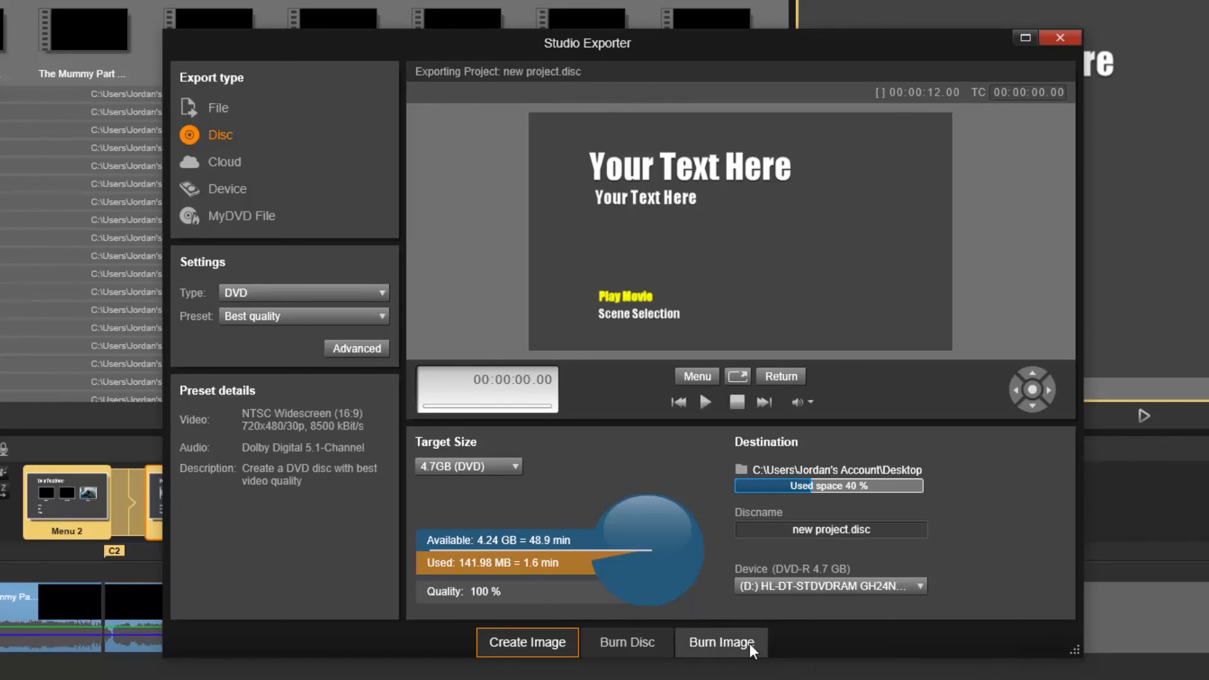
pyautogui.moveTo(717, 646)
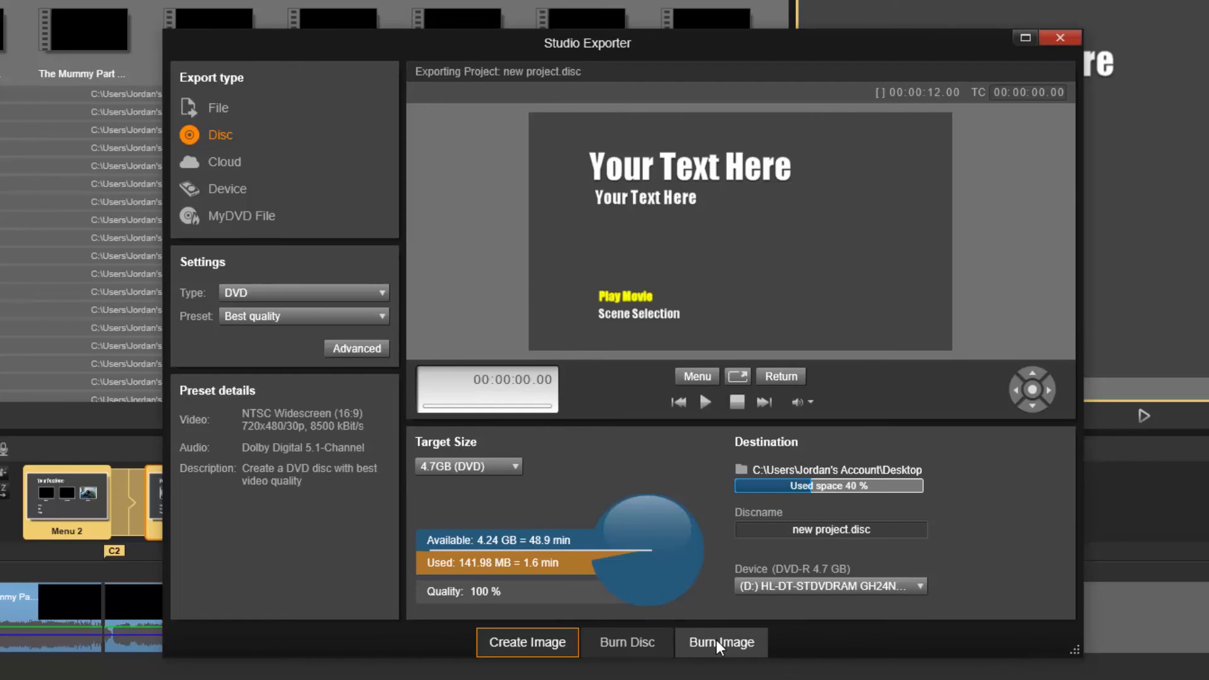
# - Start Burn Image with Disc image (Folder) as the source type and browse for it
pyautogui.click(720, 642)
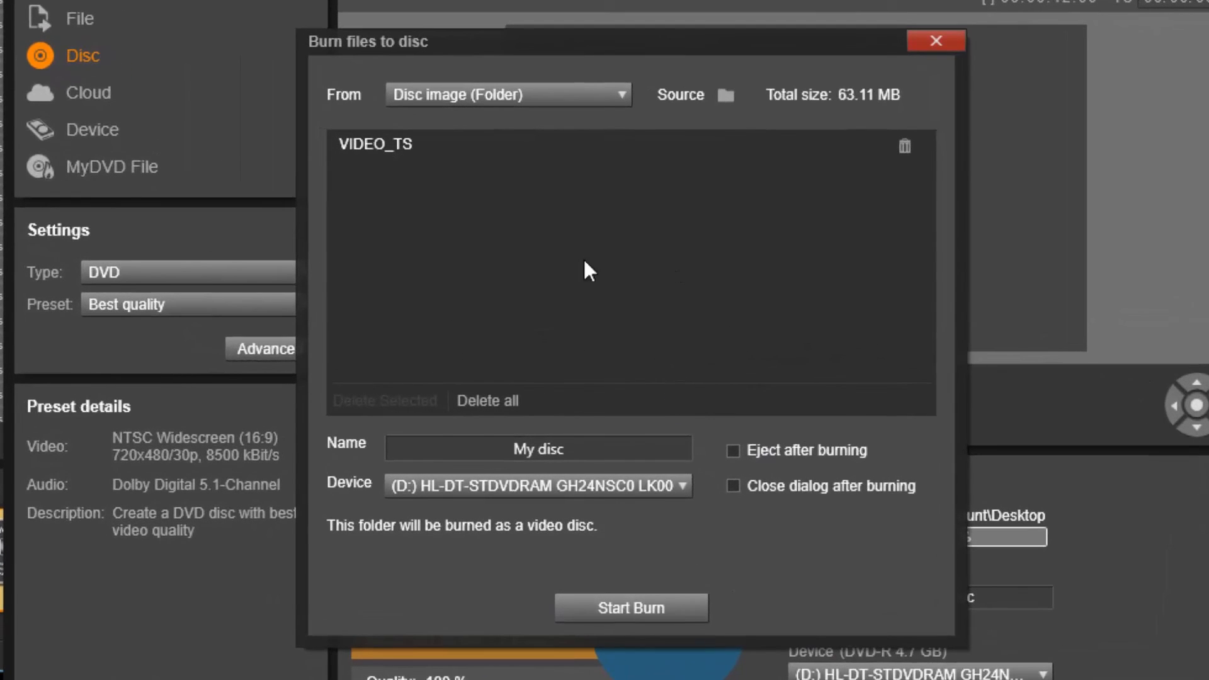
pyautogui.moveTo(486, 105)
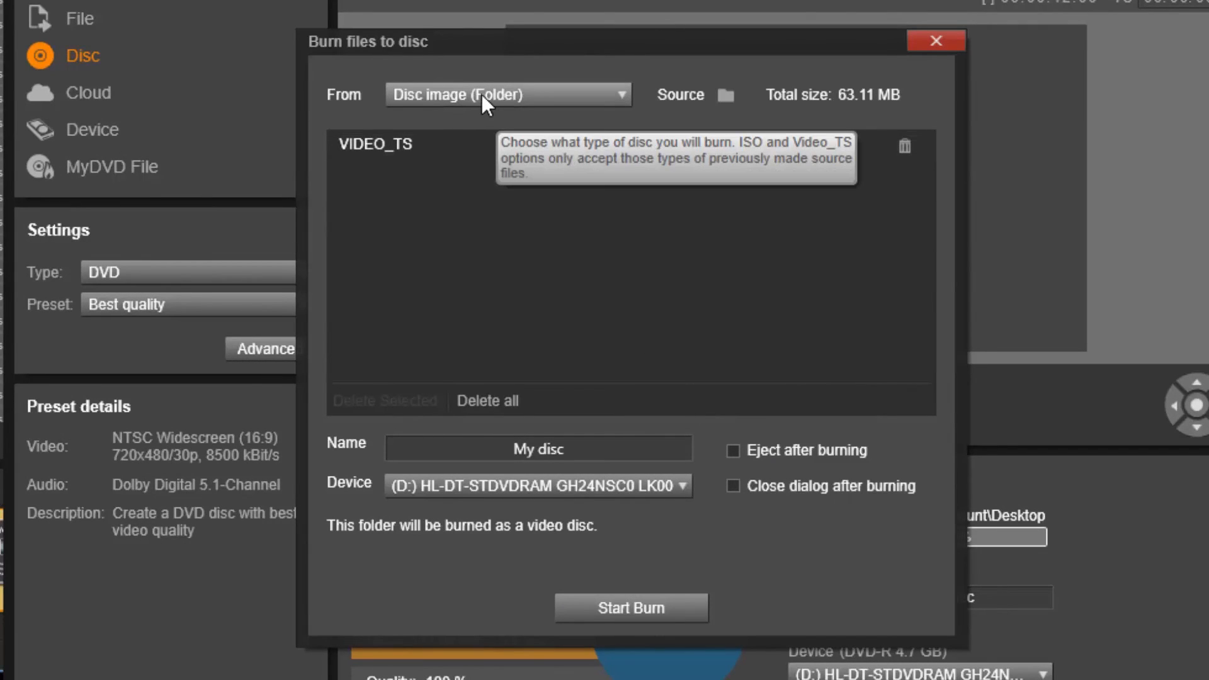
pyautogui.click(508, 95)
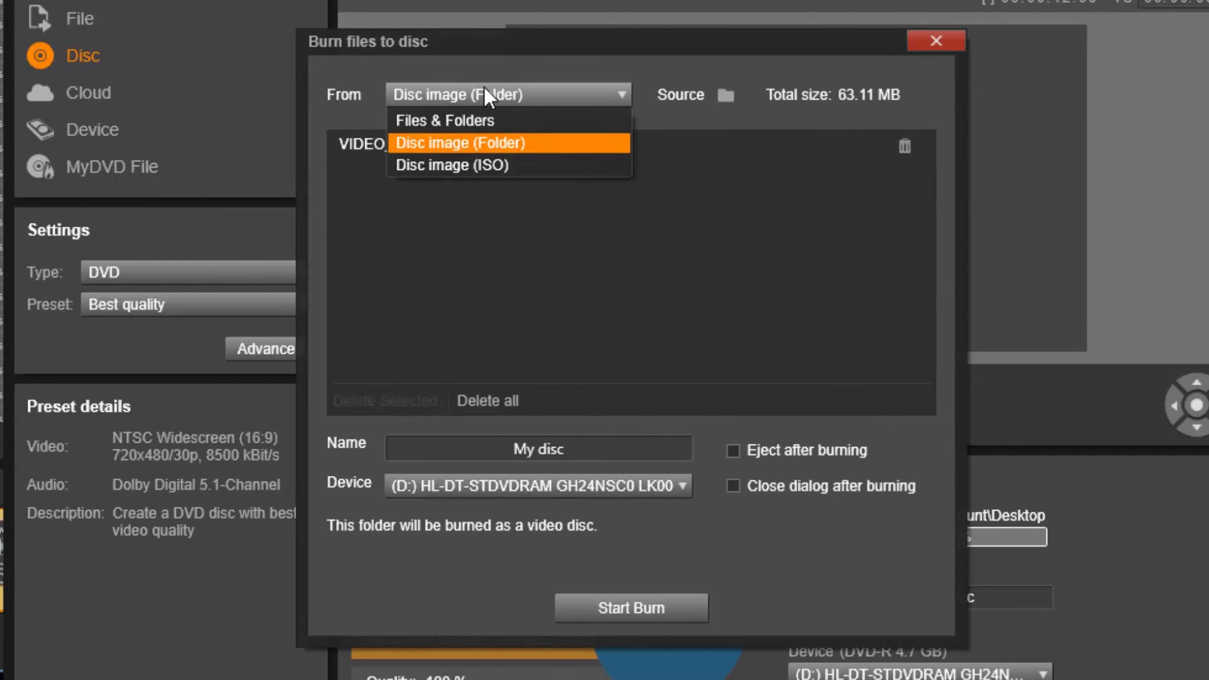
pyautogui.click(459, 142)
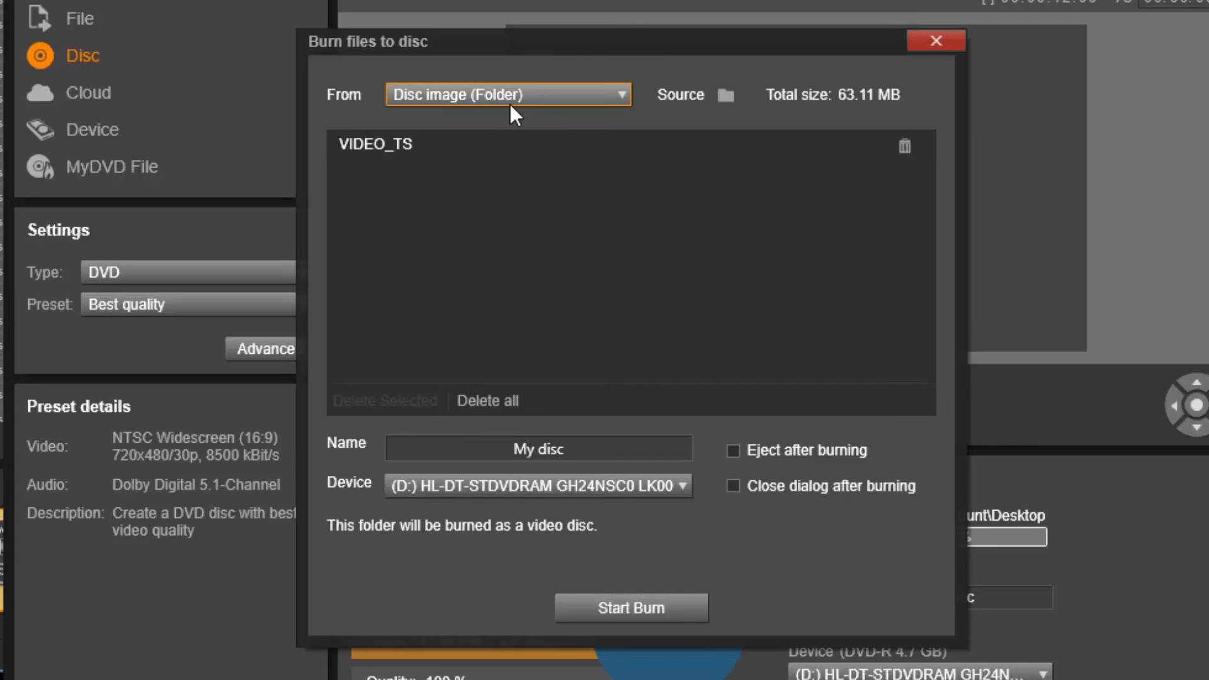
pyautogui.click(723, 95)
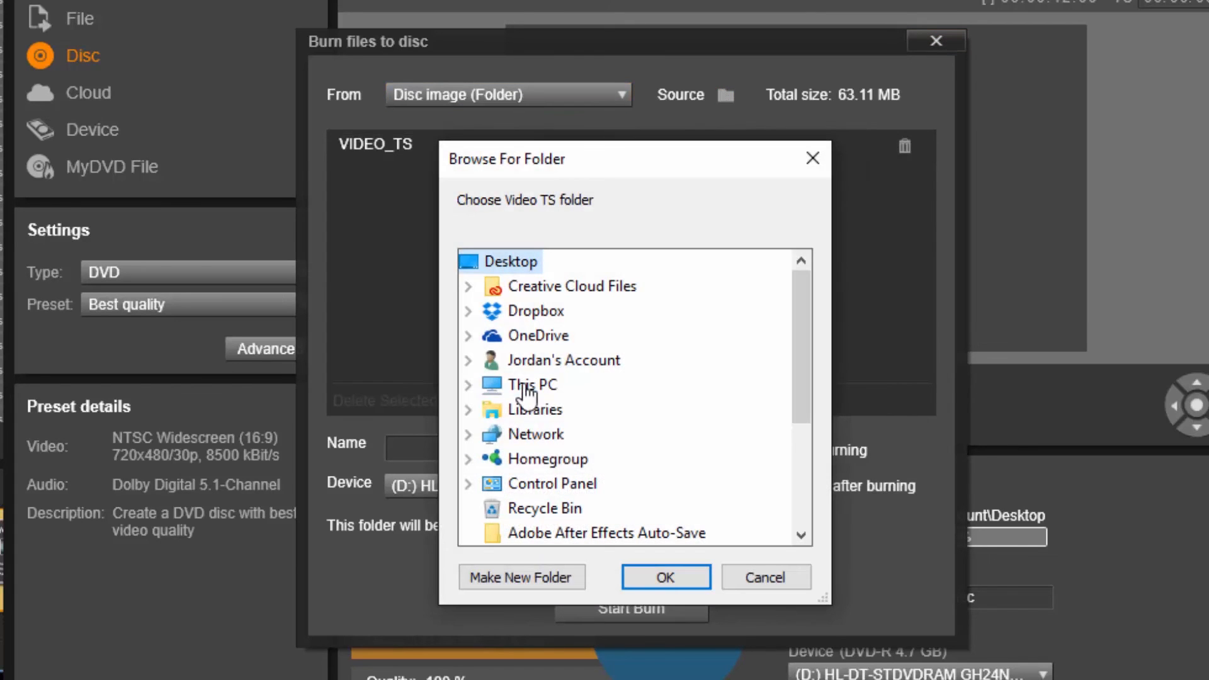
pyautogui.moveTo(802, 316)
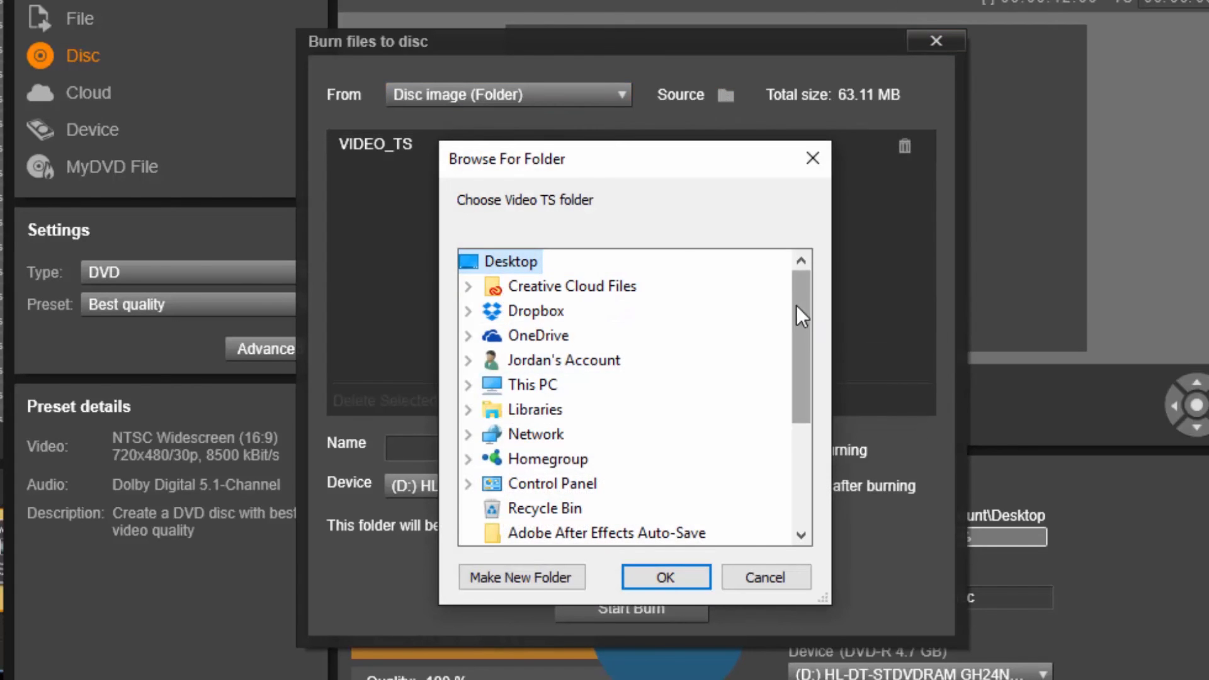
# - Select the VIDEO_TS folder inside new project.disc on the Desktop as the image source
pyautogui.scroll(-3)
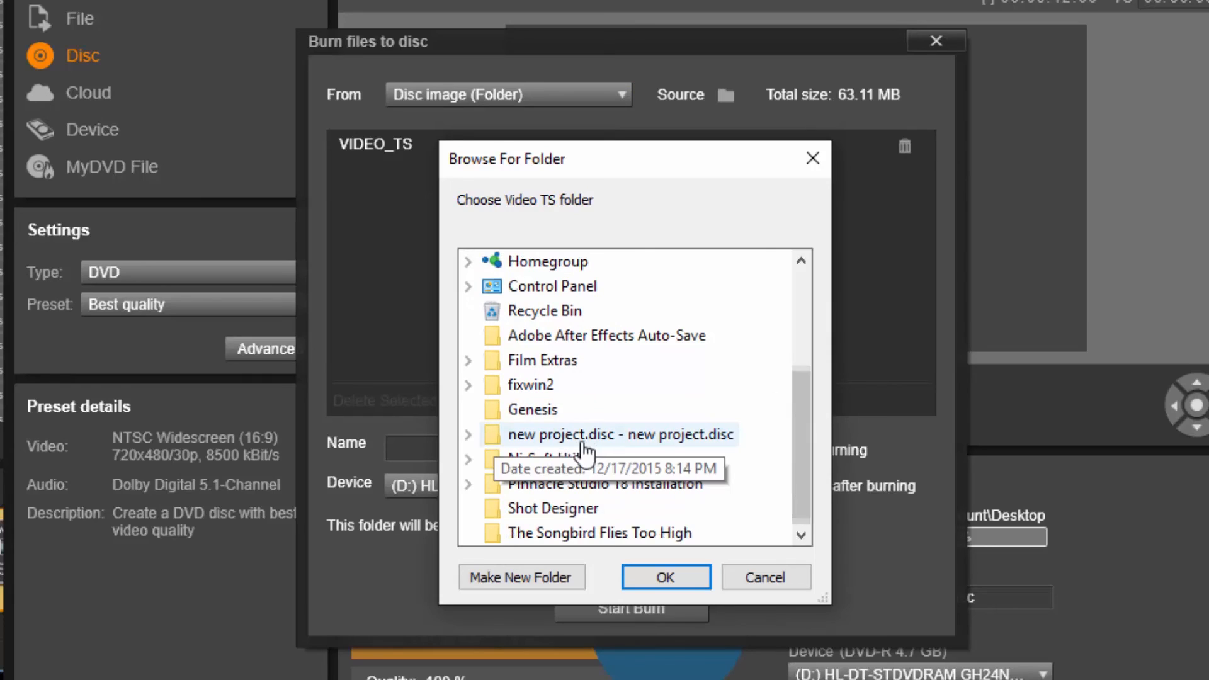
pyautogui.moveTo(534, 447)
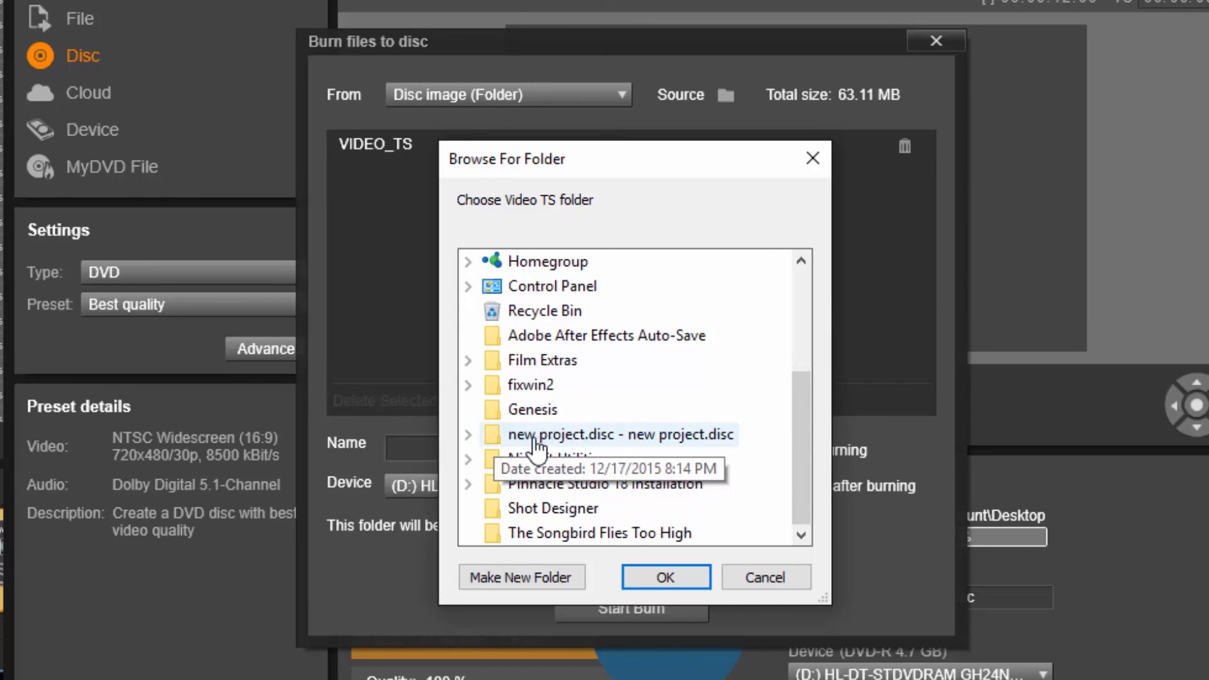
pyautogui.click(469, 435)
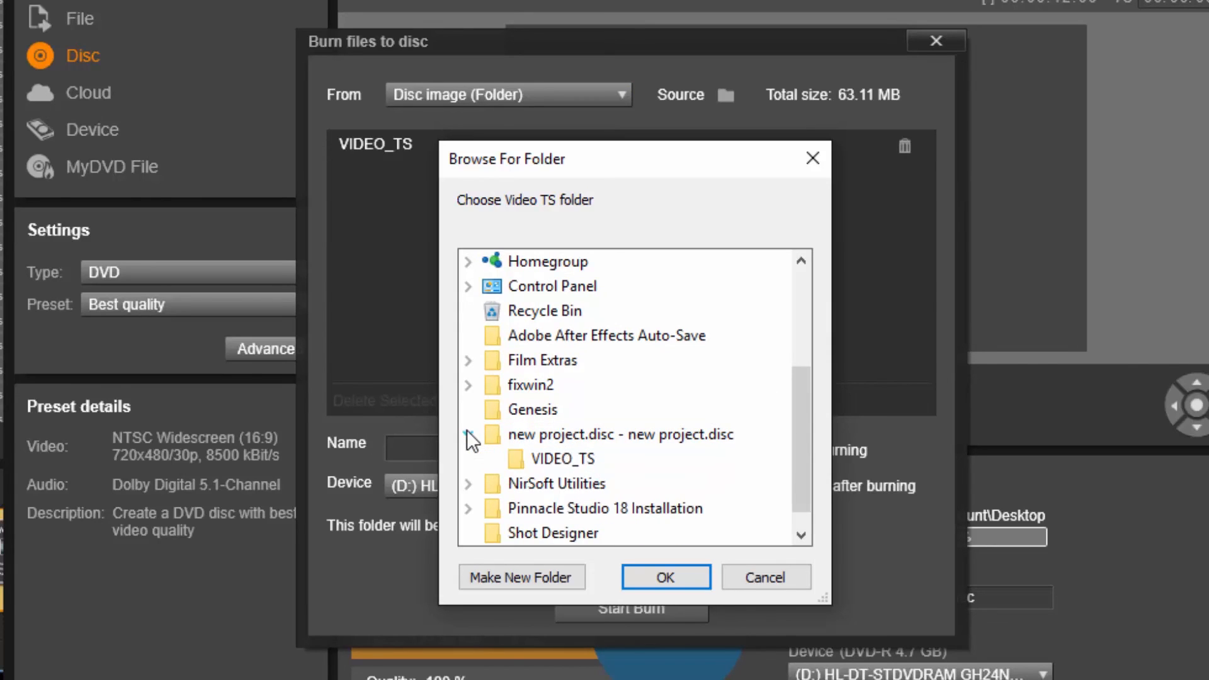
pyautogui.click(562, 458)
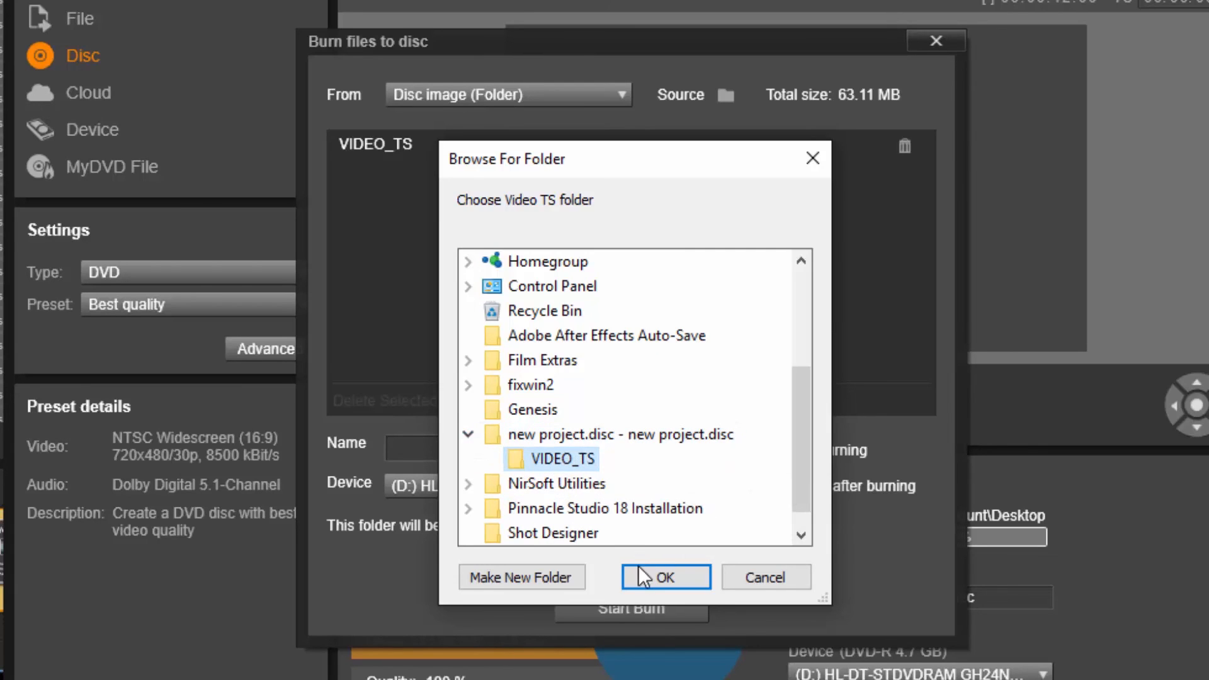
pyautogui.click(665, 577)
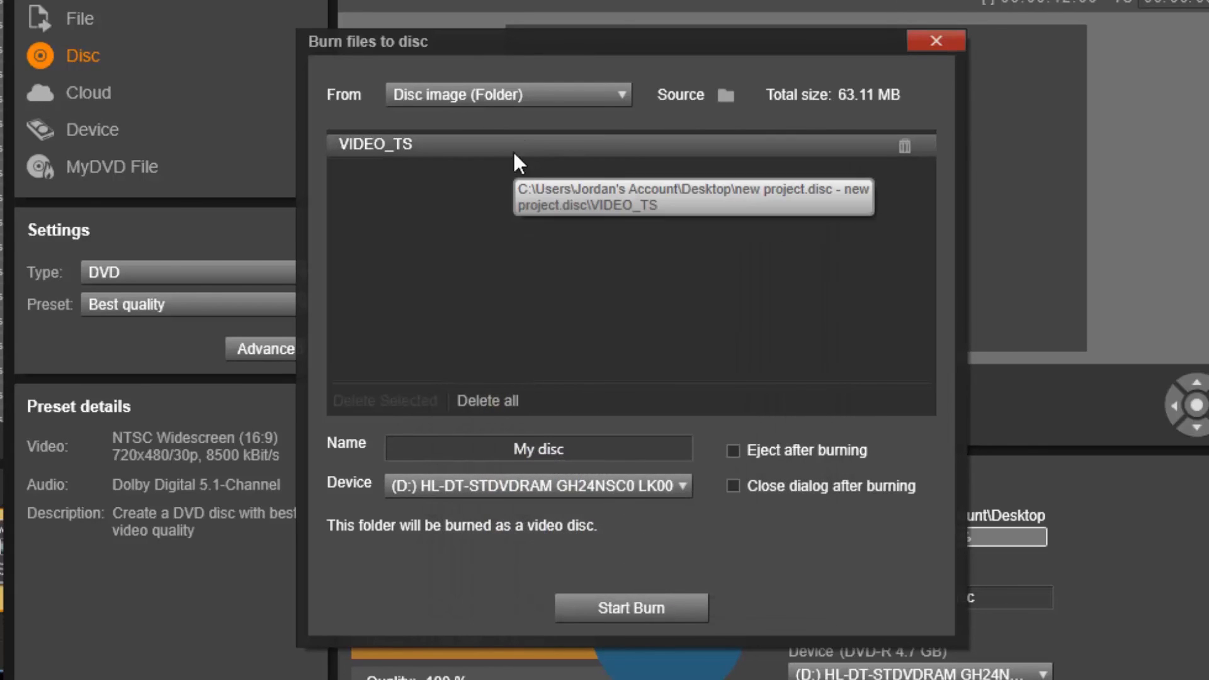
pyautogui.moveTo(397, 164)
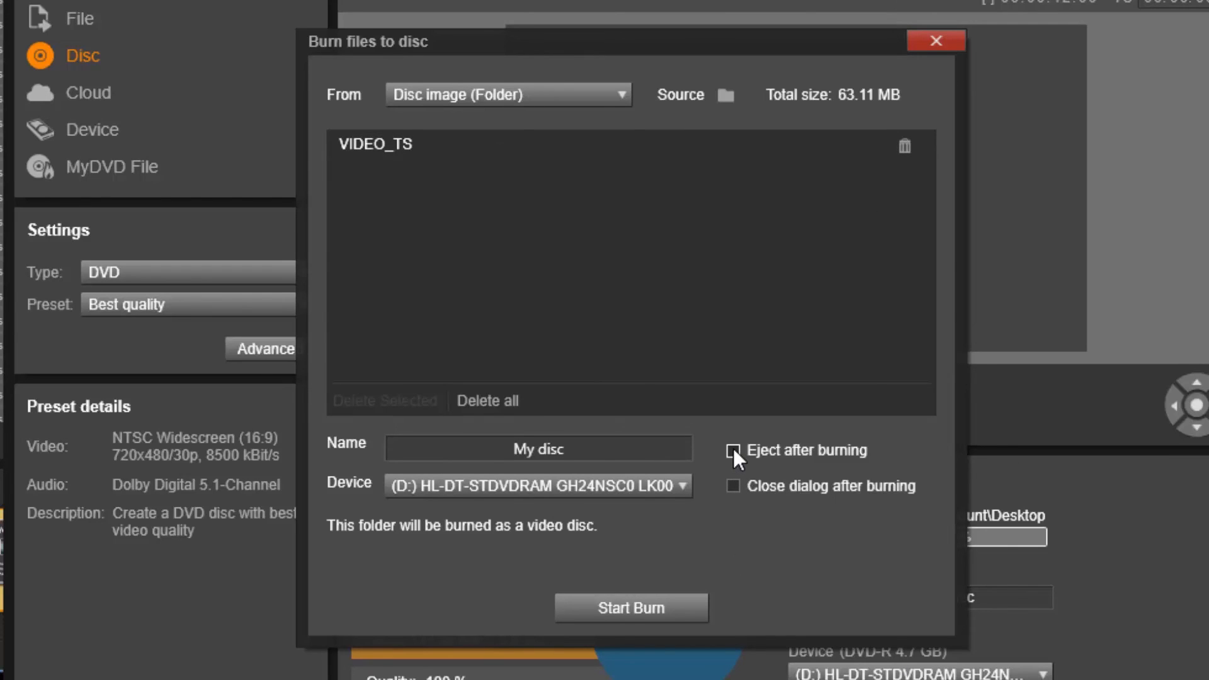
pyautogui.moveTo(733, 489)
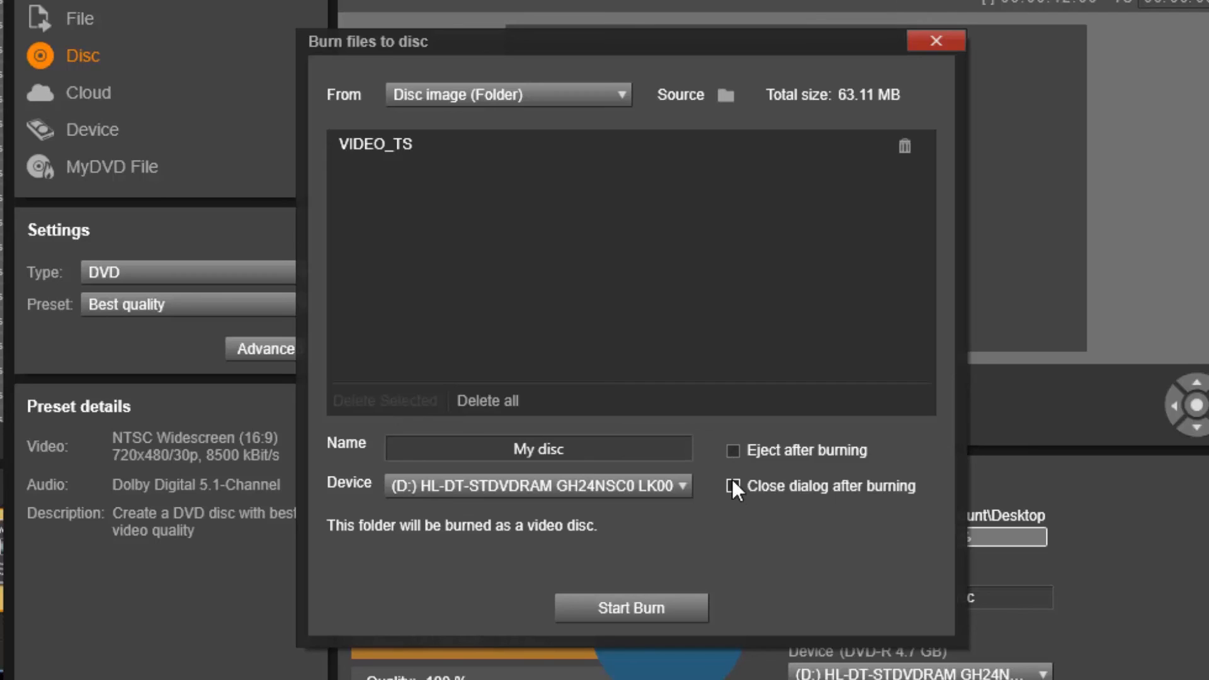
# - Replace the default disc name with 'Horror Film' in the Burn files to disc dialog
pyautogui.tripleClick(538, 449)
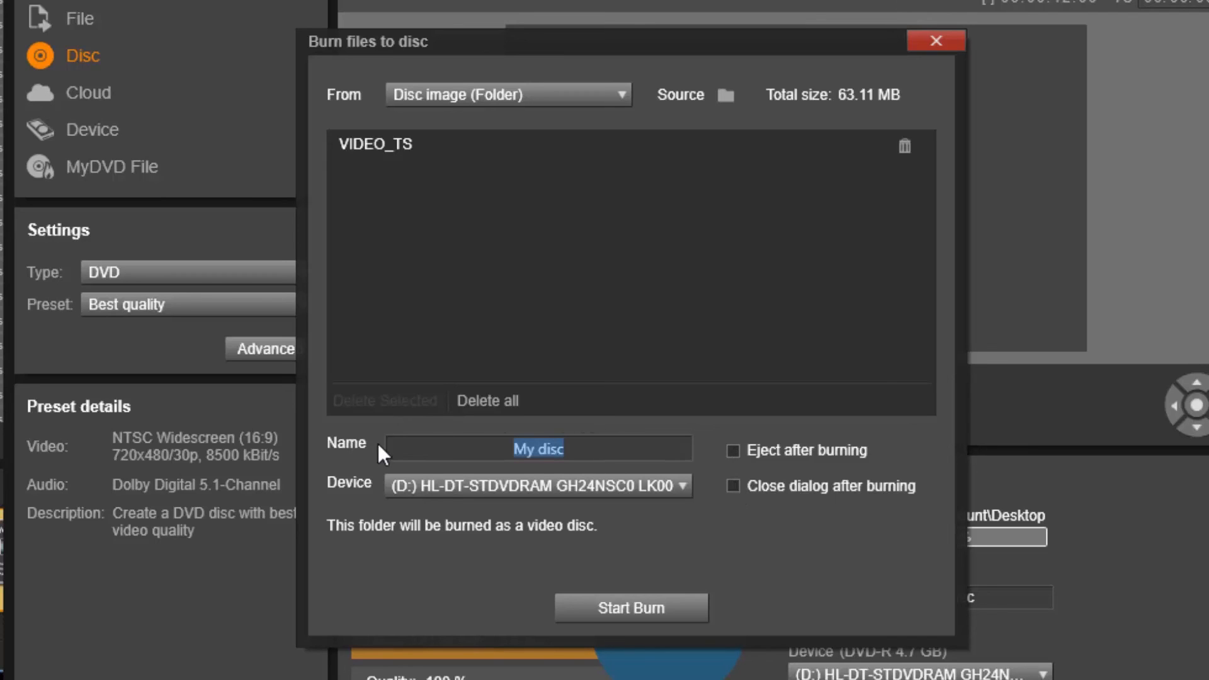
pyautogui.moveTo(426, 477)
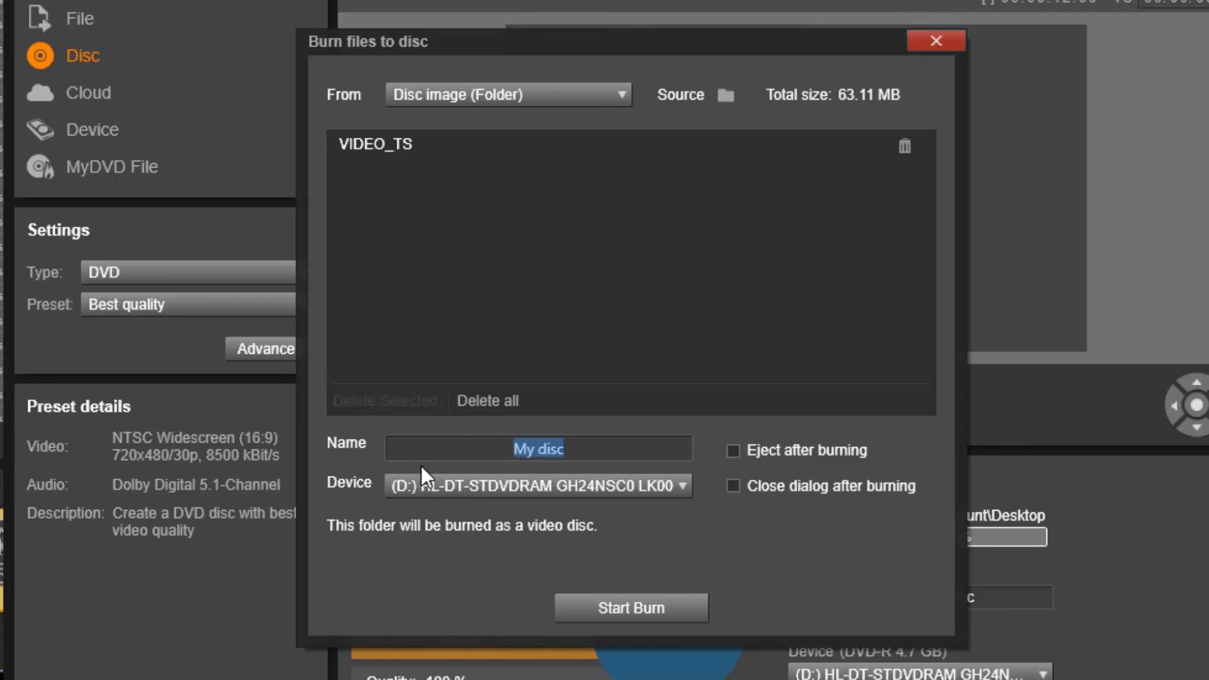
pyautogui.write('Horror')
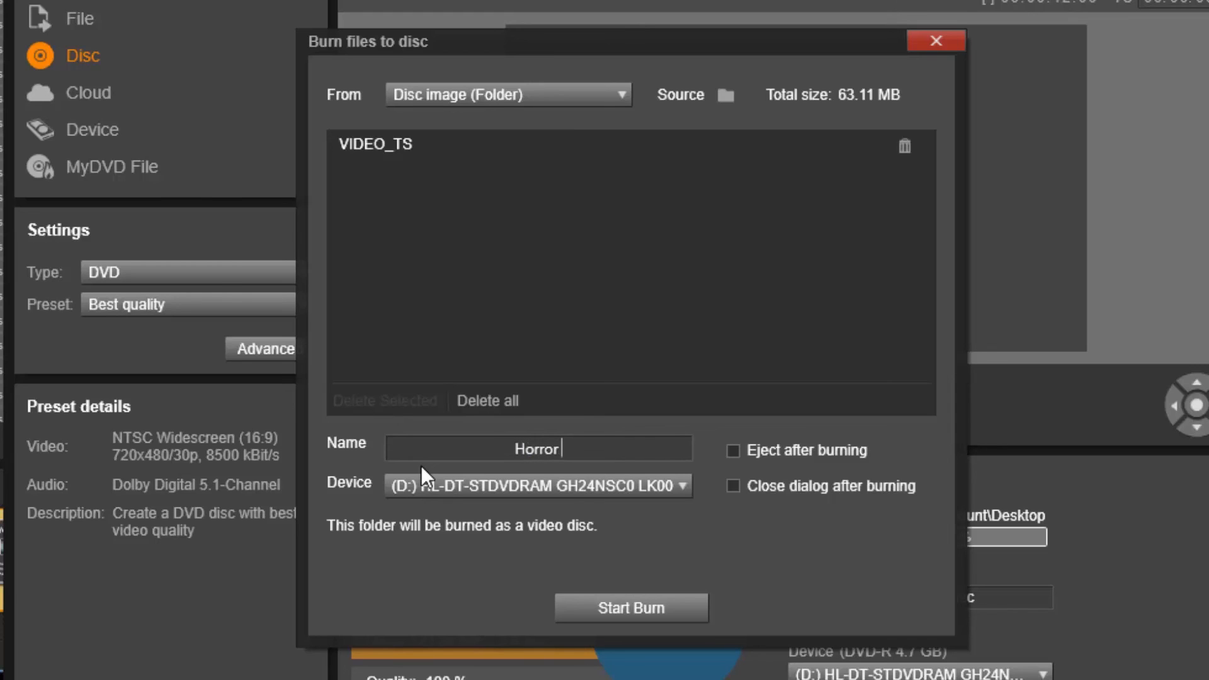
pyautogui.write('Film')
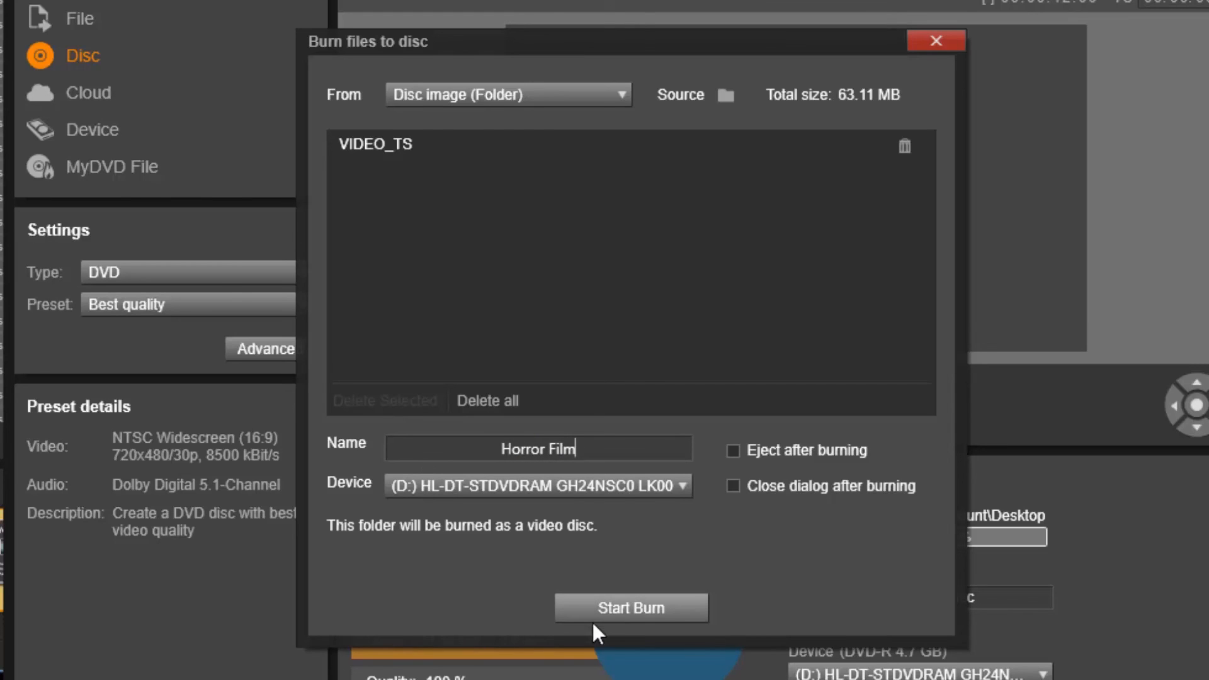
pyautogui.moveTo(644, 272)
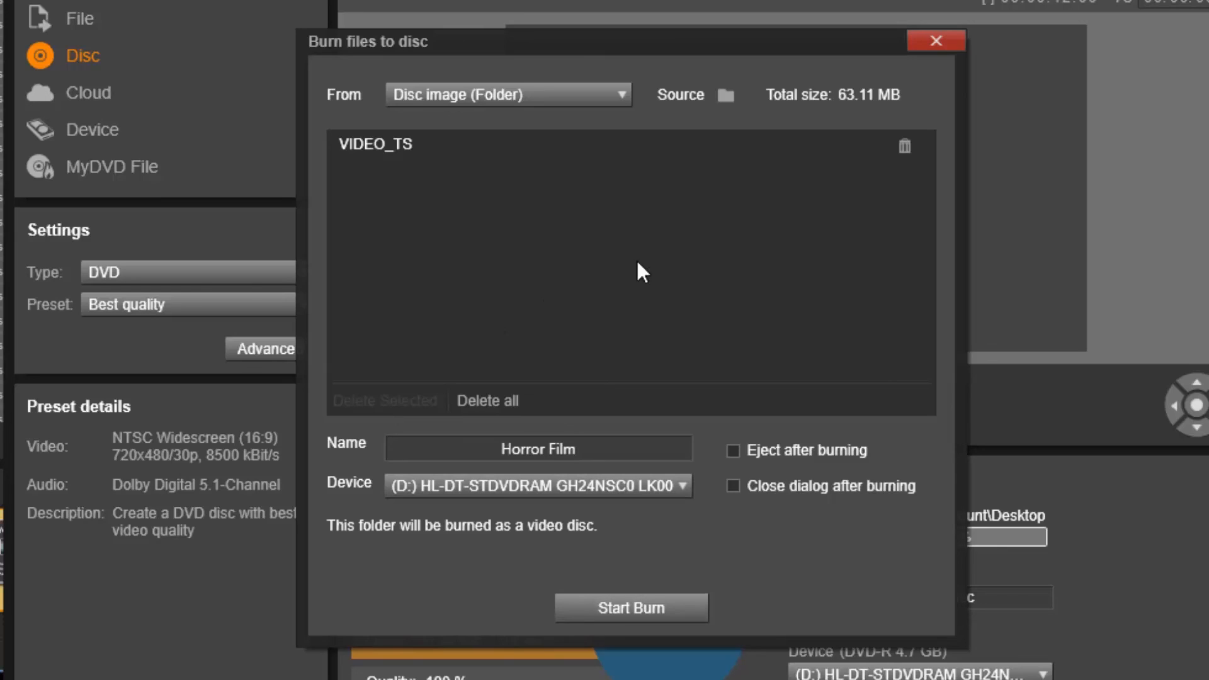
pyautogui.moveTo(779, 220)
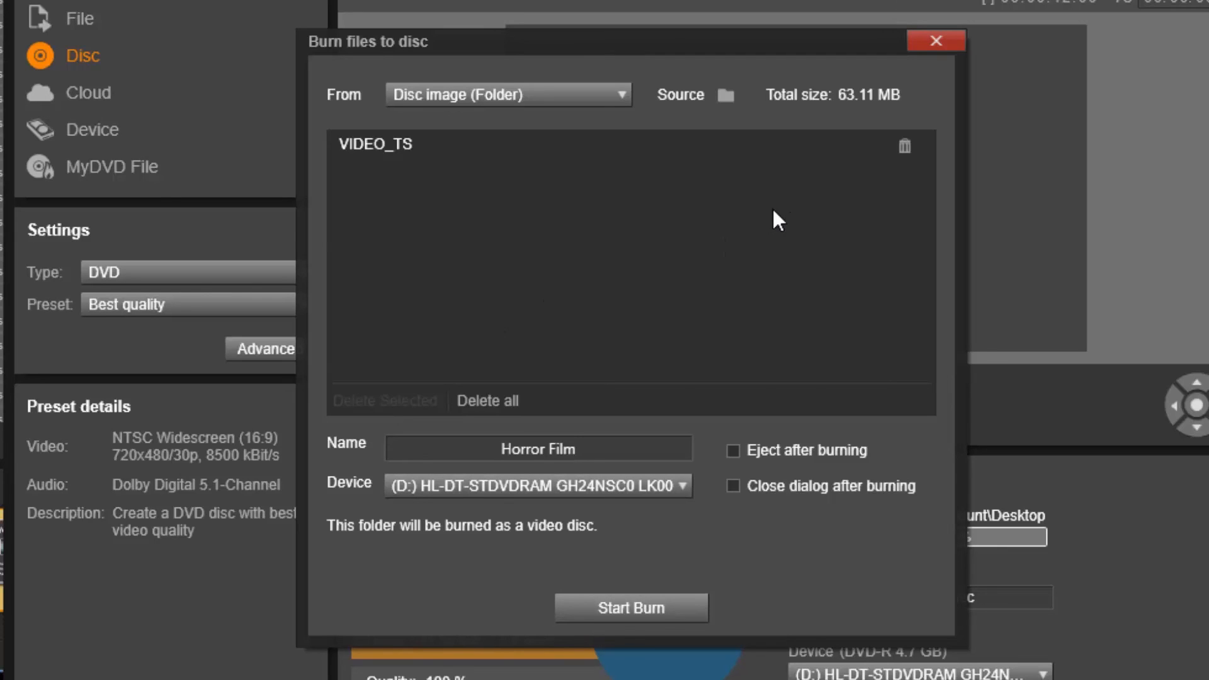
pyautogui.moveTo(805, 201)
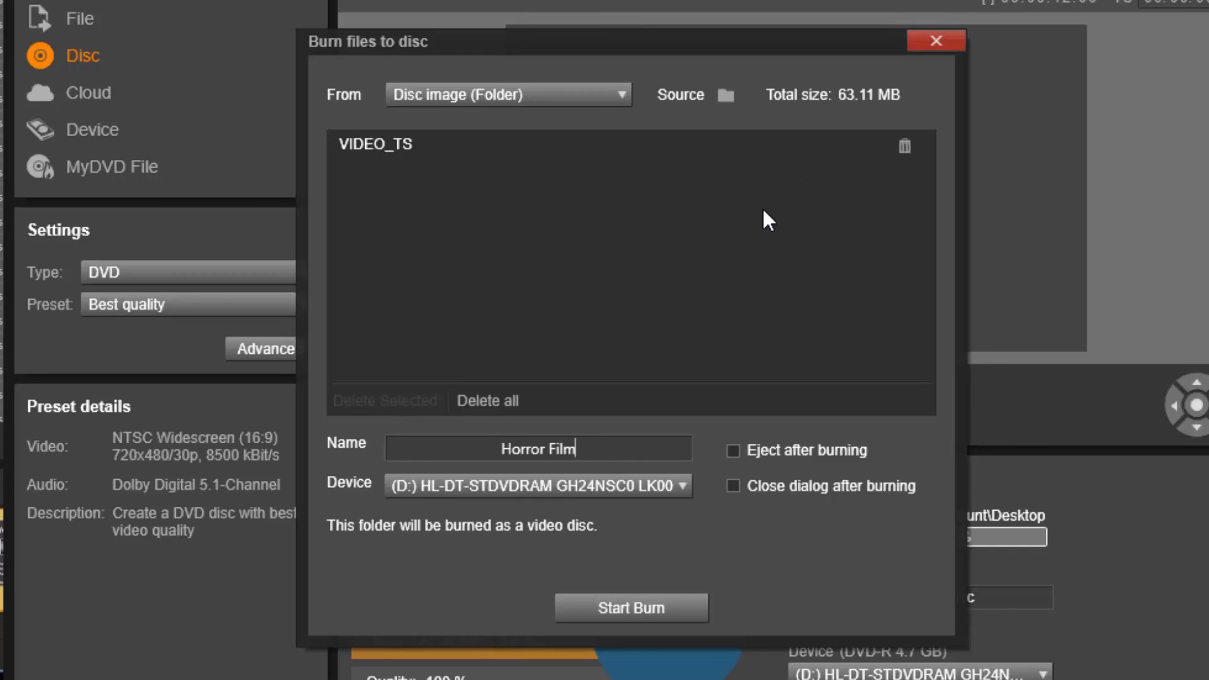
pyautogui.moveTo(777, 211)
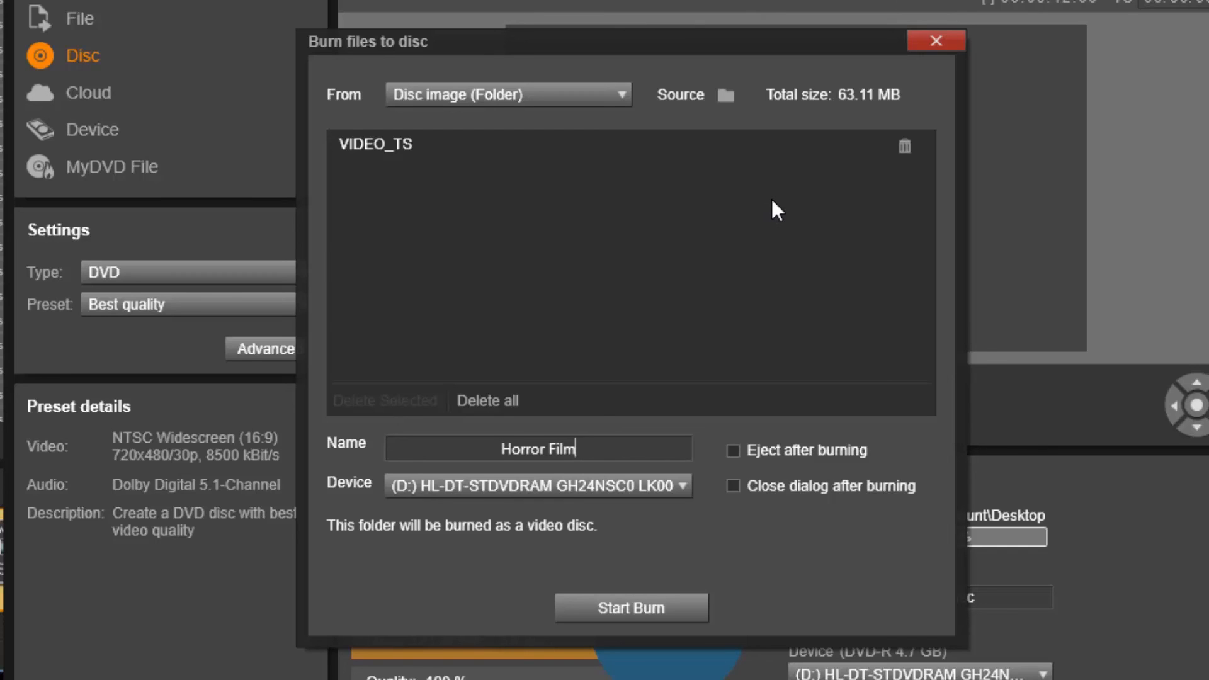
pyautogui.moveTo(782, 196)
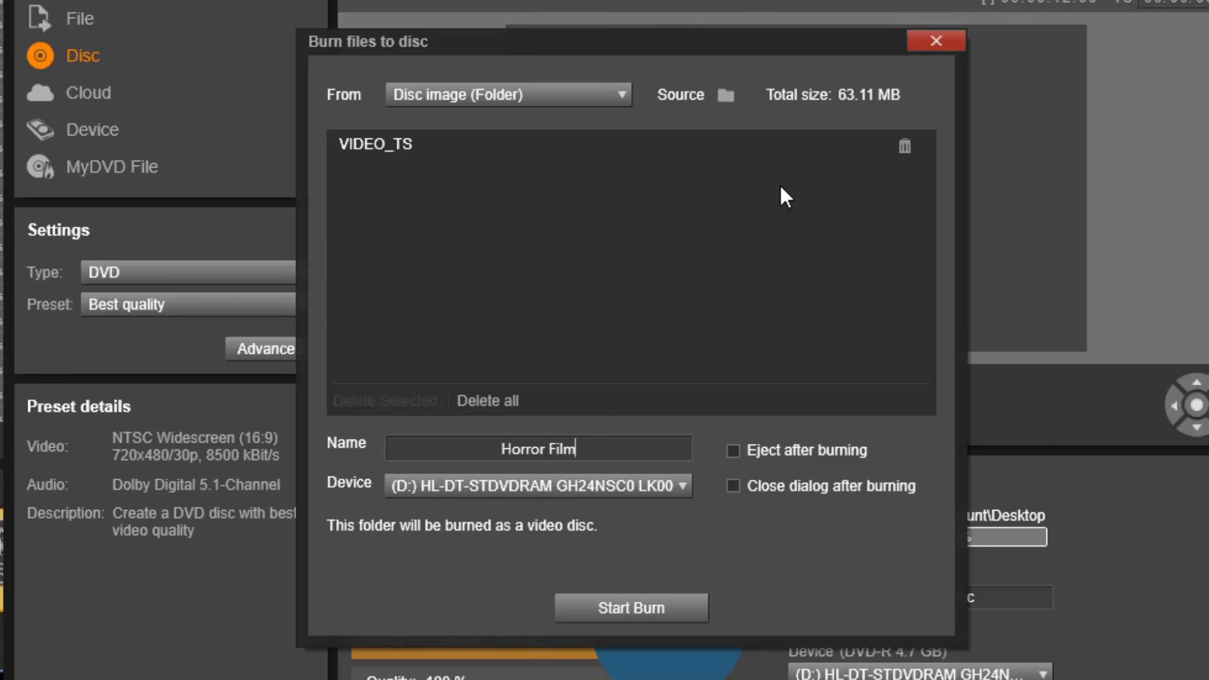